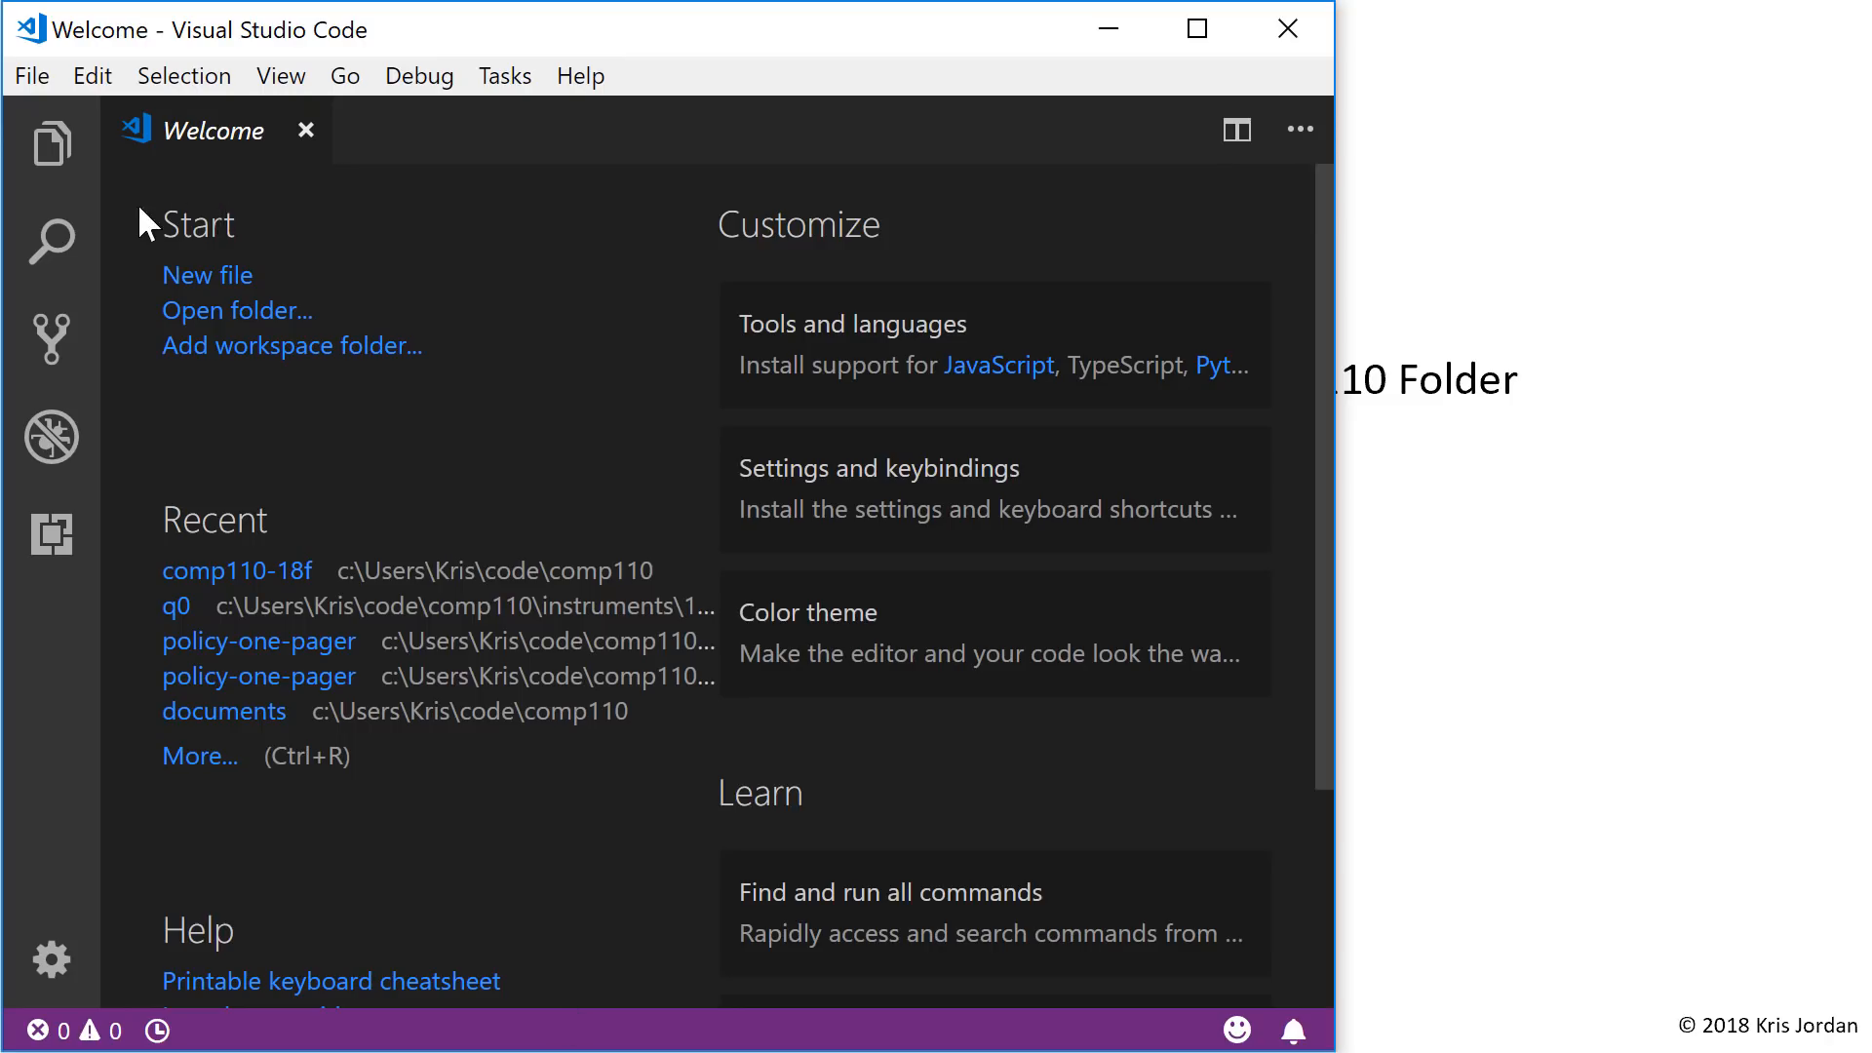
# - Reopen the recent comp110-18f folder as the workspace from File > Open Recent
pyautogui.click(31, 76)
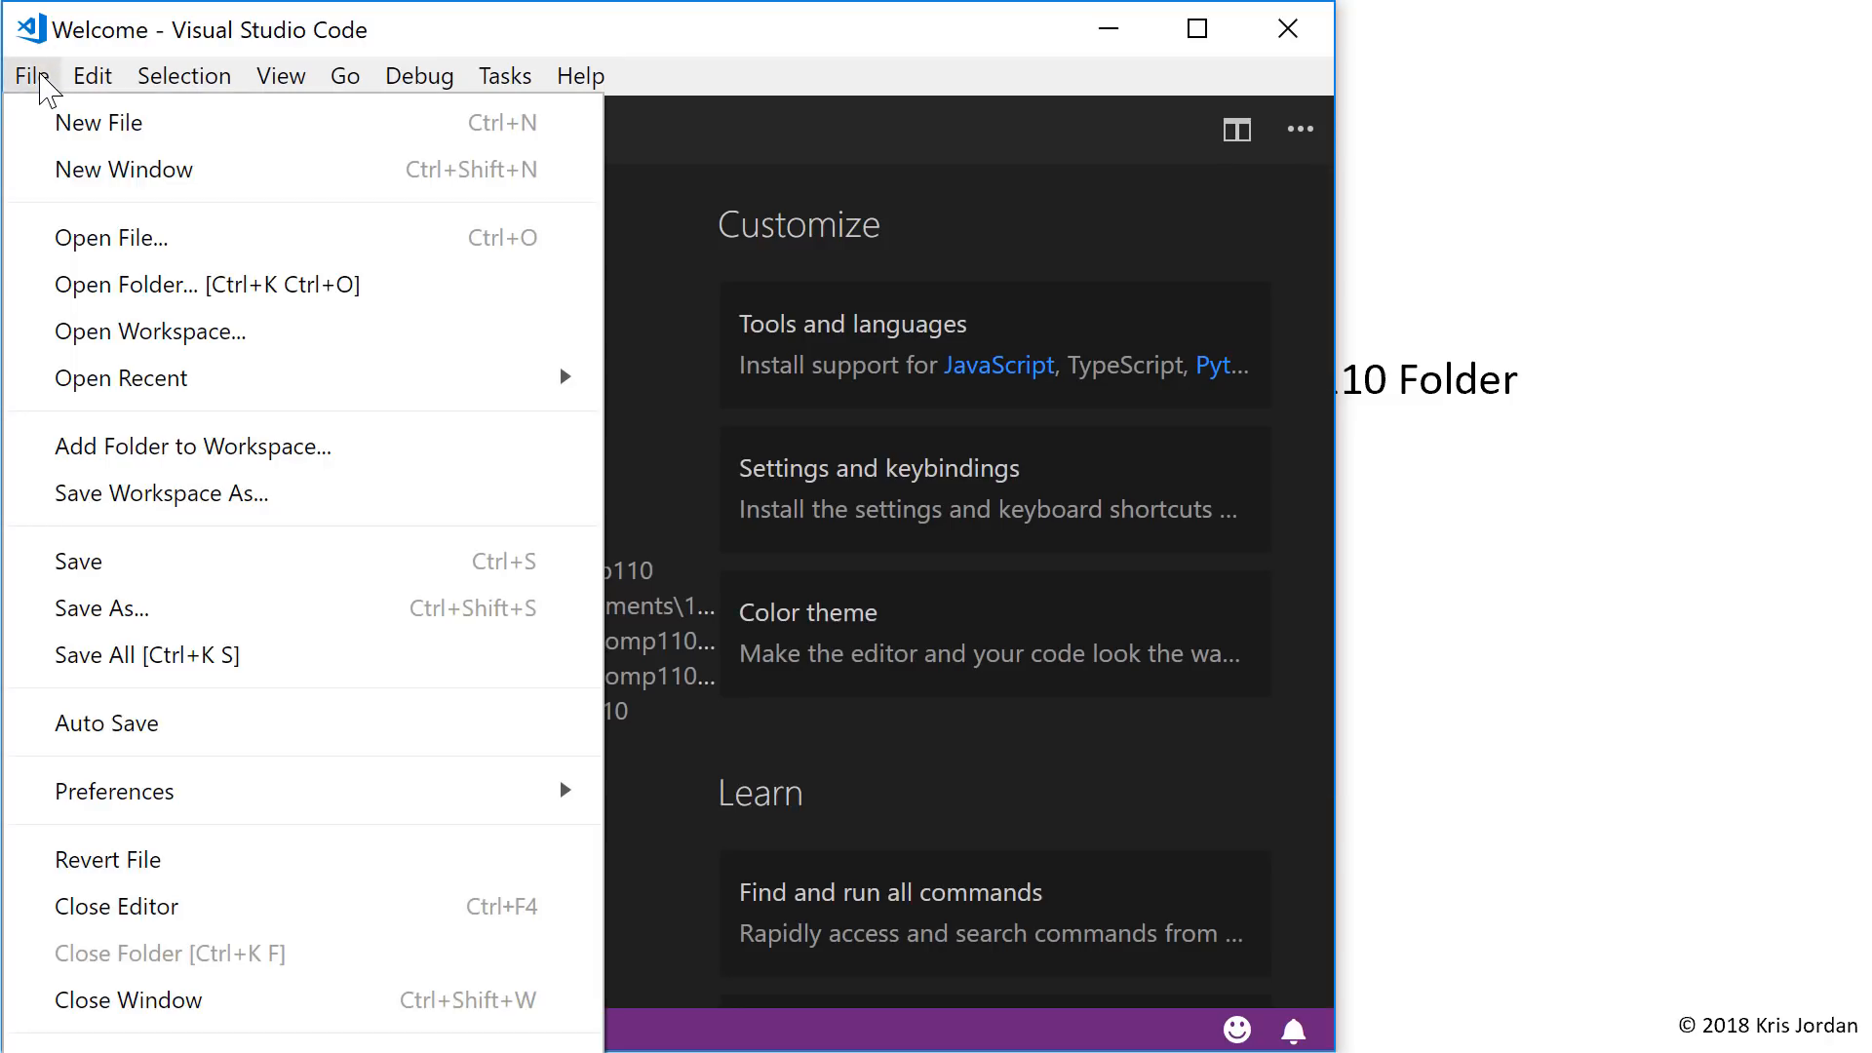
pyautogui.click(92, 76)
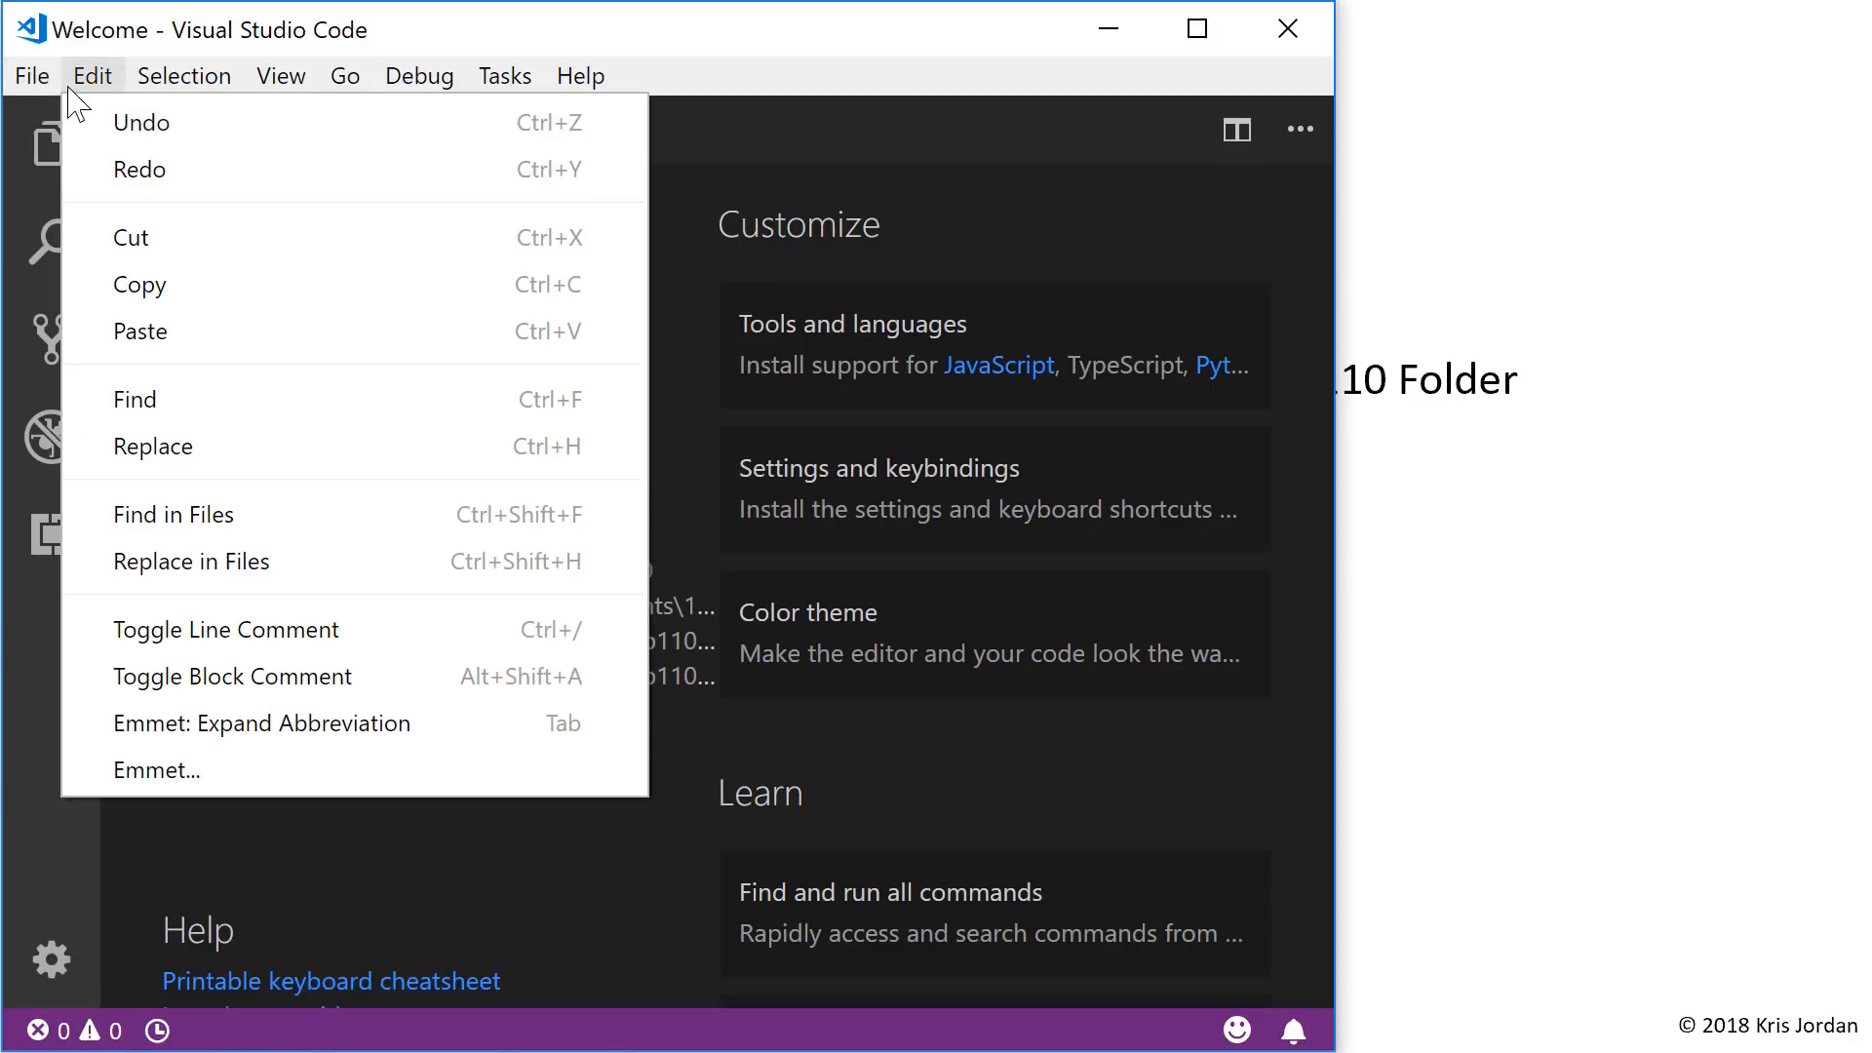
pyautogui.click(31, 76)
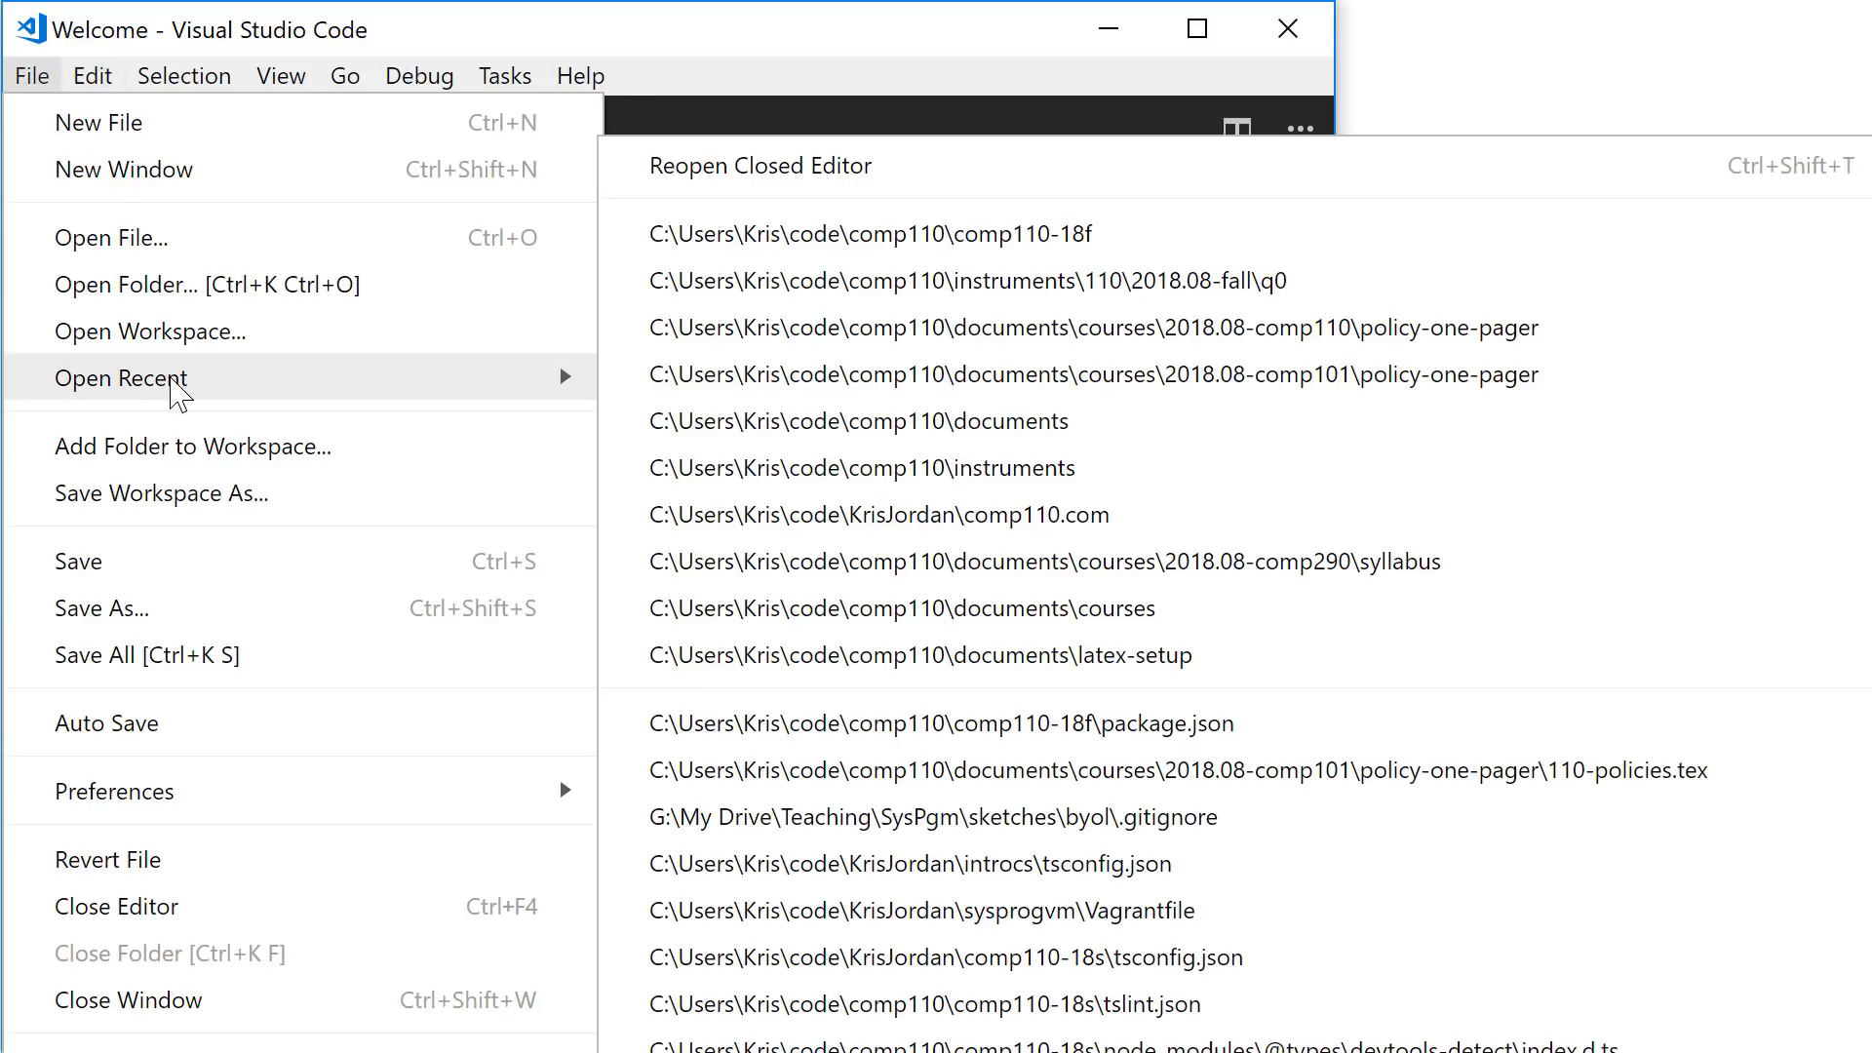
pyautogui.moveTo(944, 232)
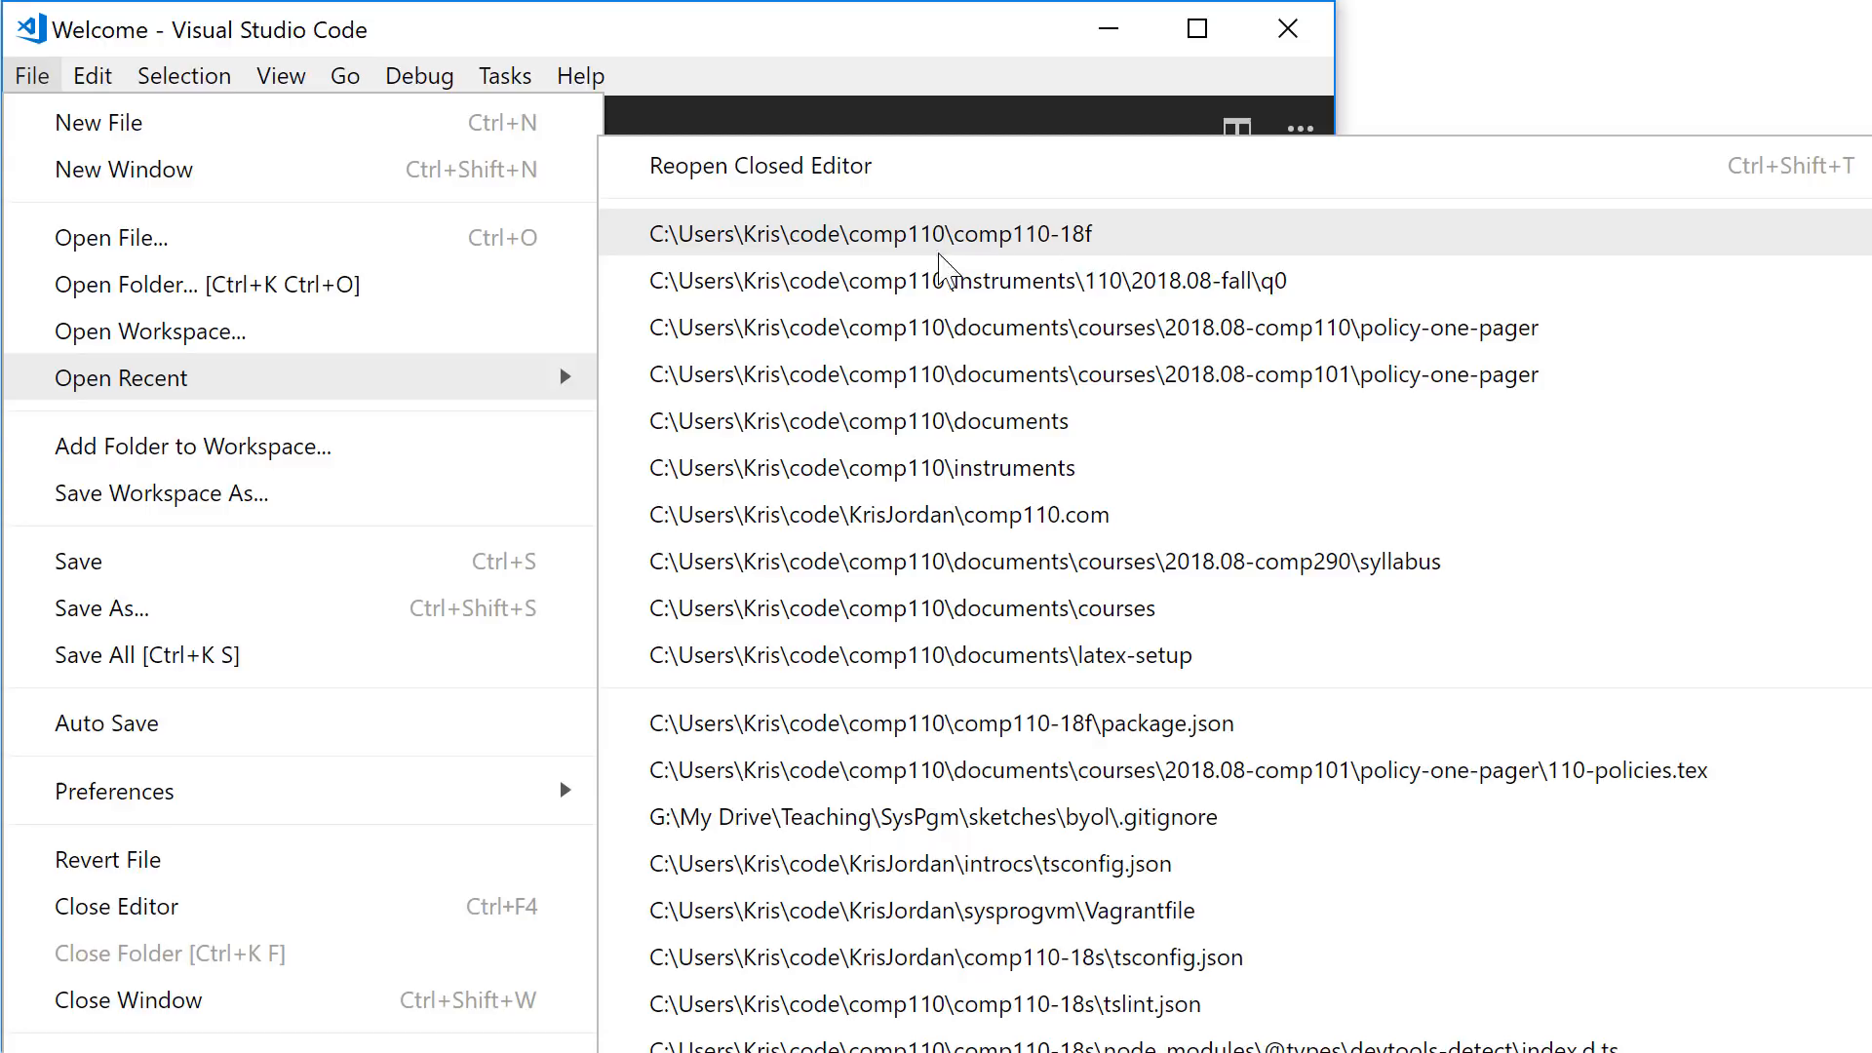
pyautogui.moveTo(1024, 259)
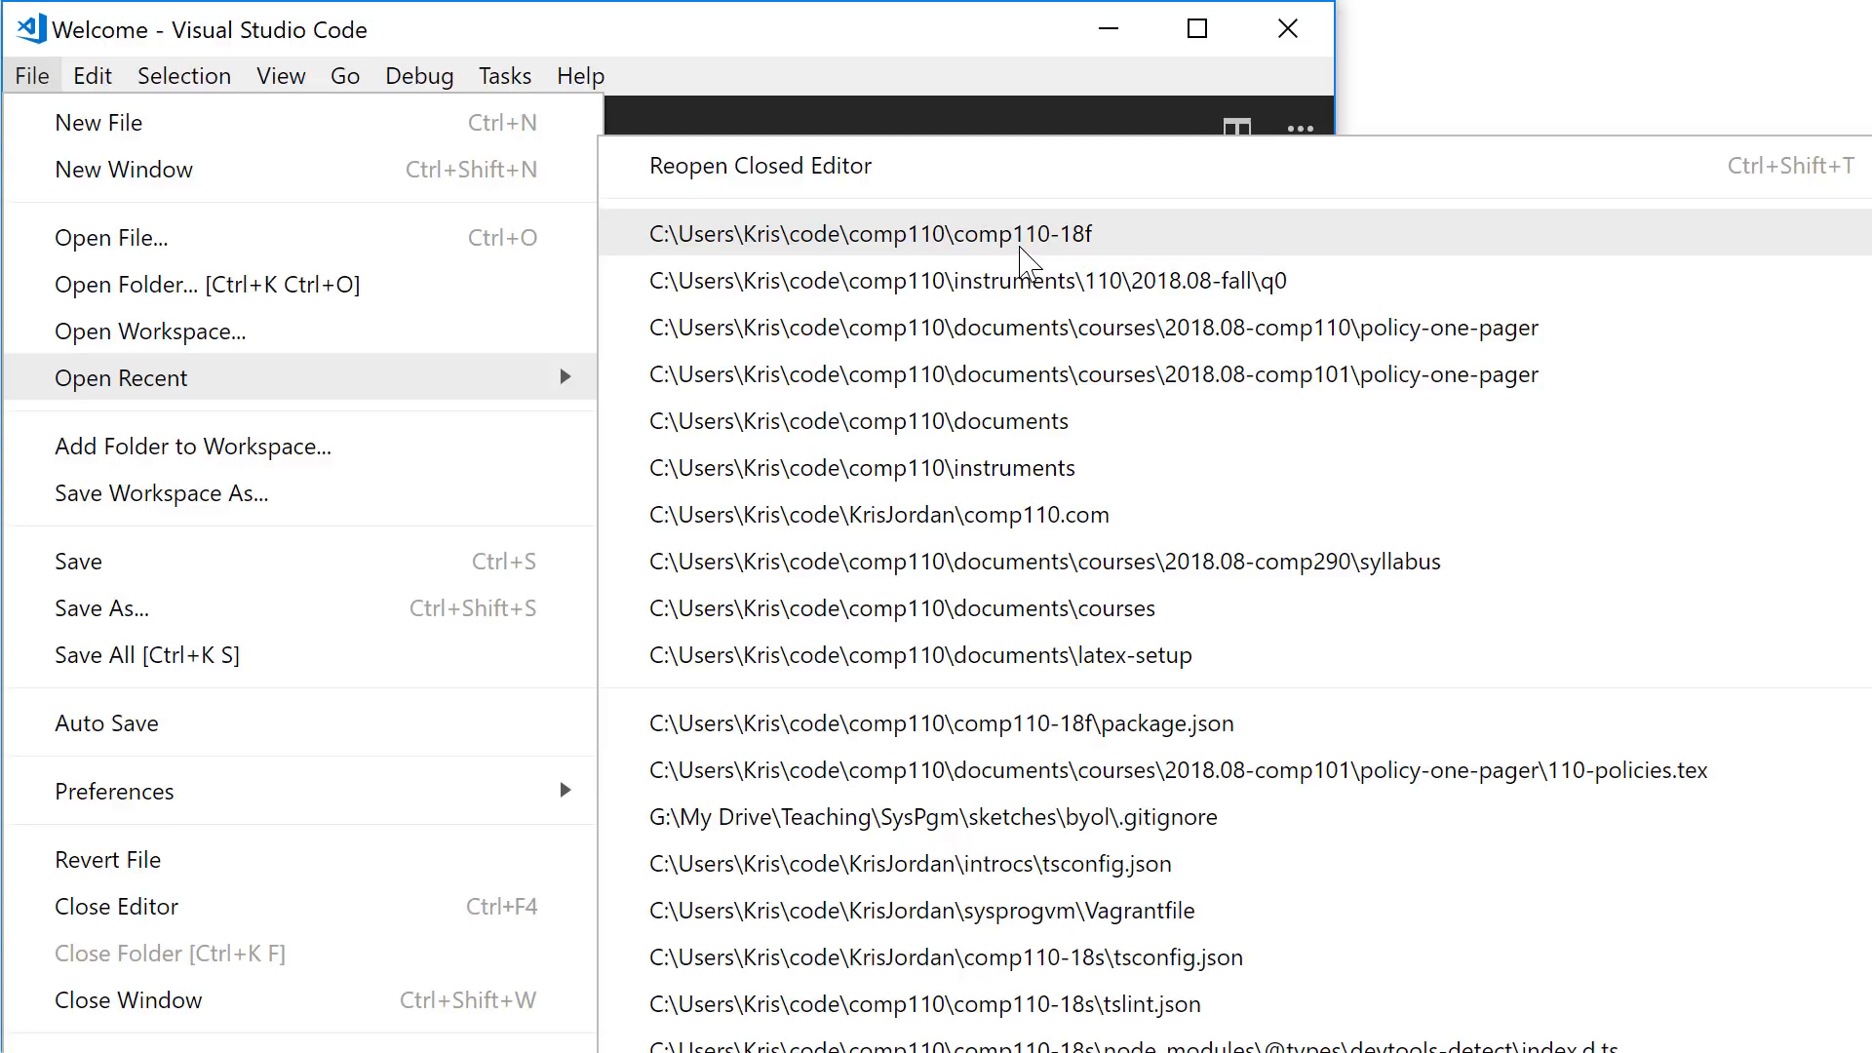
pyautogui.click(871, 232)
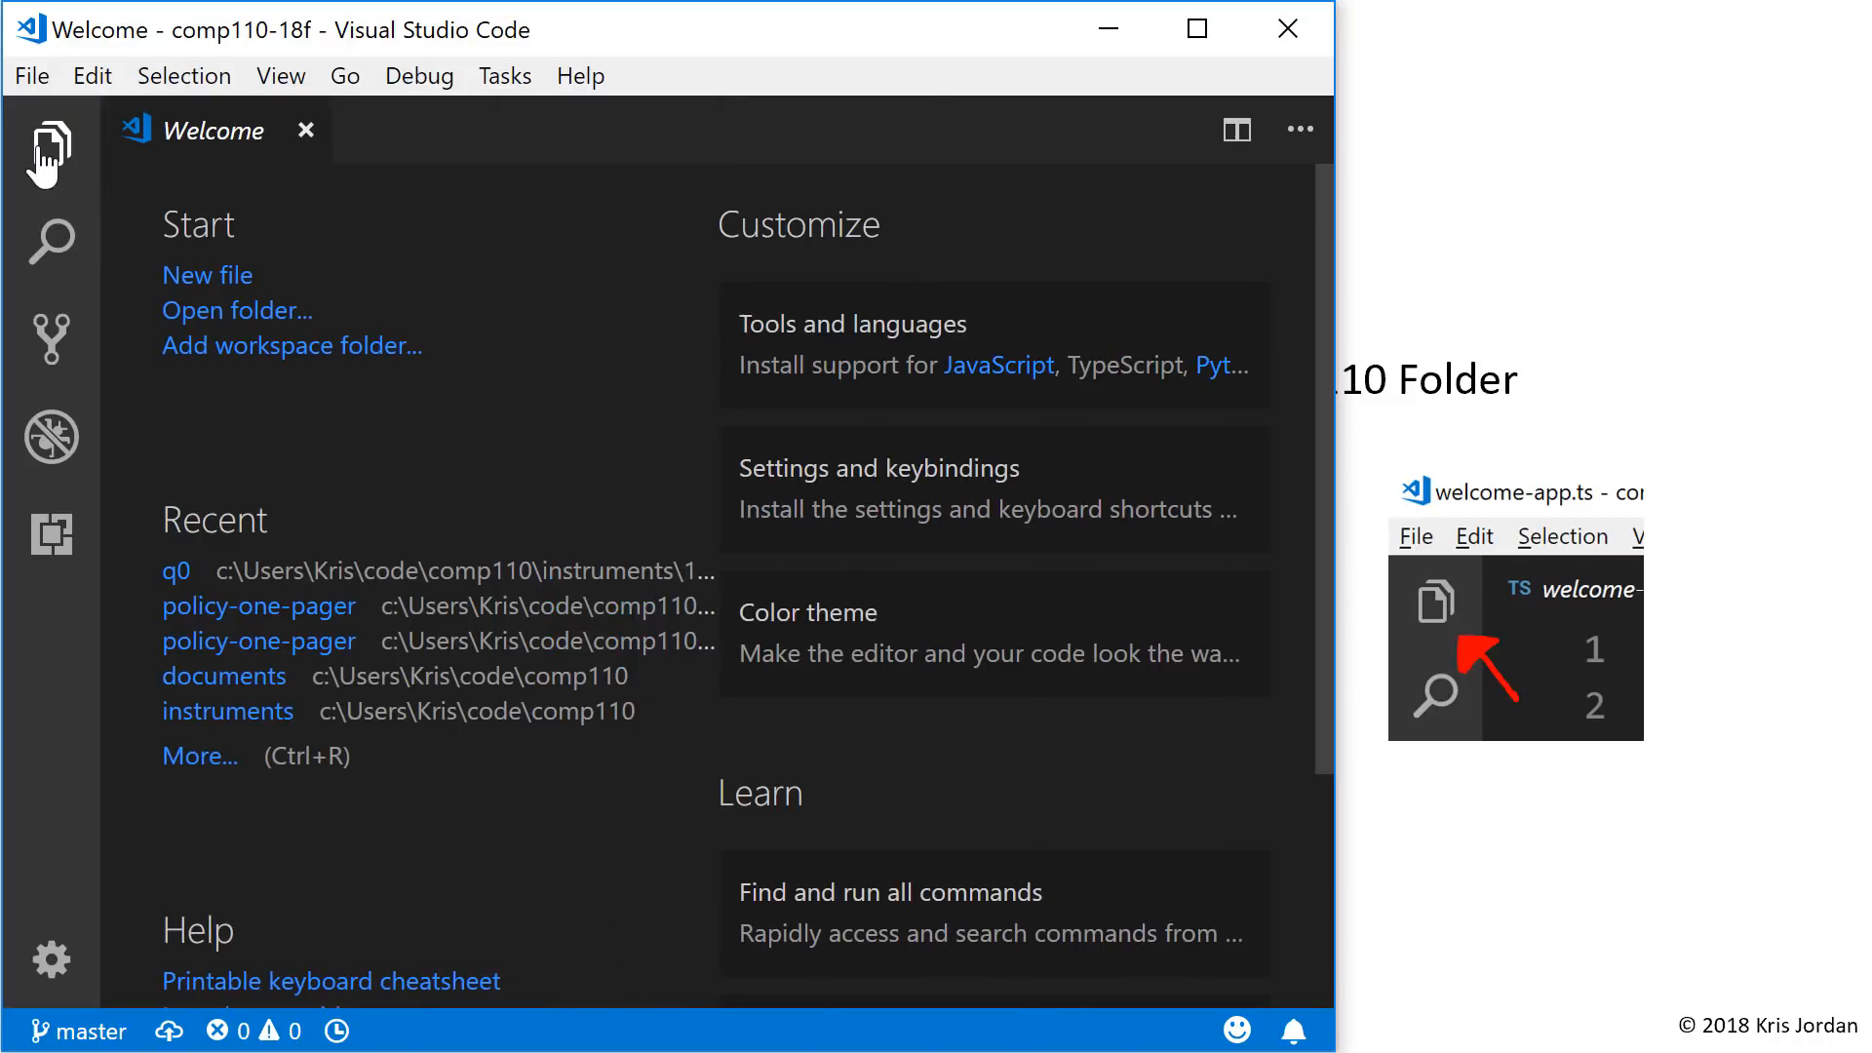
# - Close the Welcome page and expand src and 00-welcome in the Explorer to reveal welcome-app.ts
pyautogui.click(51, 150)
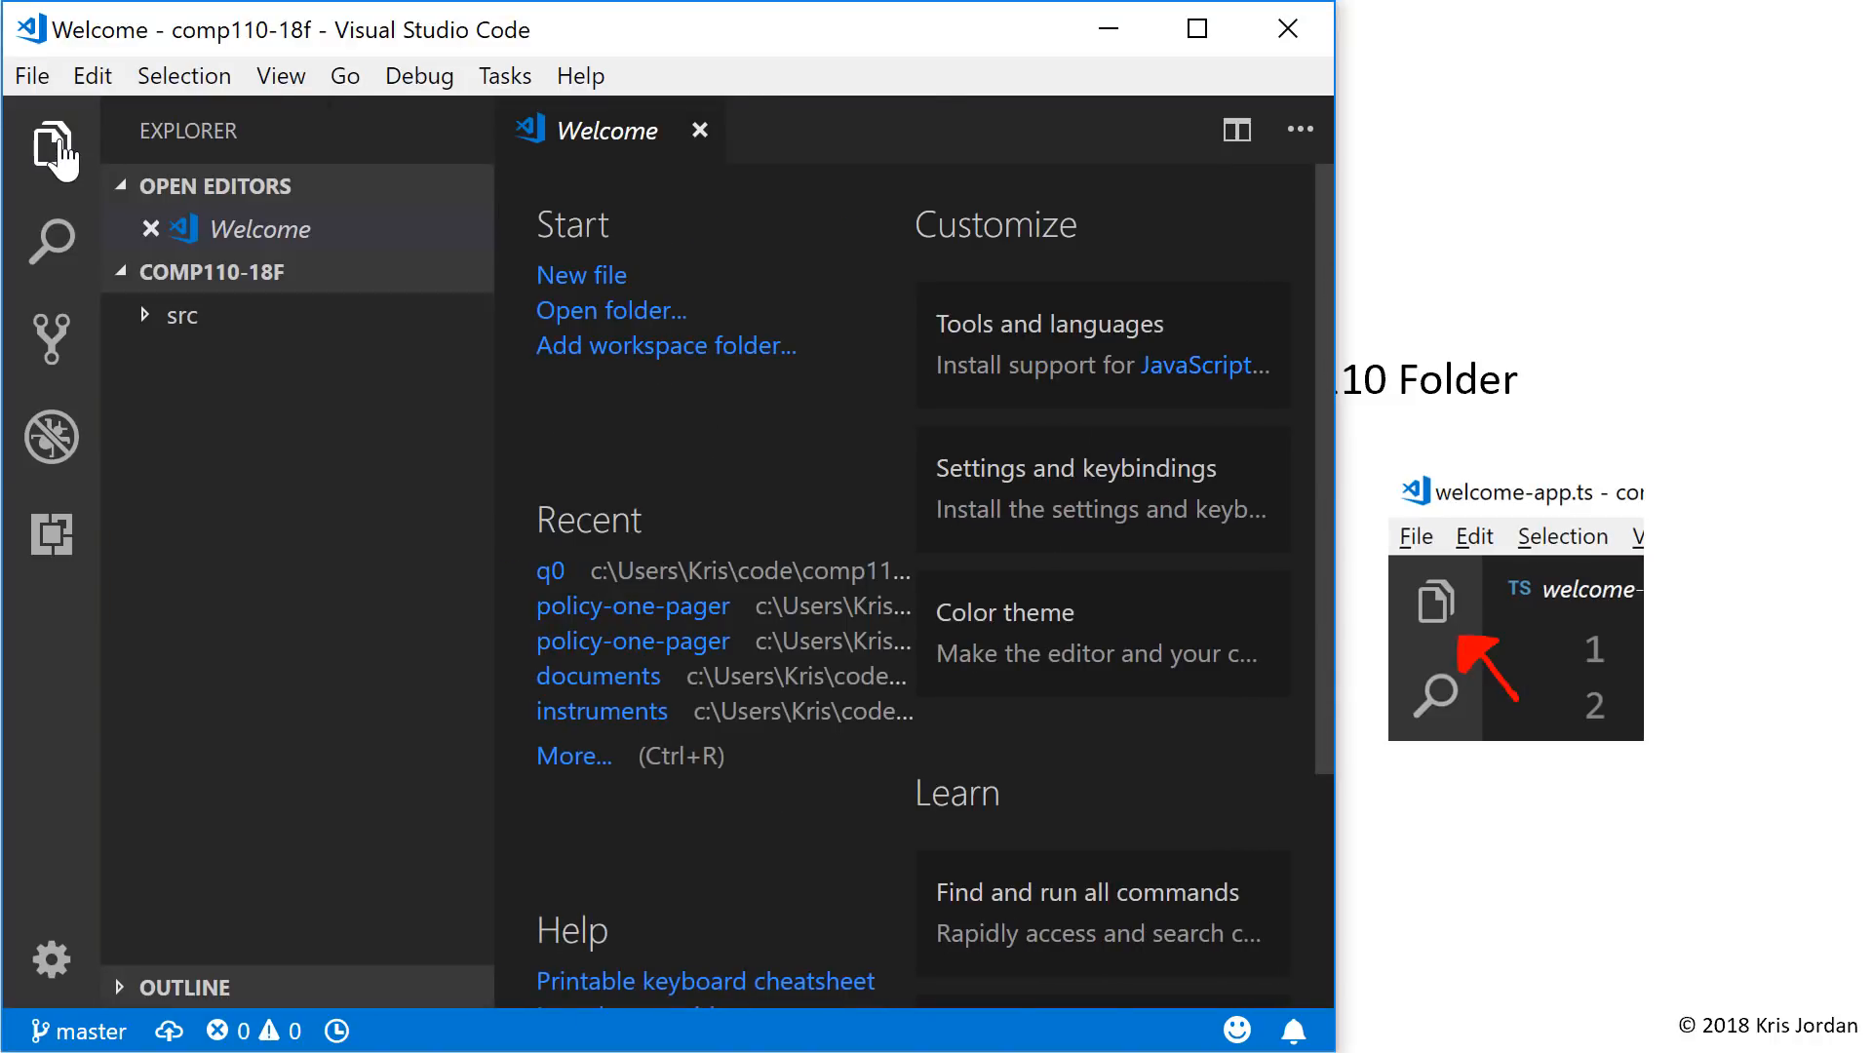
pyautogui.click(698, 130)
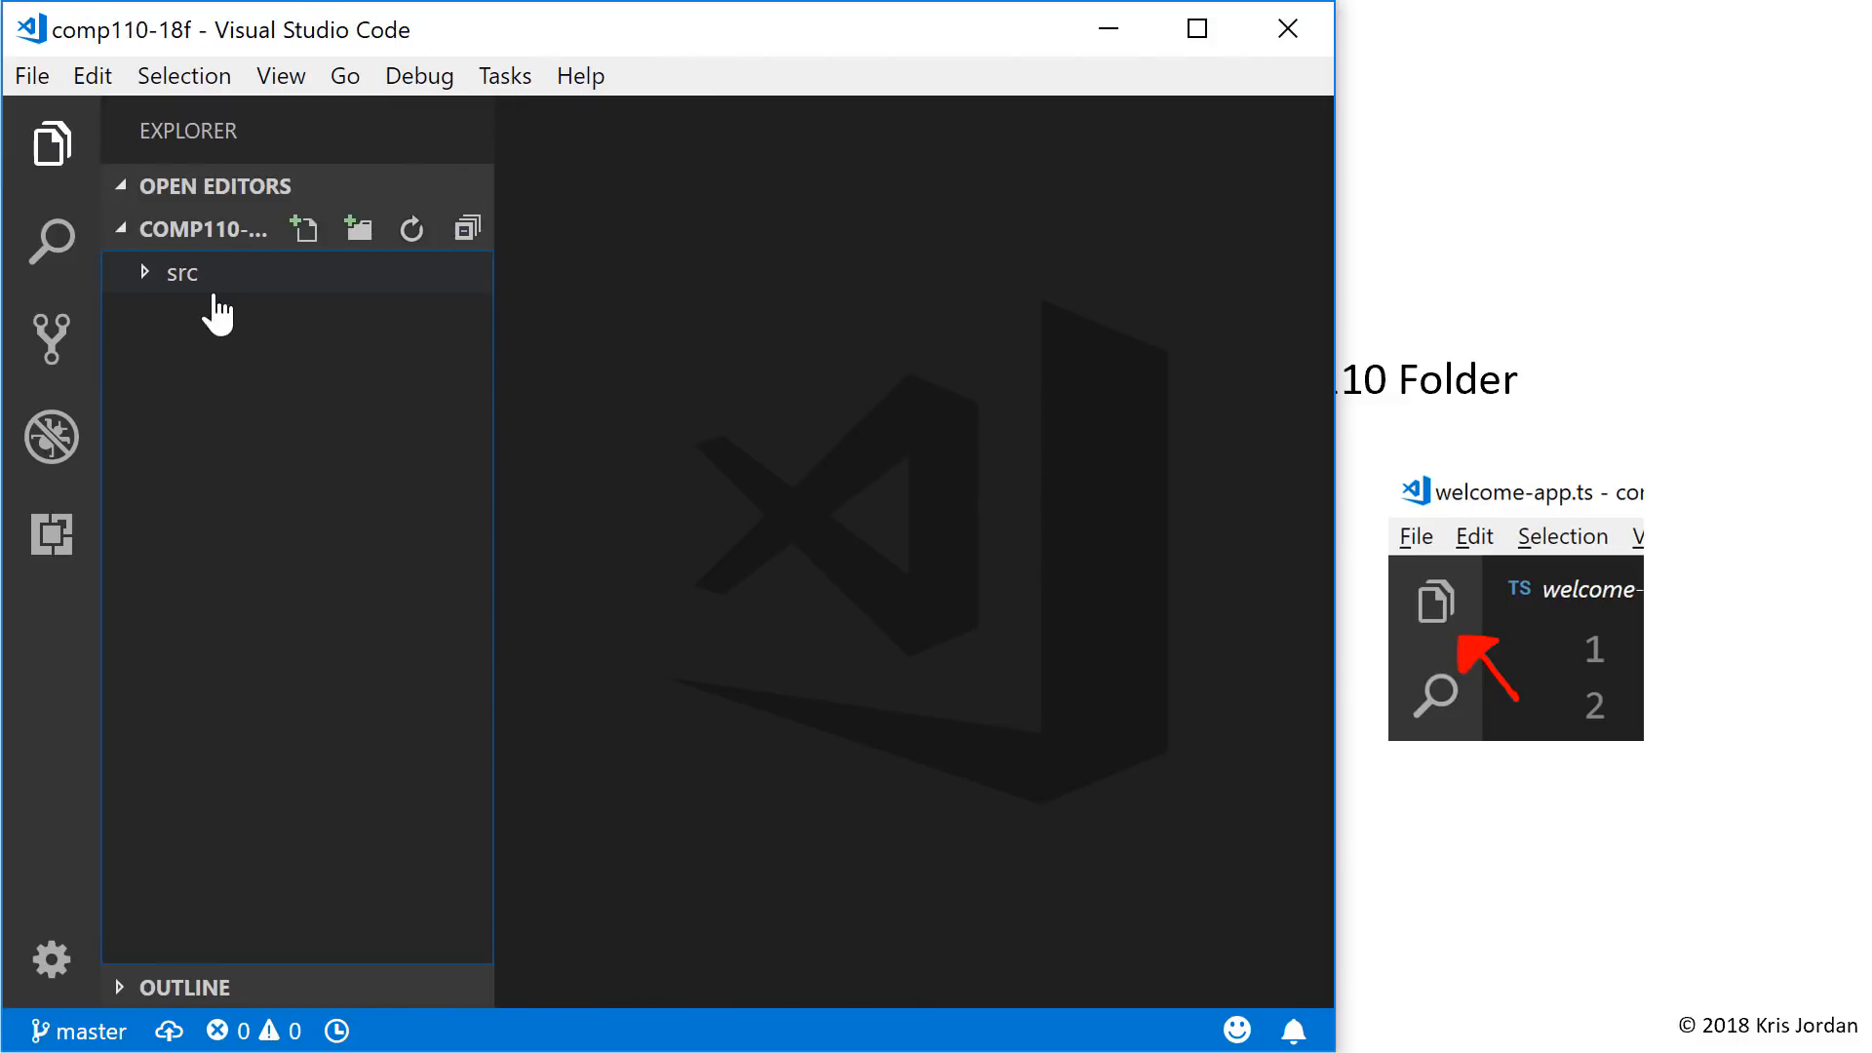
pyautogui.moveTo(180, 273)
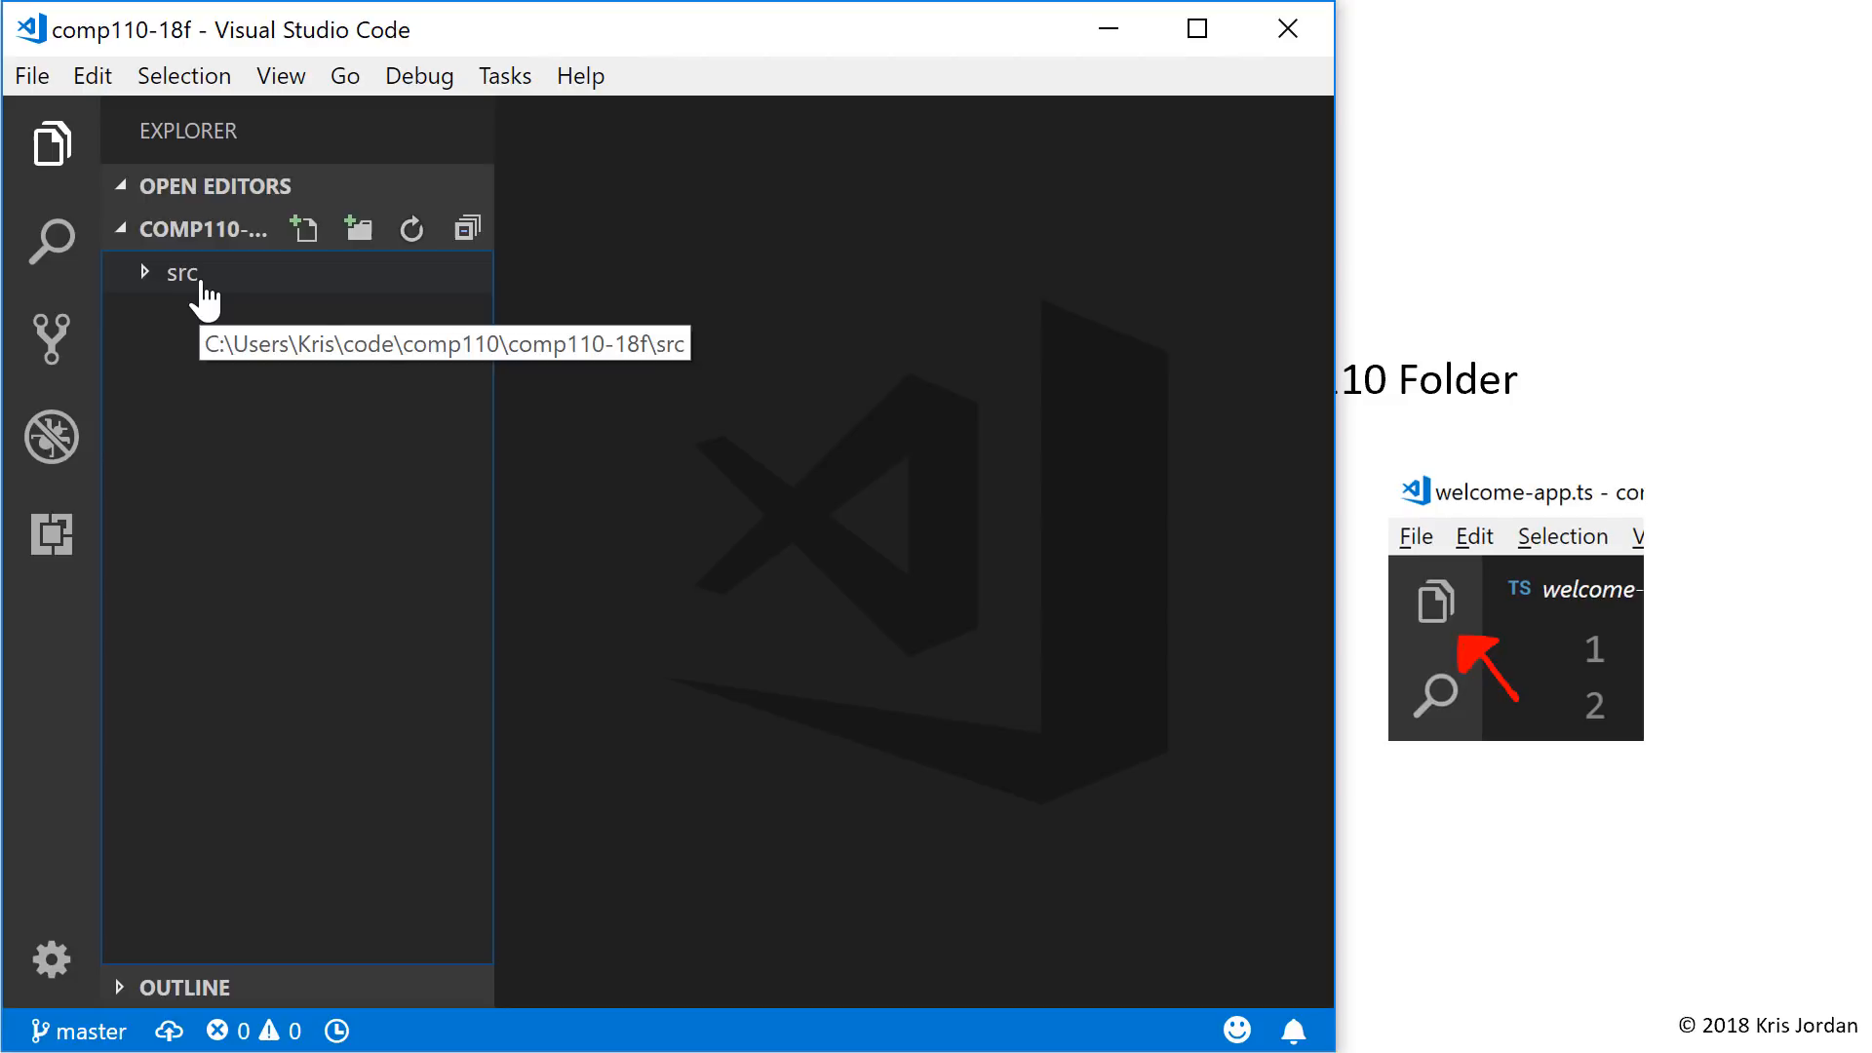
pyautogui.click(180, 273)
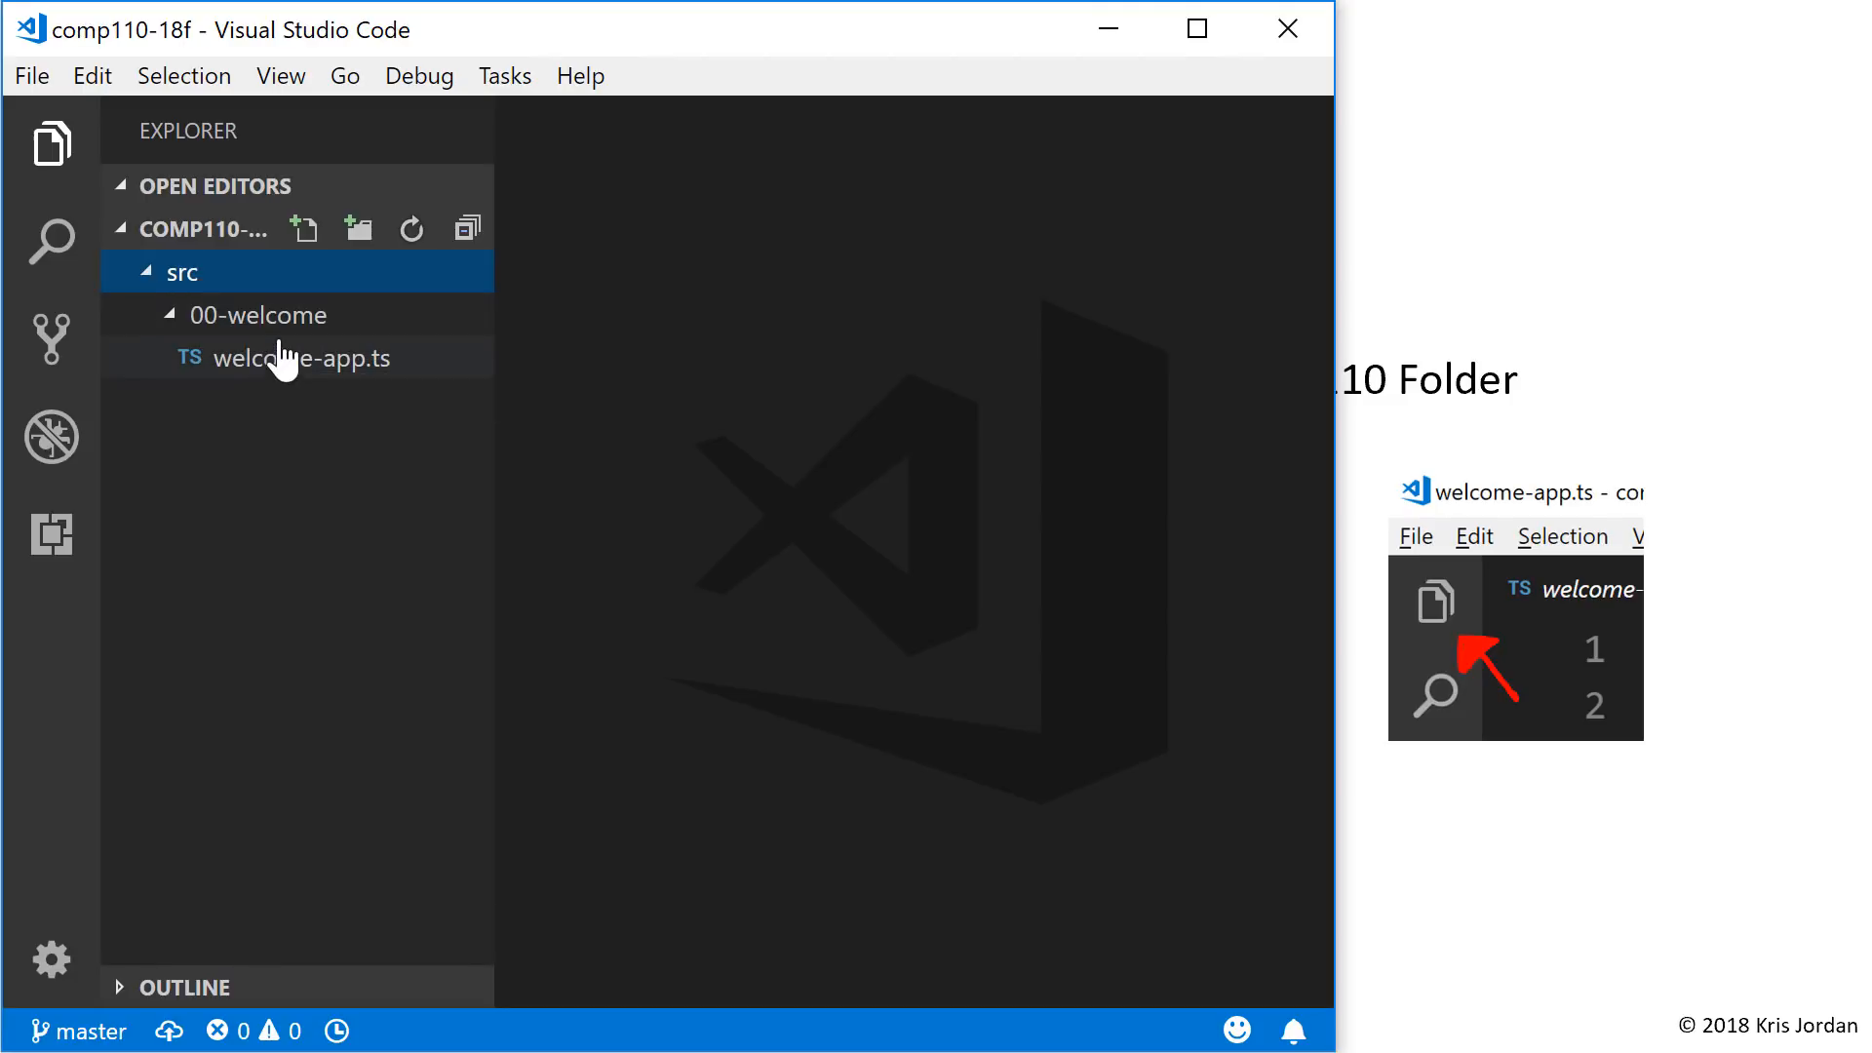
pyautogui.moveTo(253, 314)
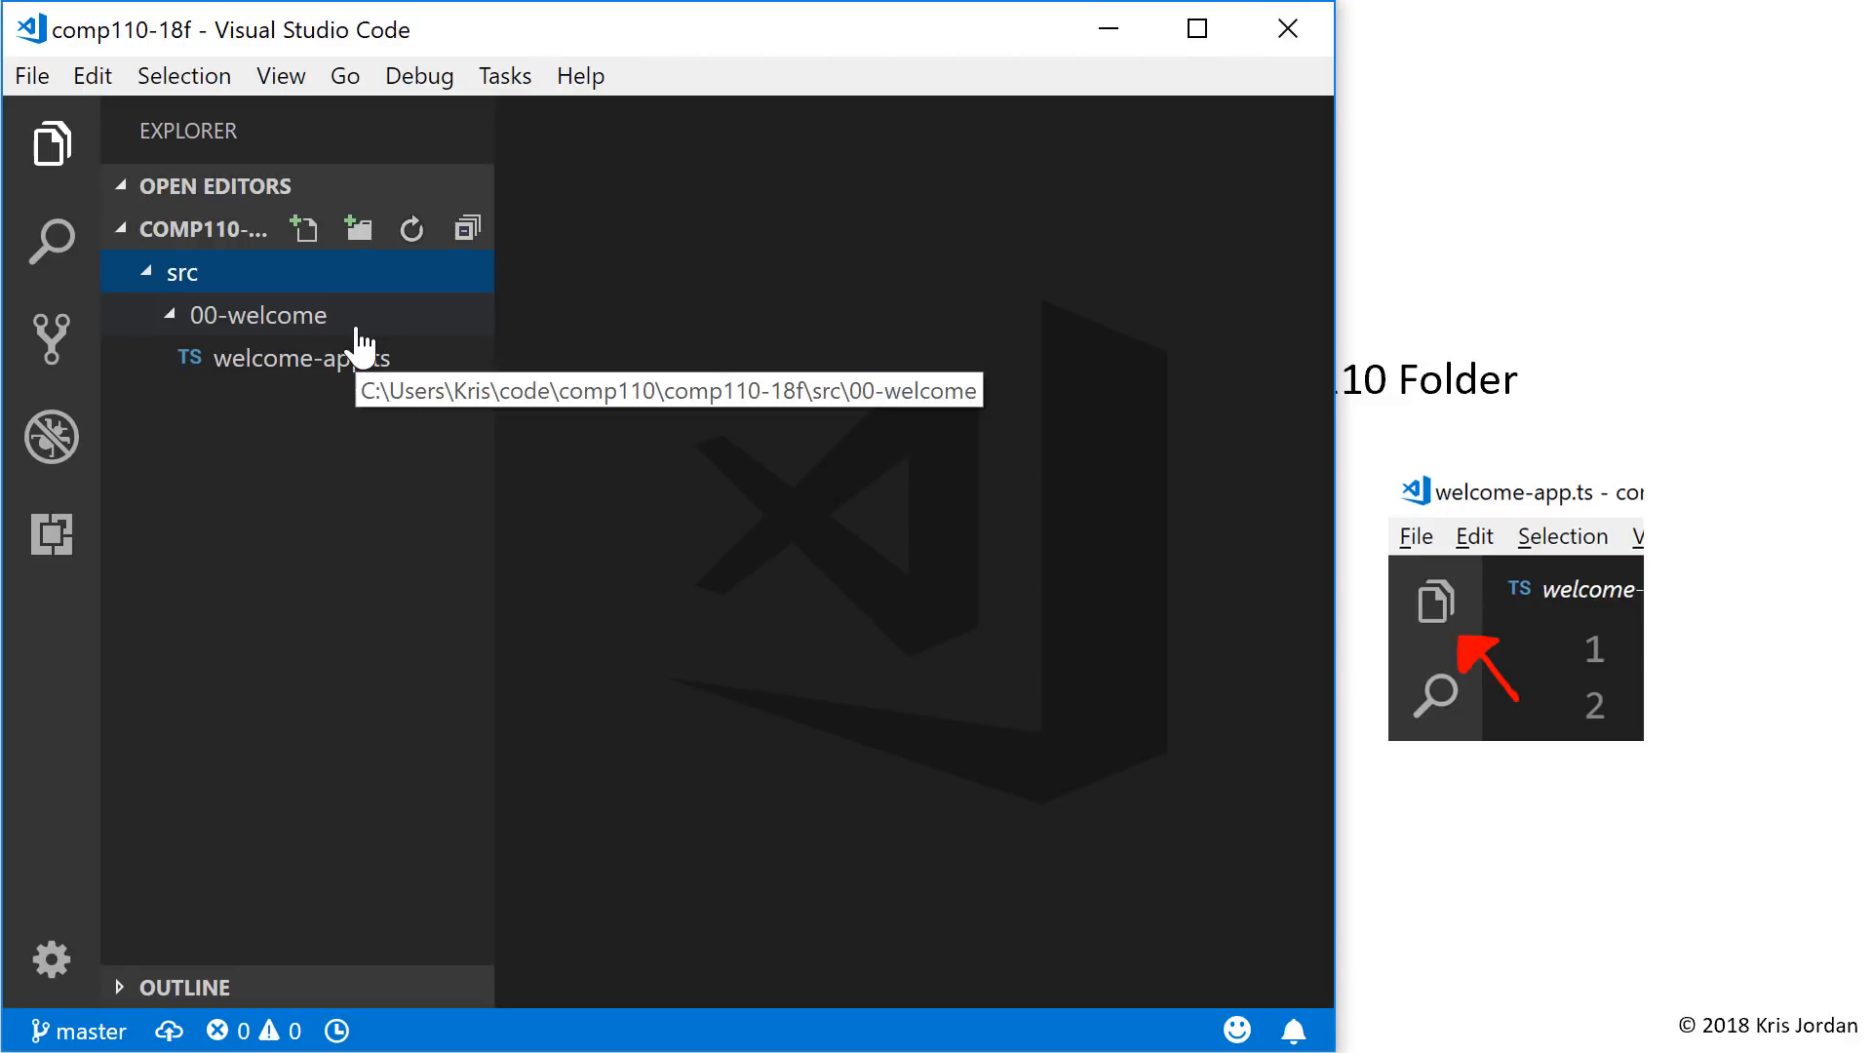
pyautogui.click(257, 314)
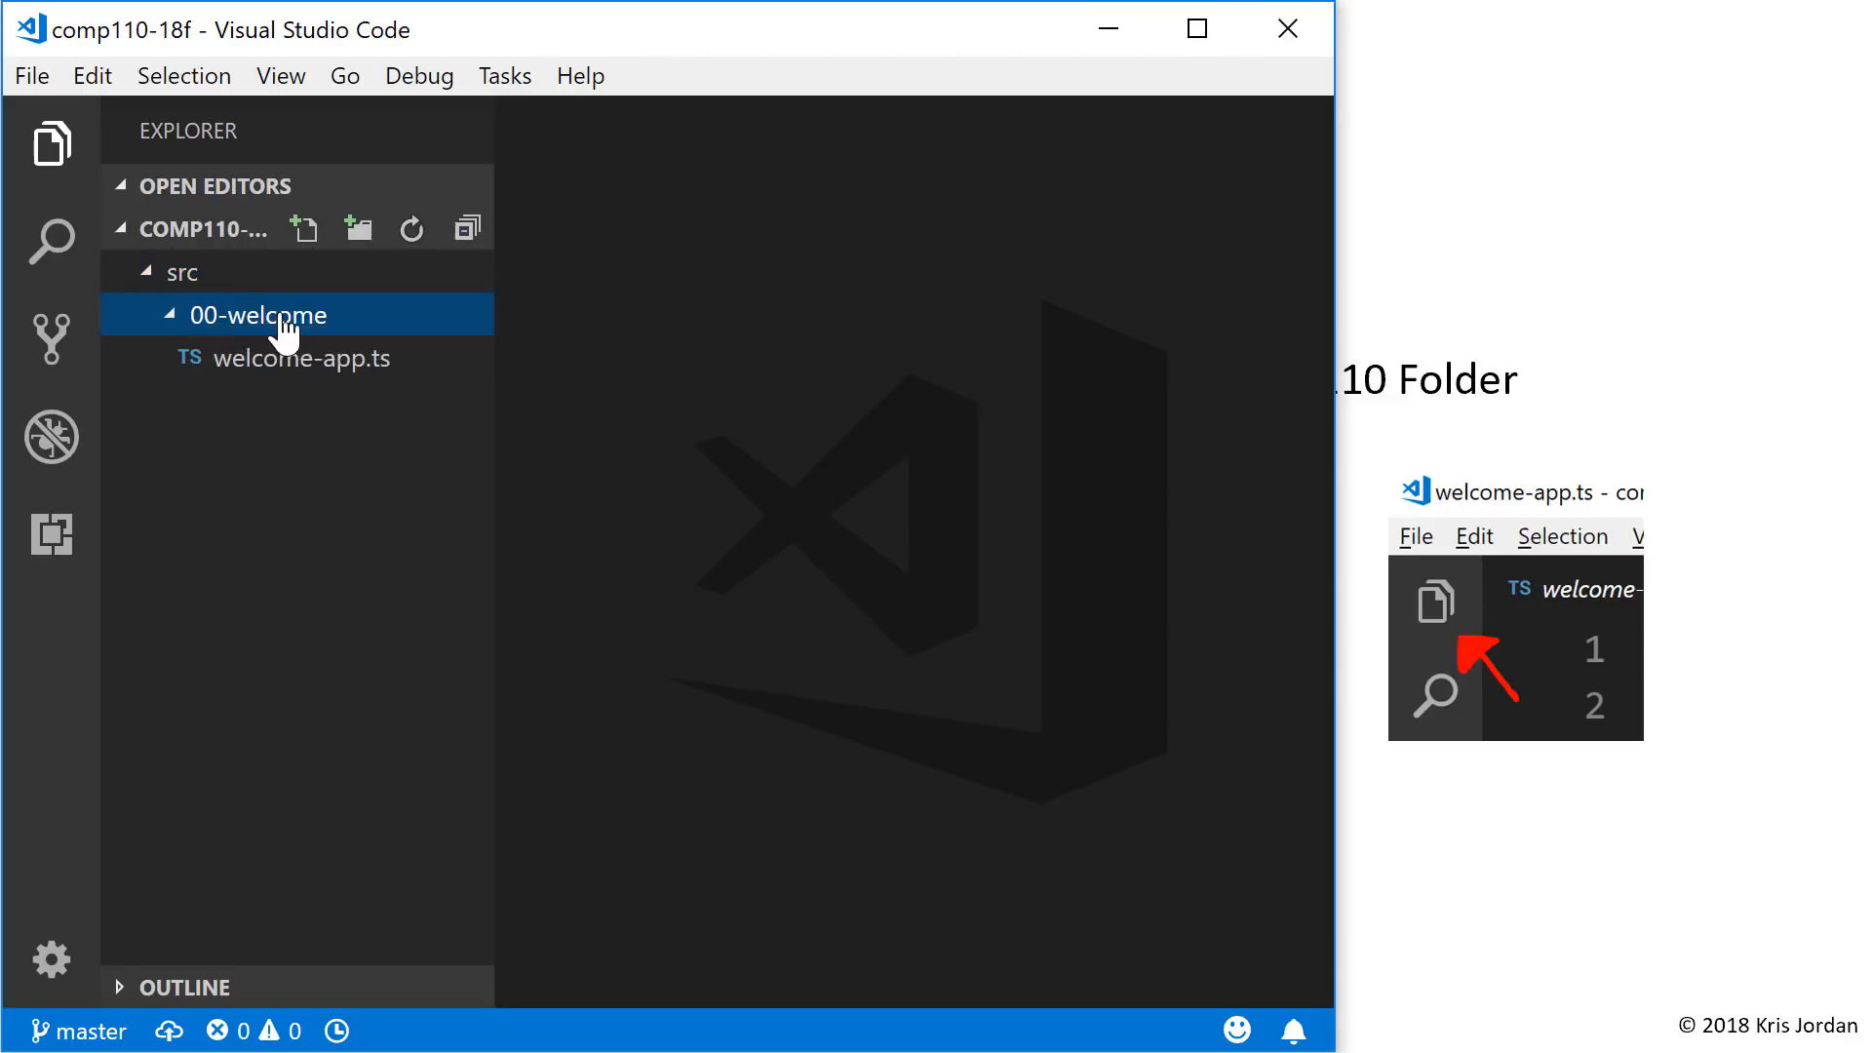
pyautogui.moveTo(257, 316)
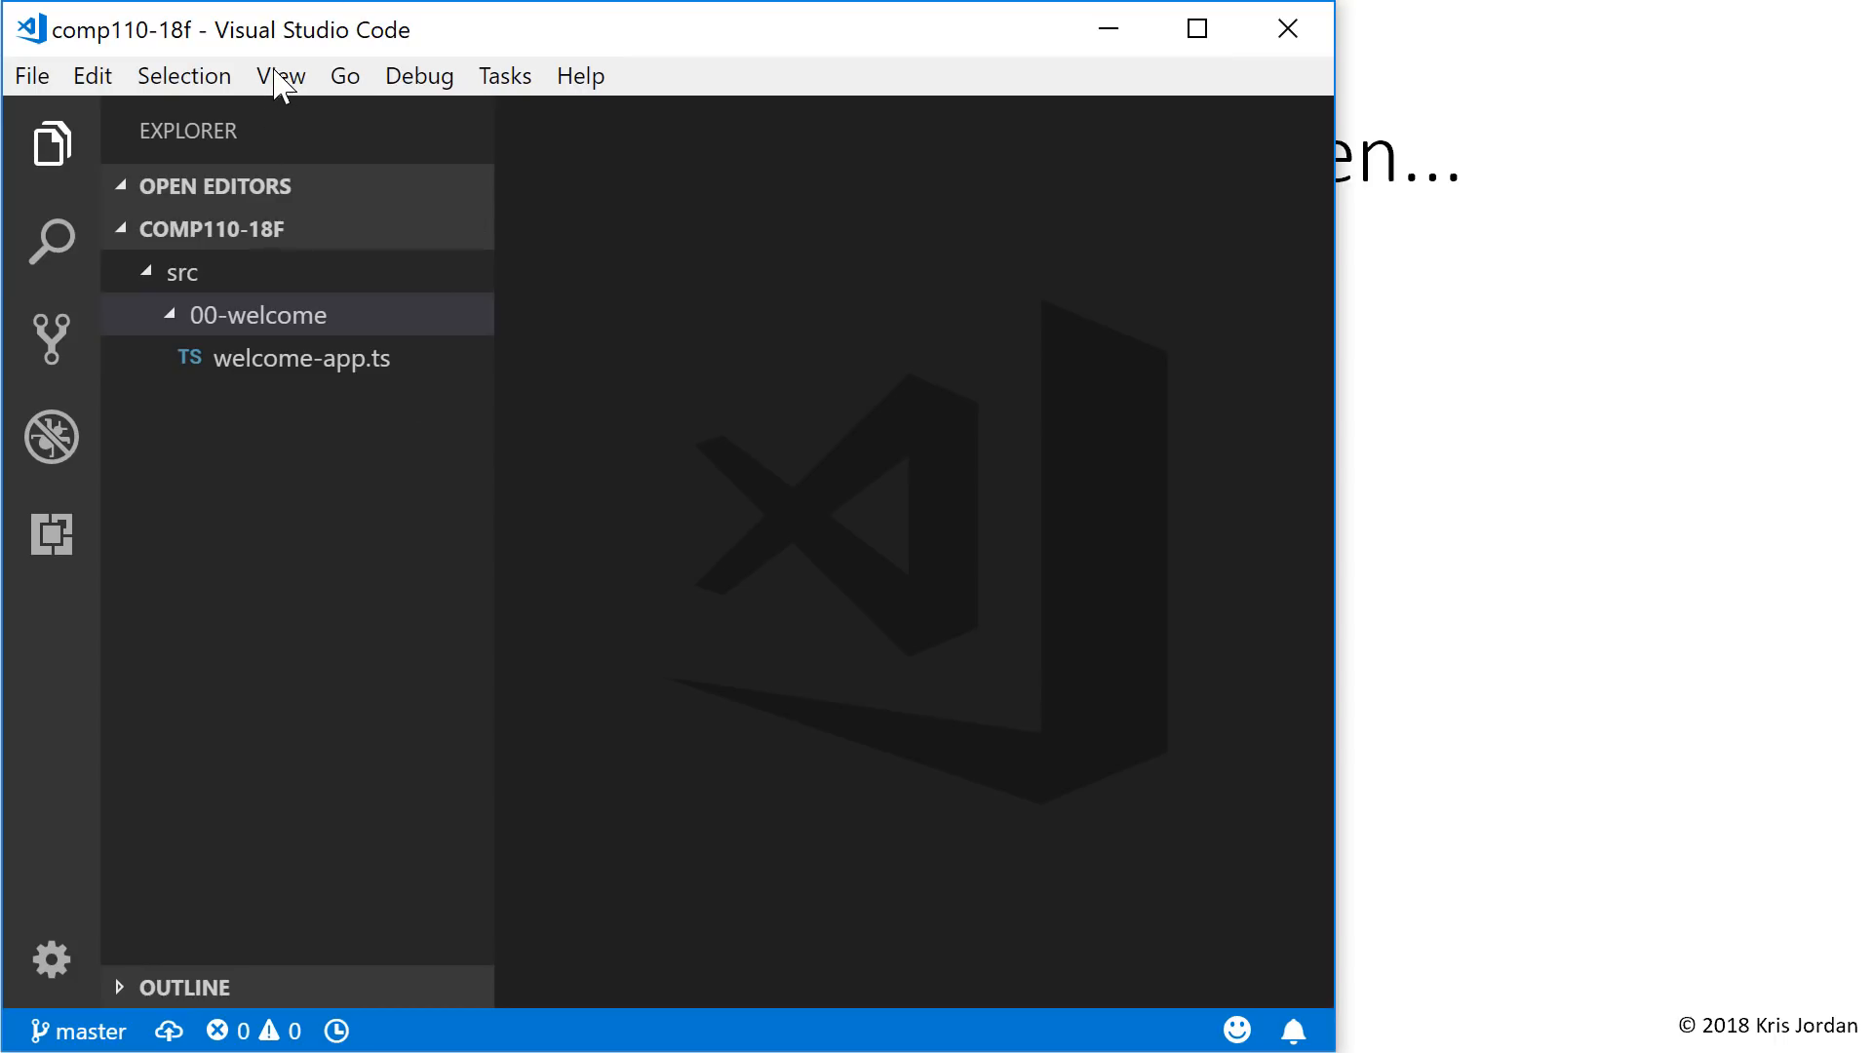
# - Open a bash terminal at the comp110-18f project folder via View > Terminal
pyautogui.click(279, 76)
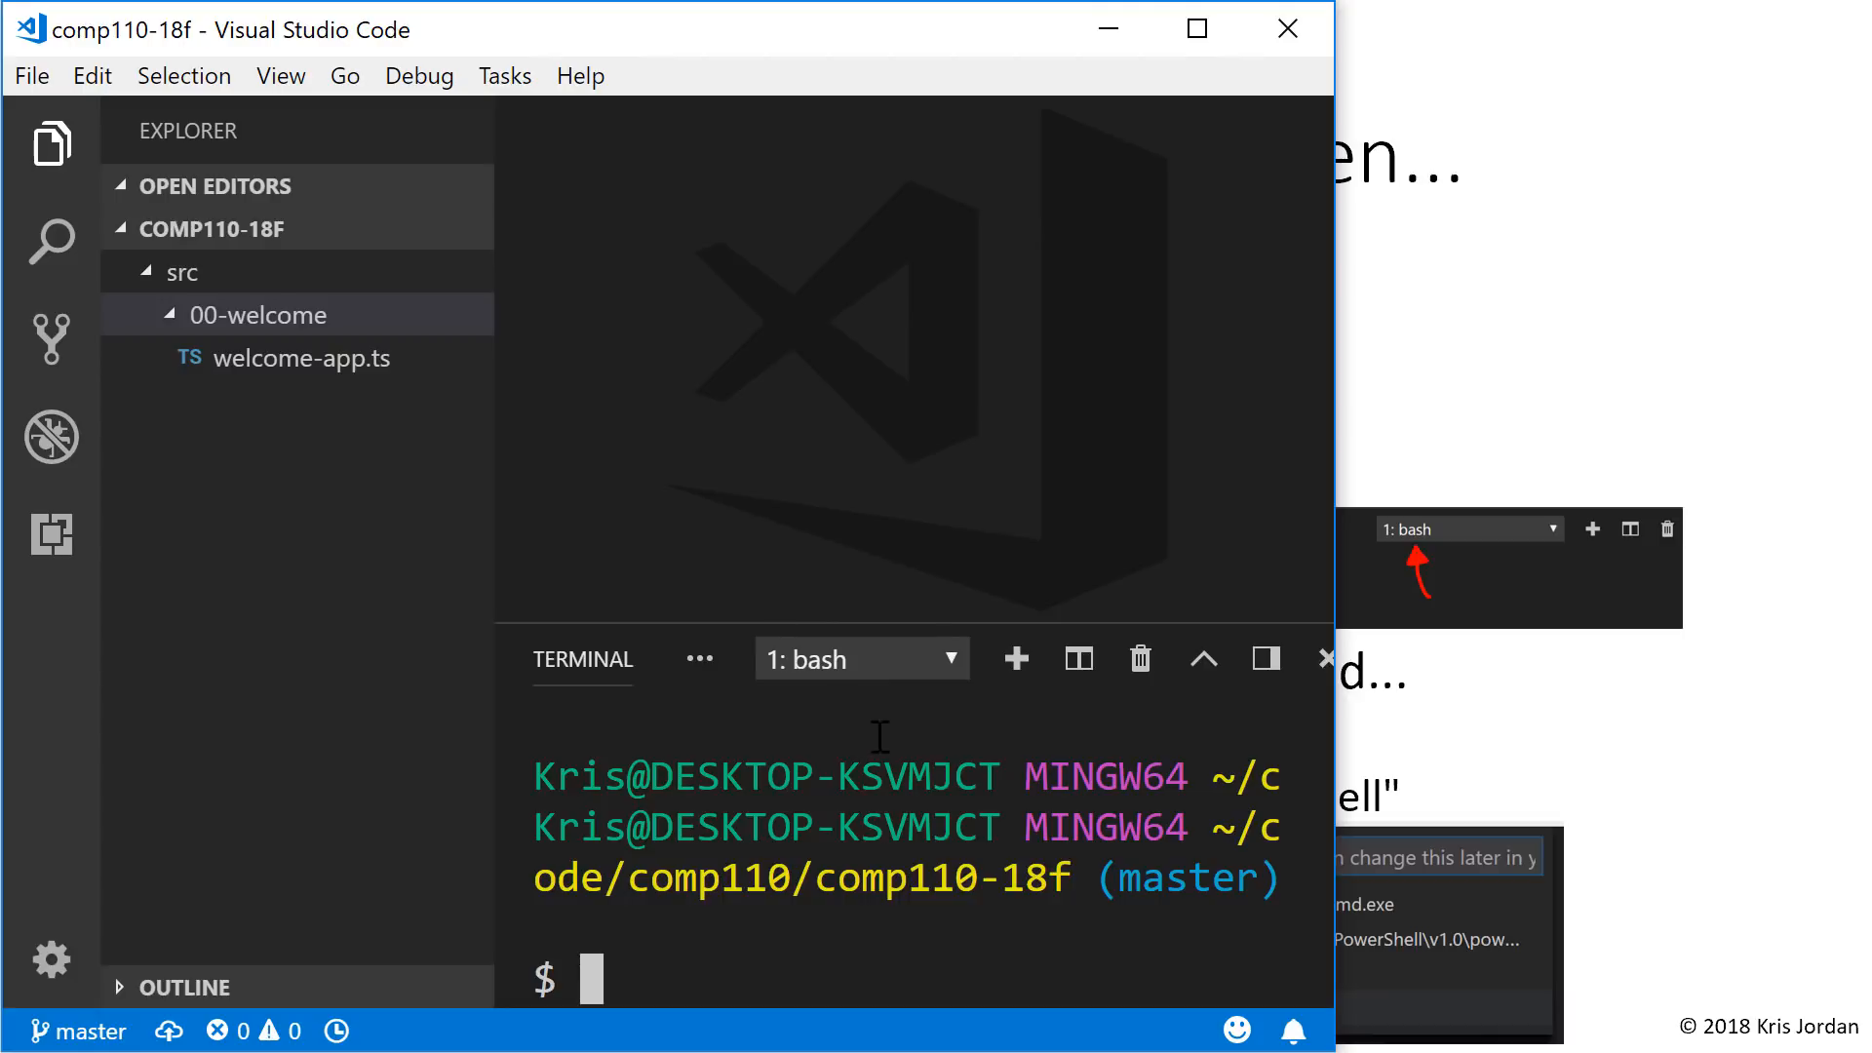
pyautogui.moveTo(1169, 737)
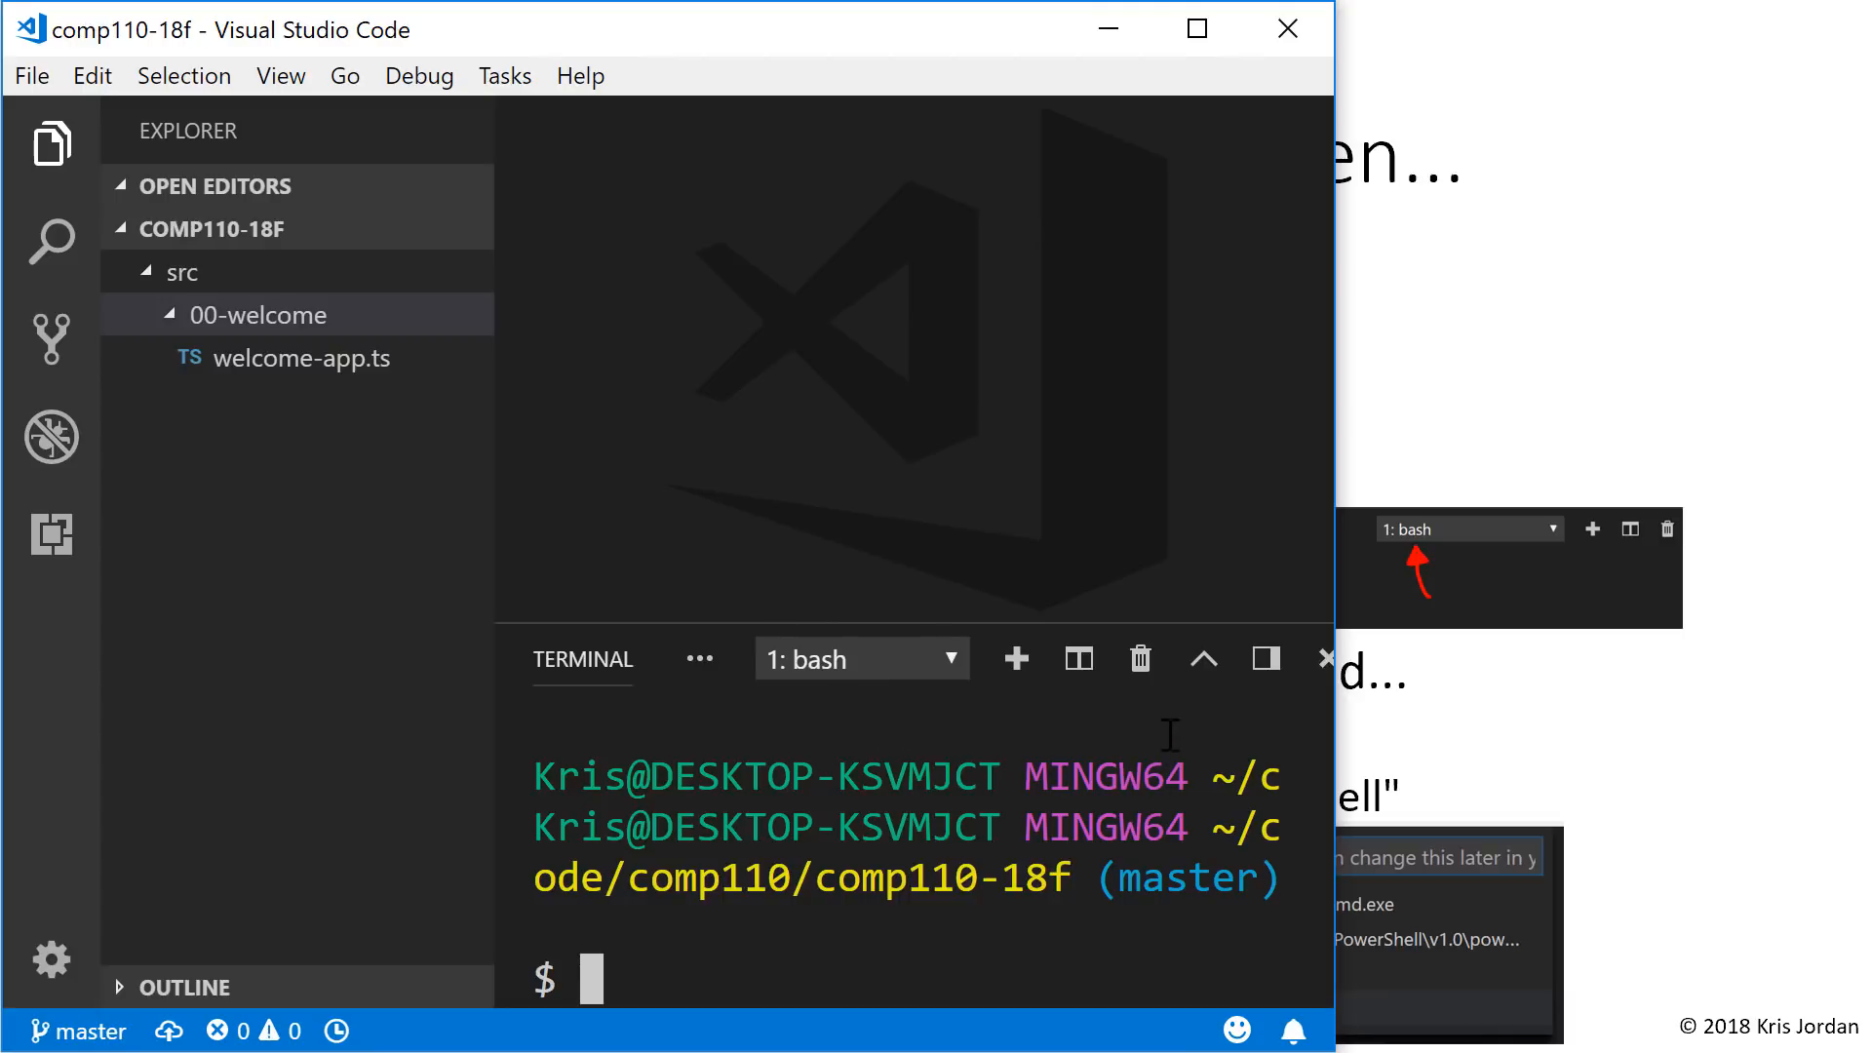
pyautogui.moveTo(1140, 657)
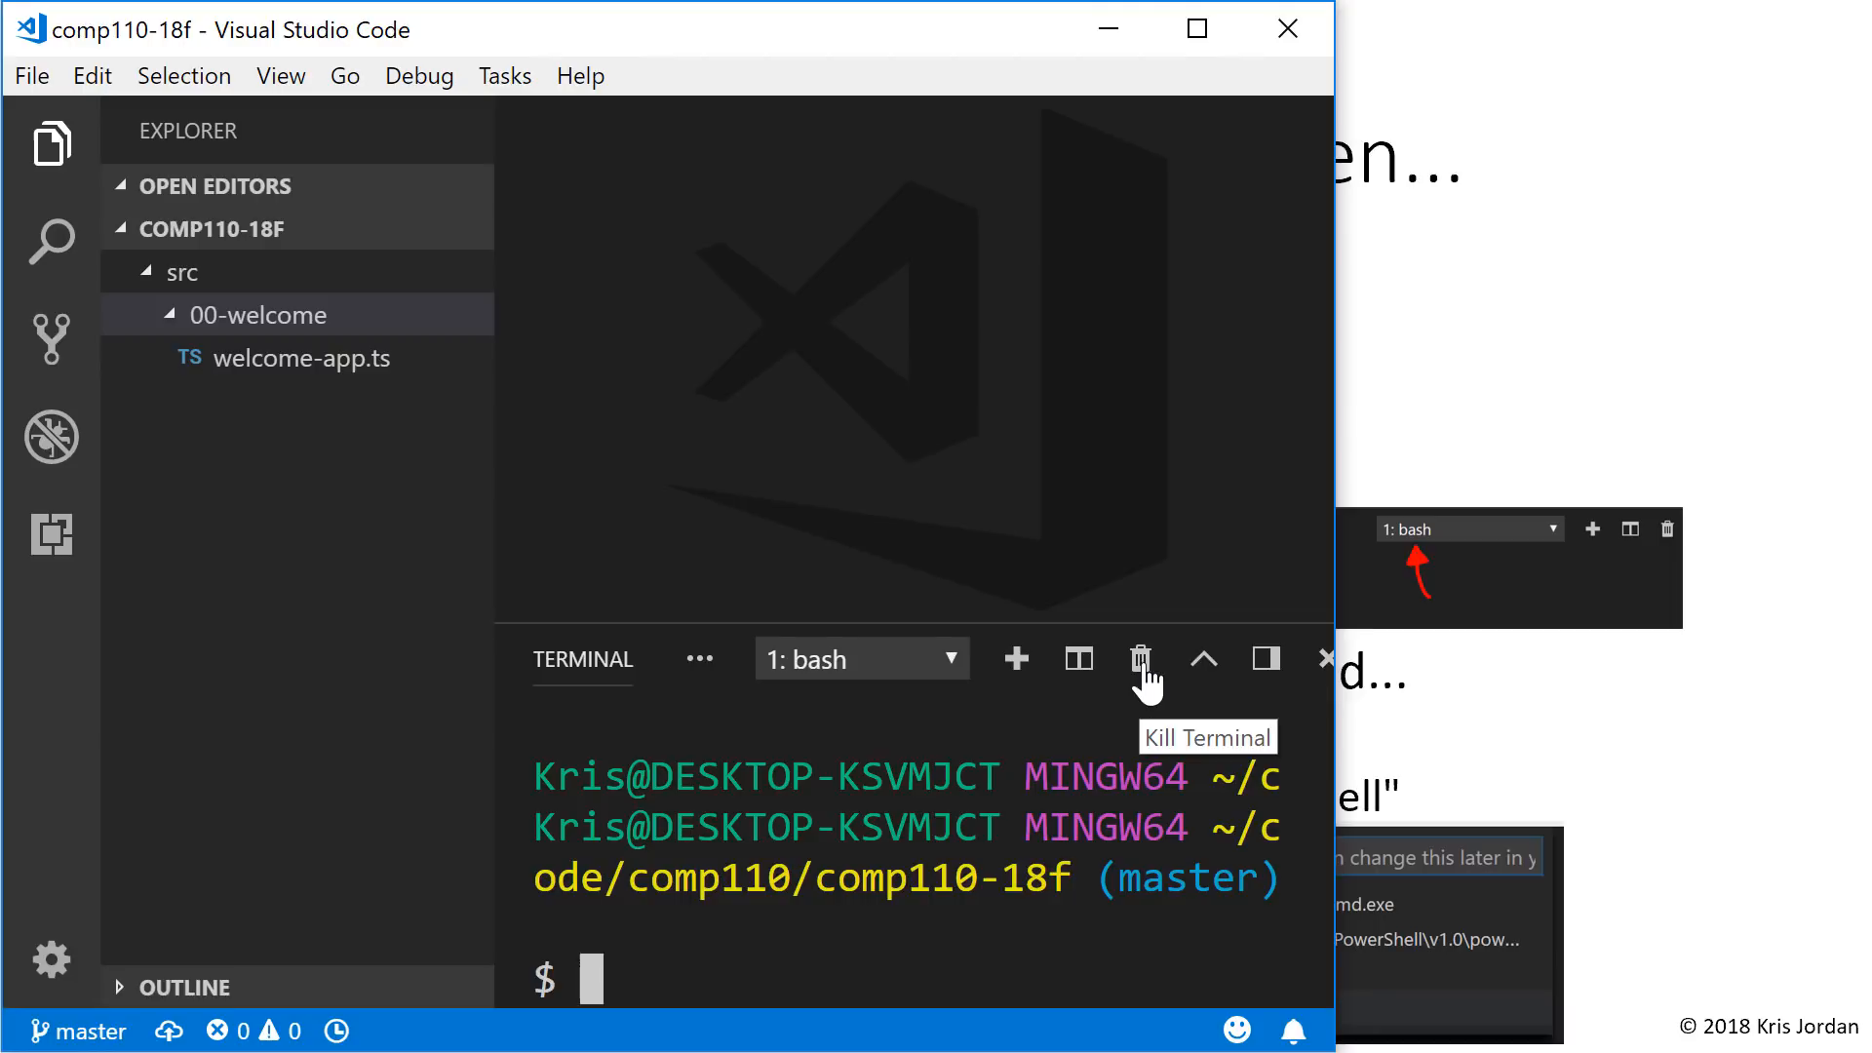
# - Kill the terminal and run 'Terminal: Select Default Shell' from the Command Palette
pyautogui.click(1140, 659)
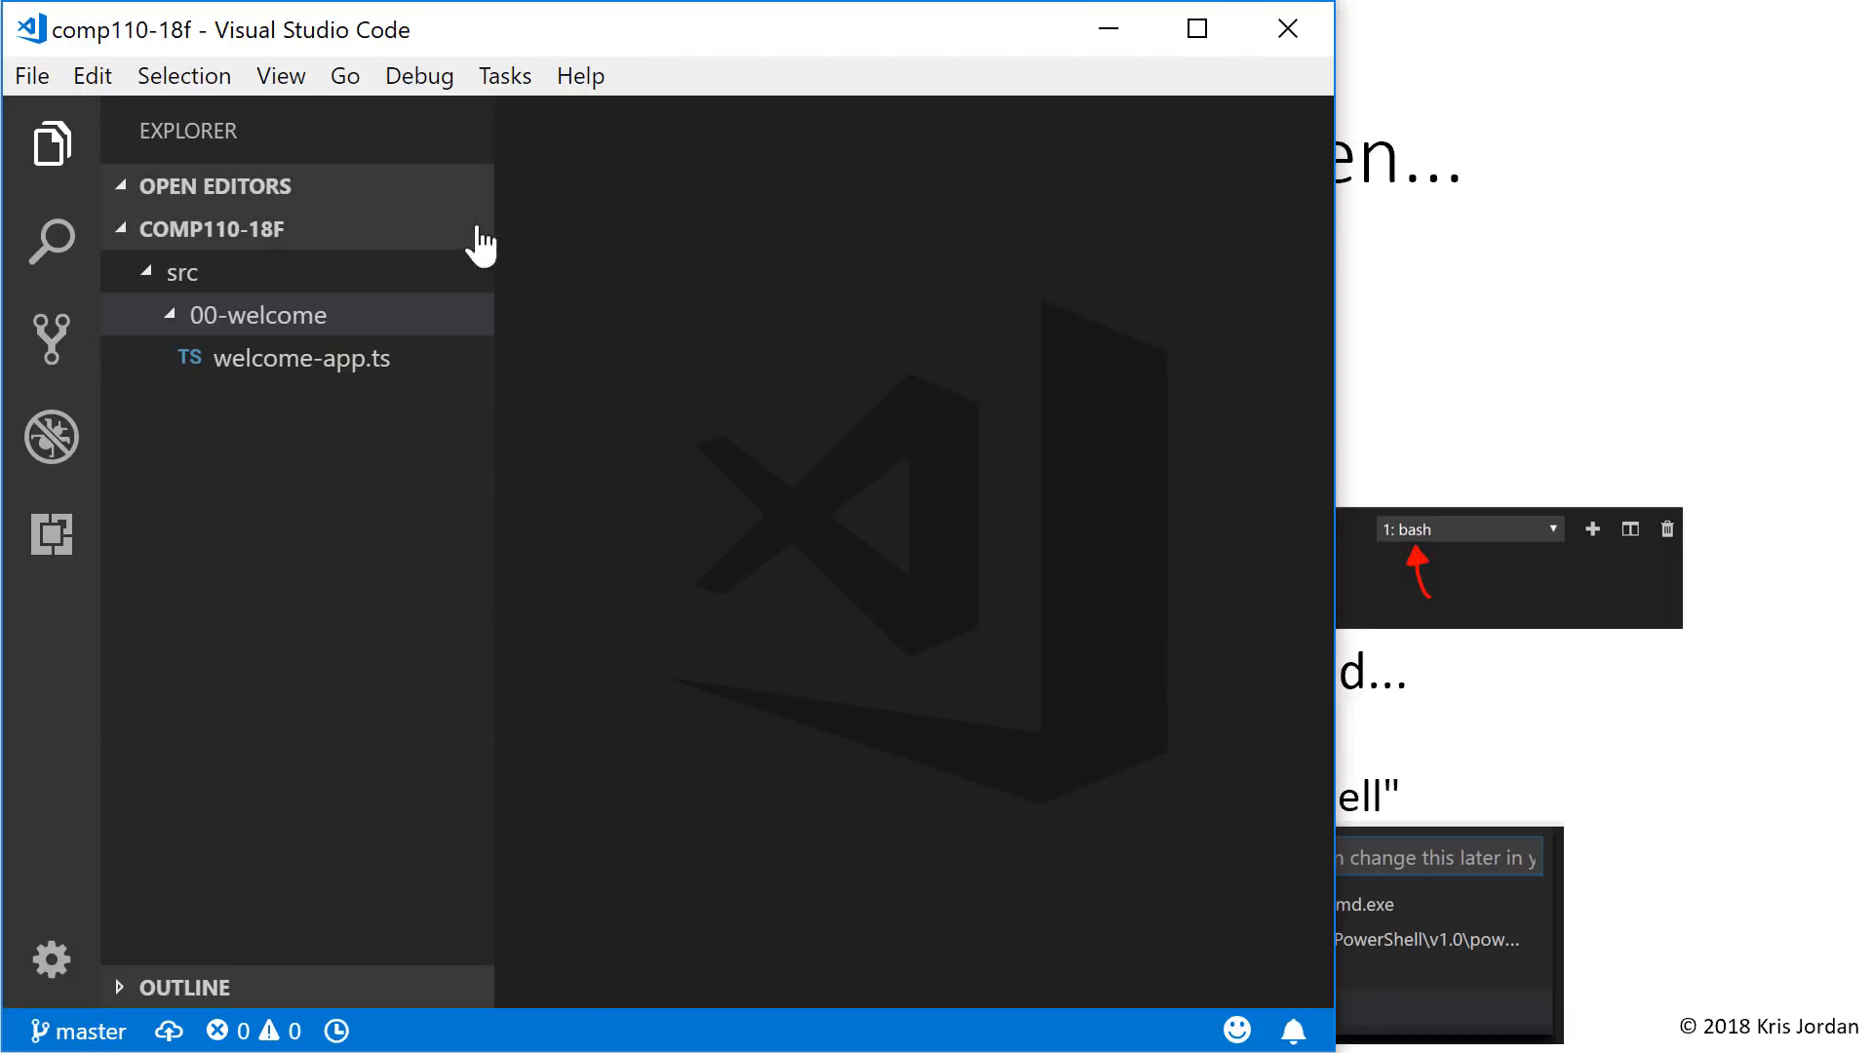
pyautogui.click(279, 76)
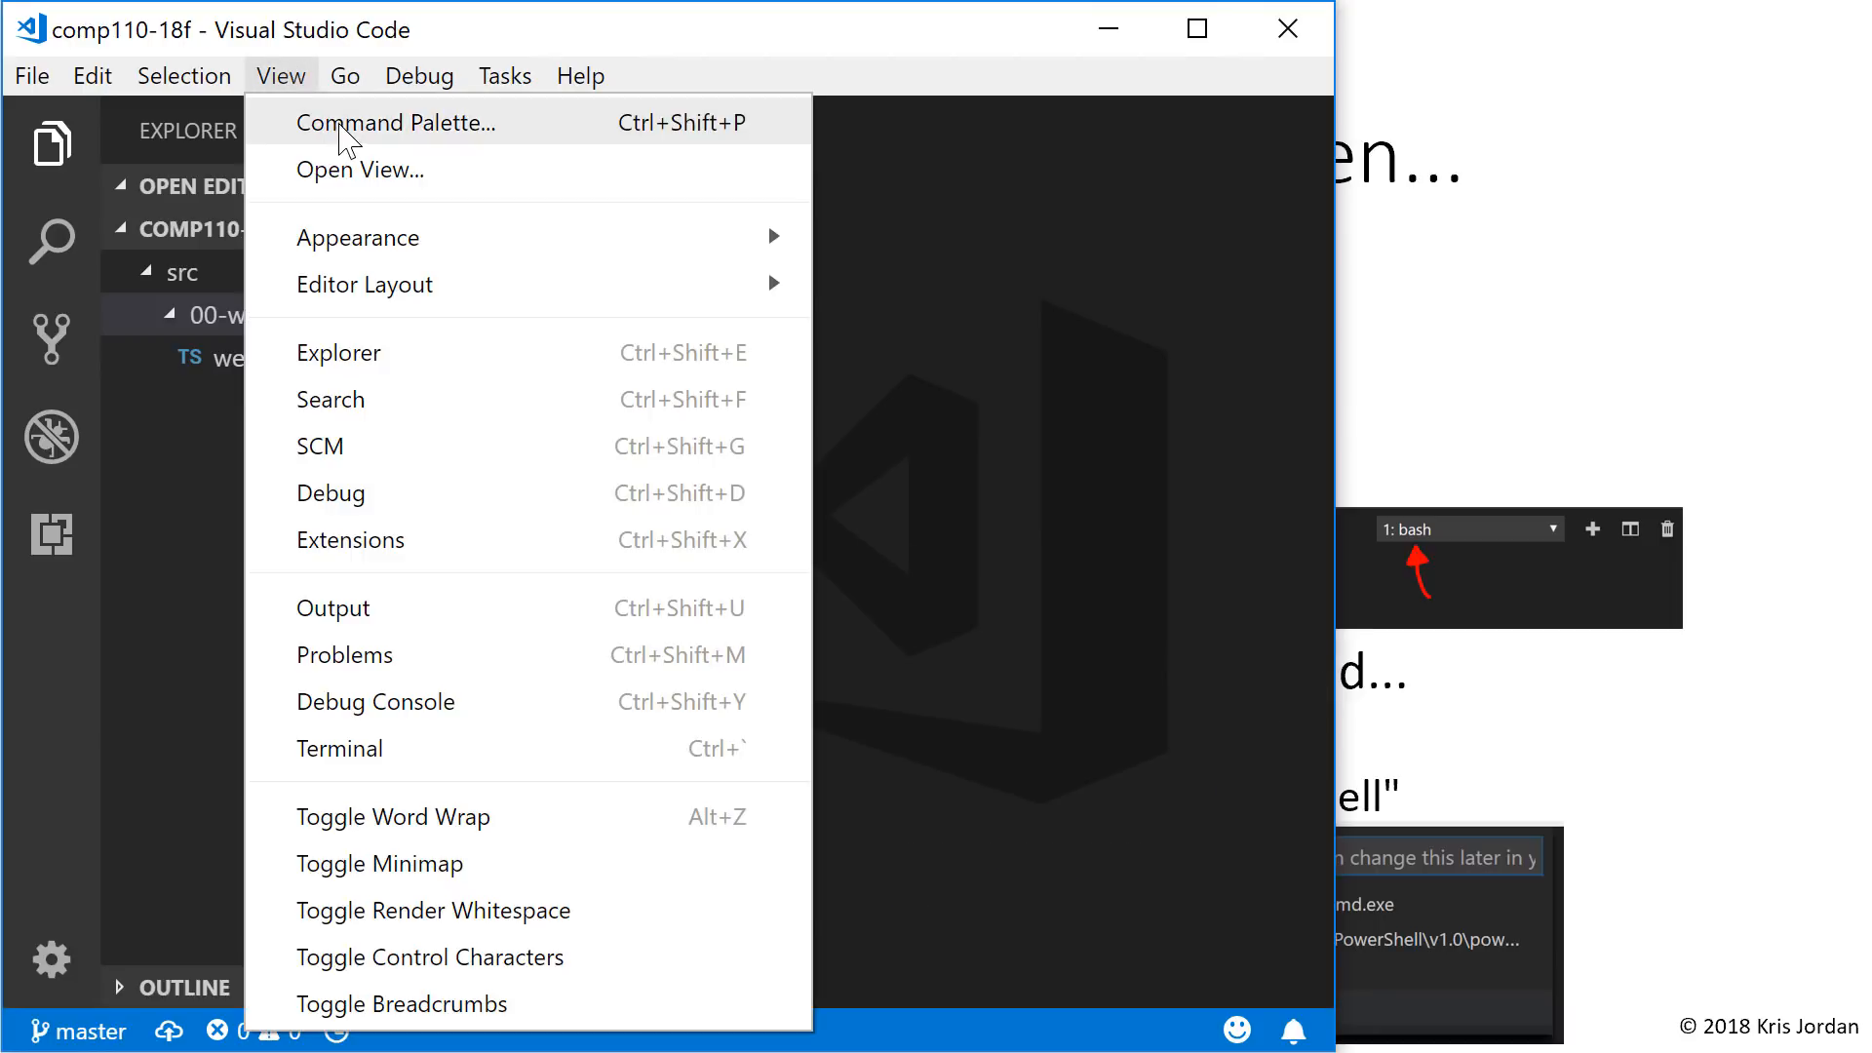
pyautogui.click(396, 121)
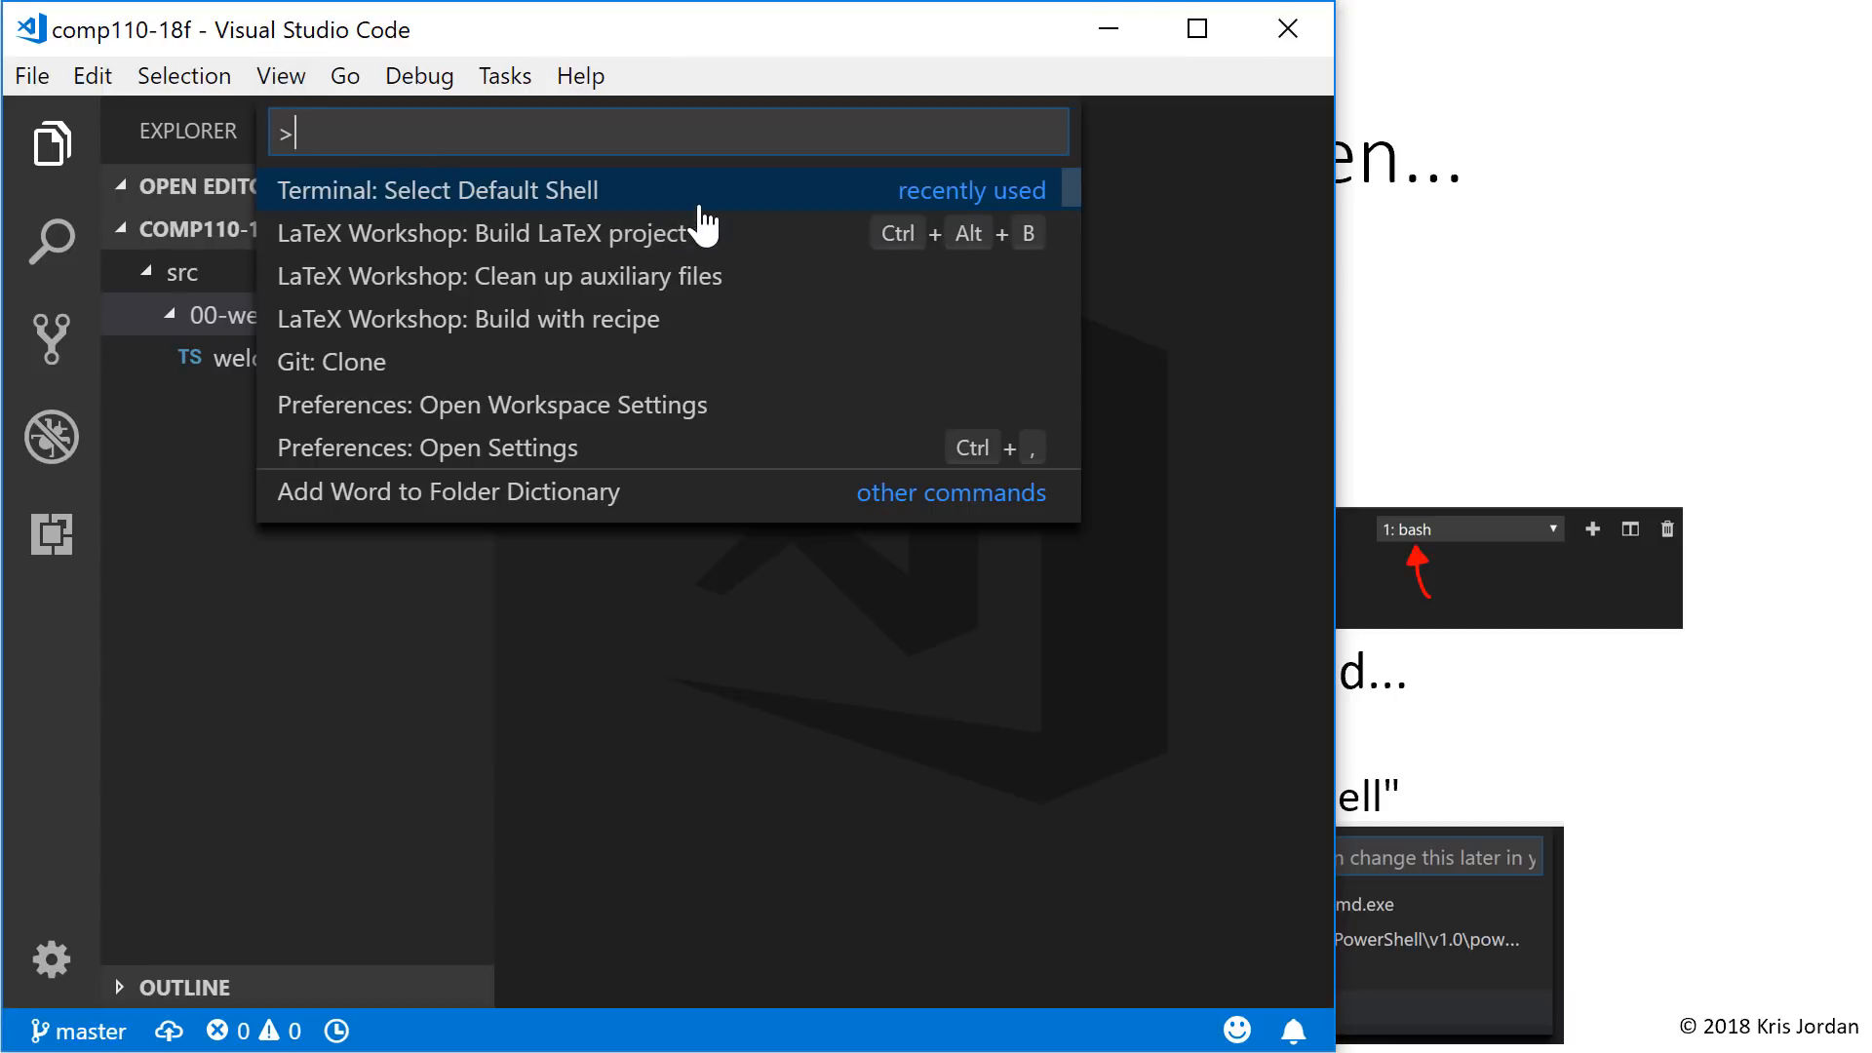
pyautogui.write('terminal')
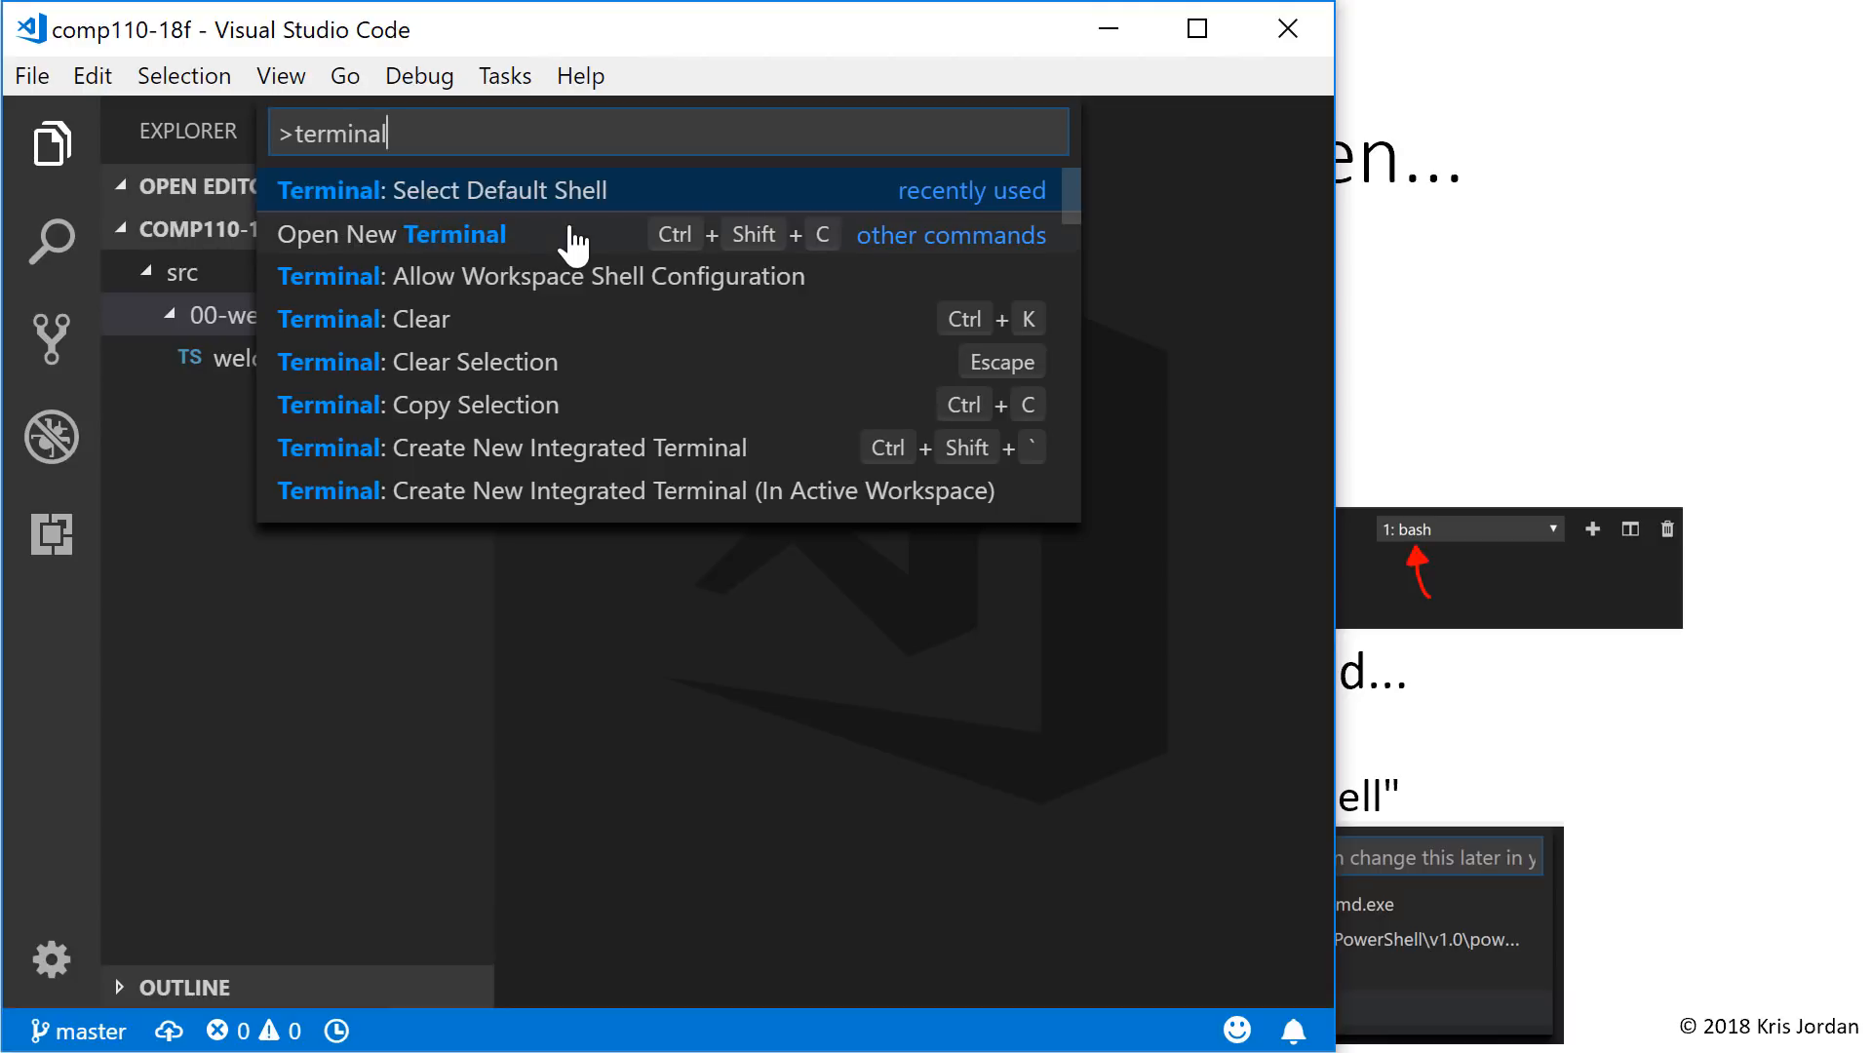
pyautogui.moveTo(512, 215)
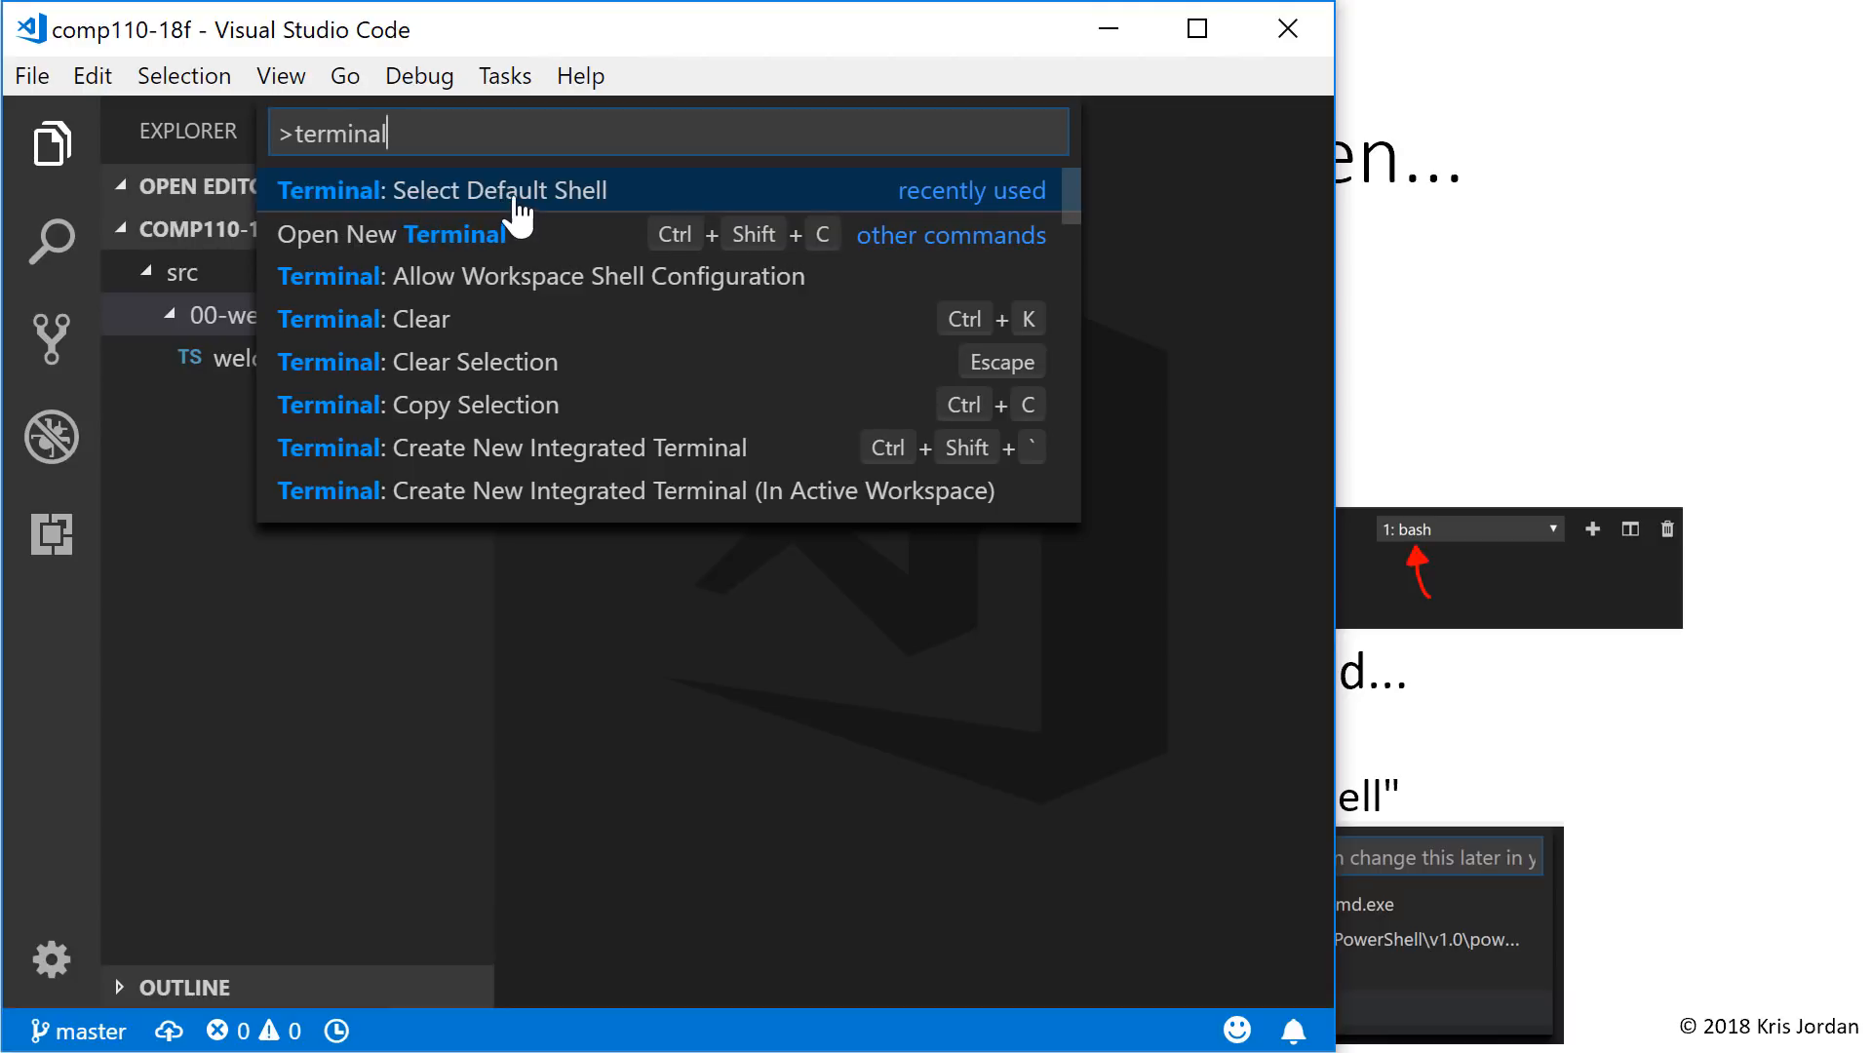
pyautogui.click(441, 189)
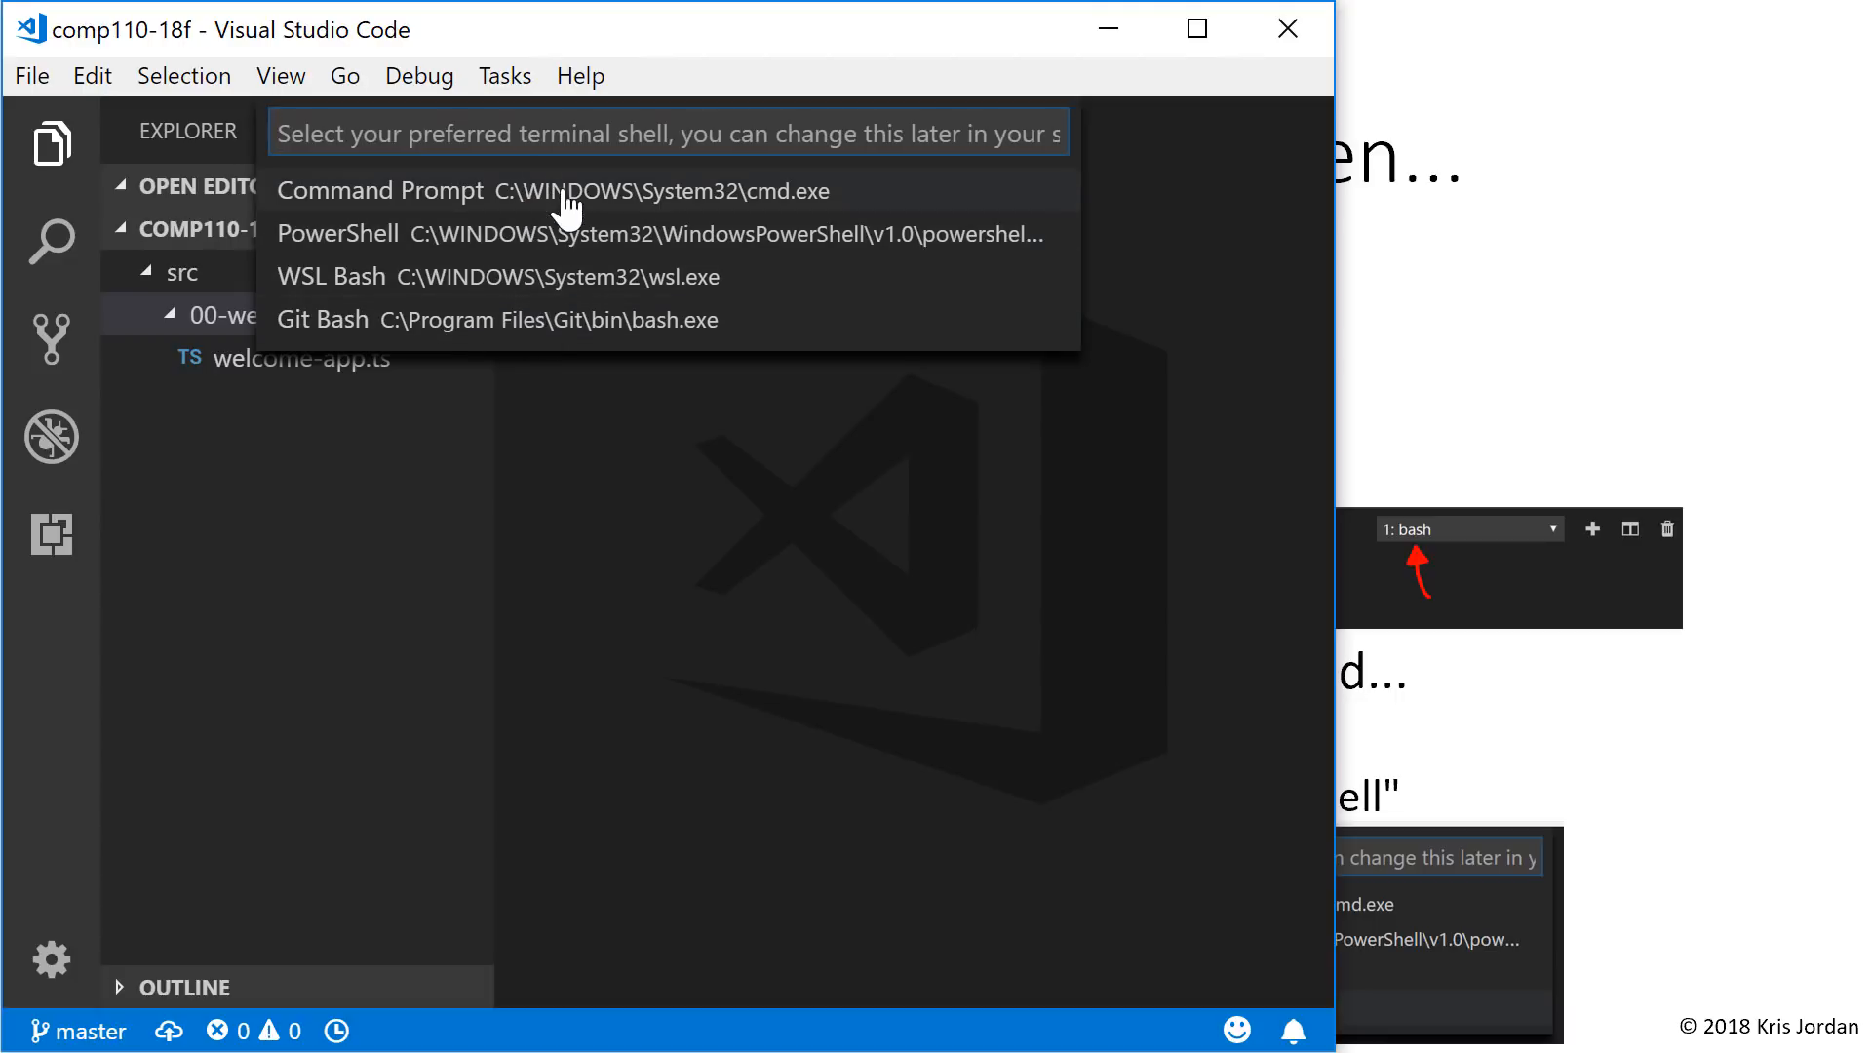
pyautogui.moveTo(562, 317)
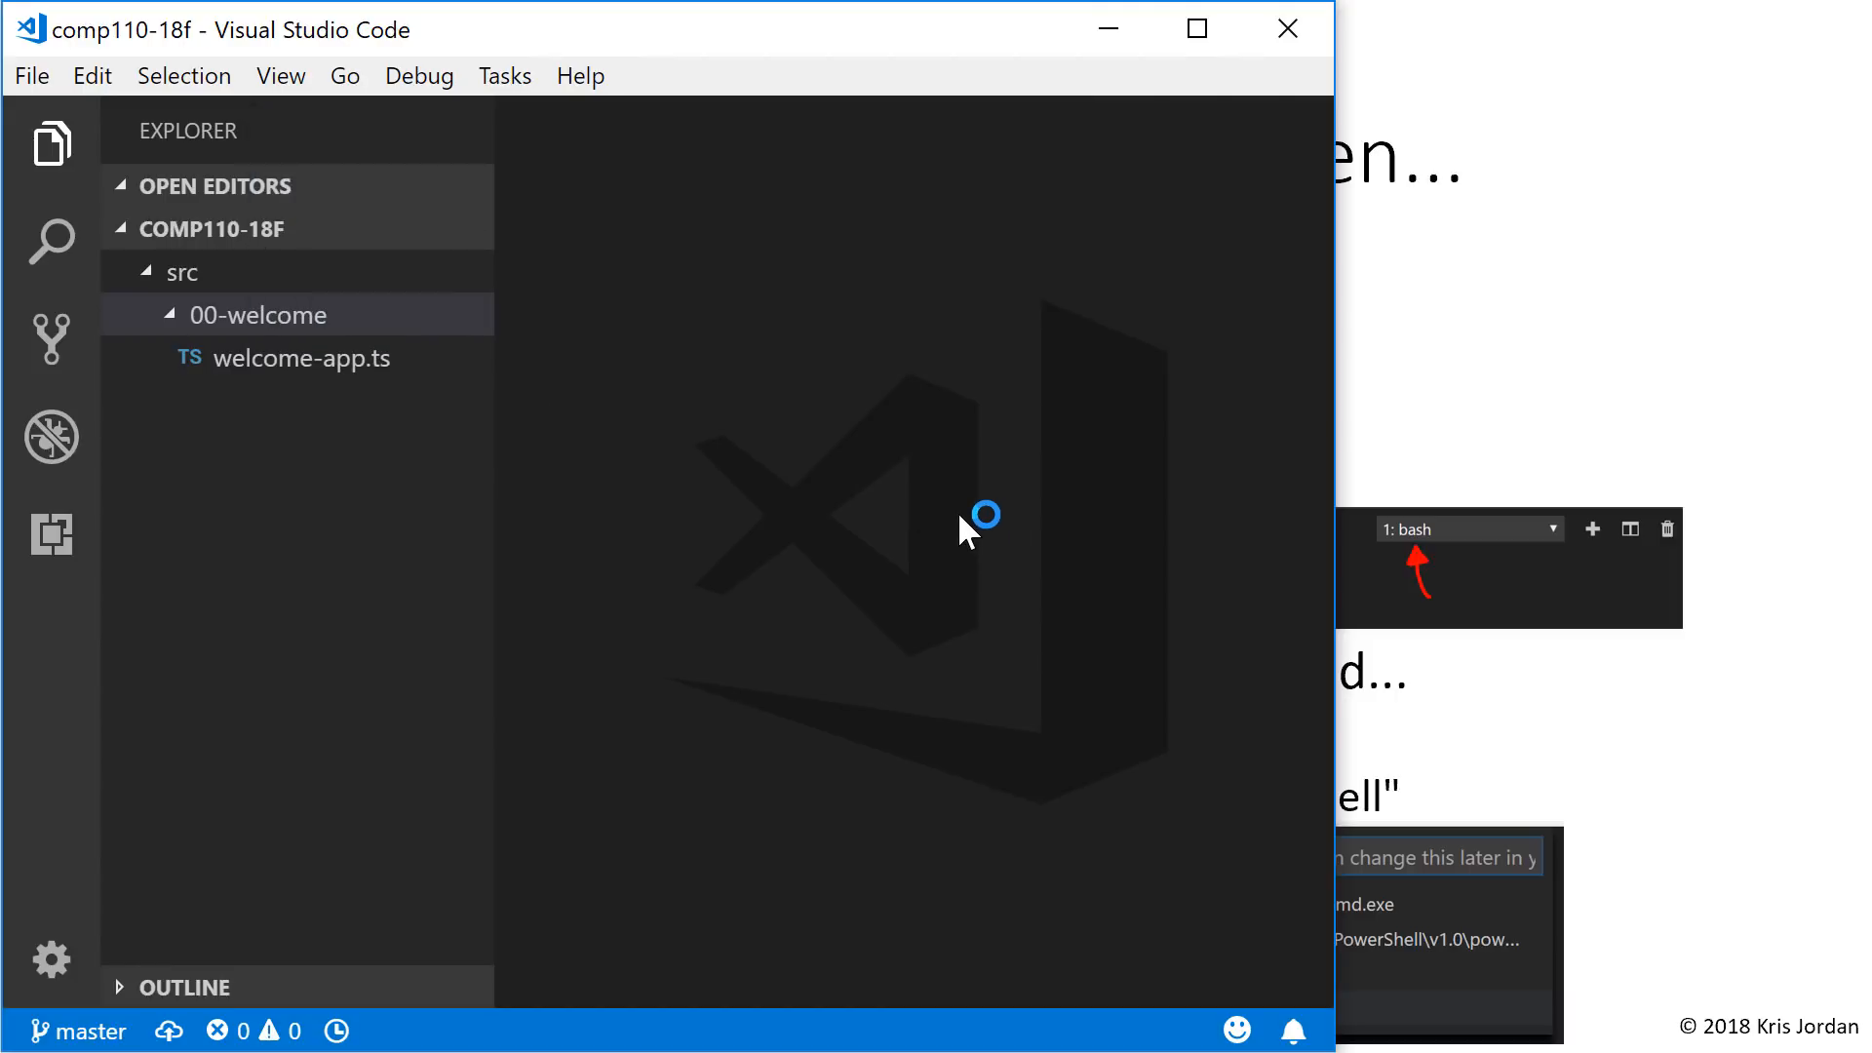
# - Open a fresh bash terminal at the comp110-18f folder via View > Terminal
pyautogui.click(278, 77)
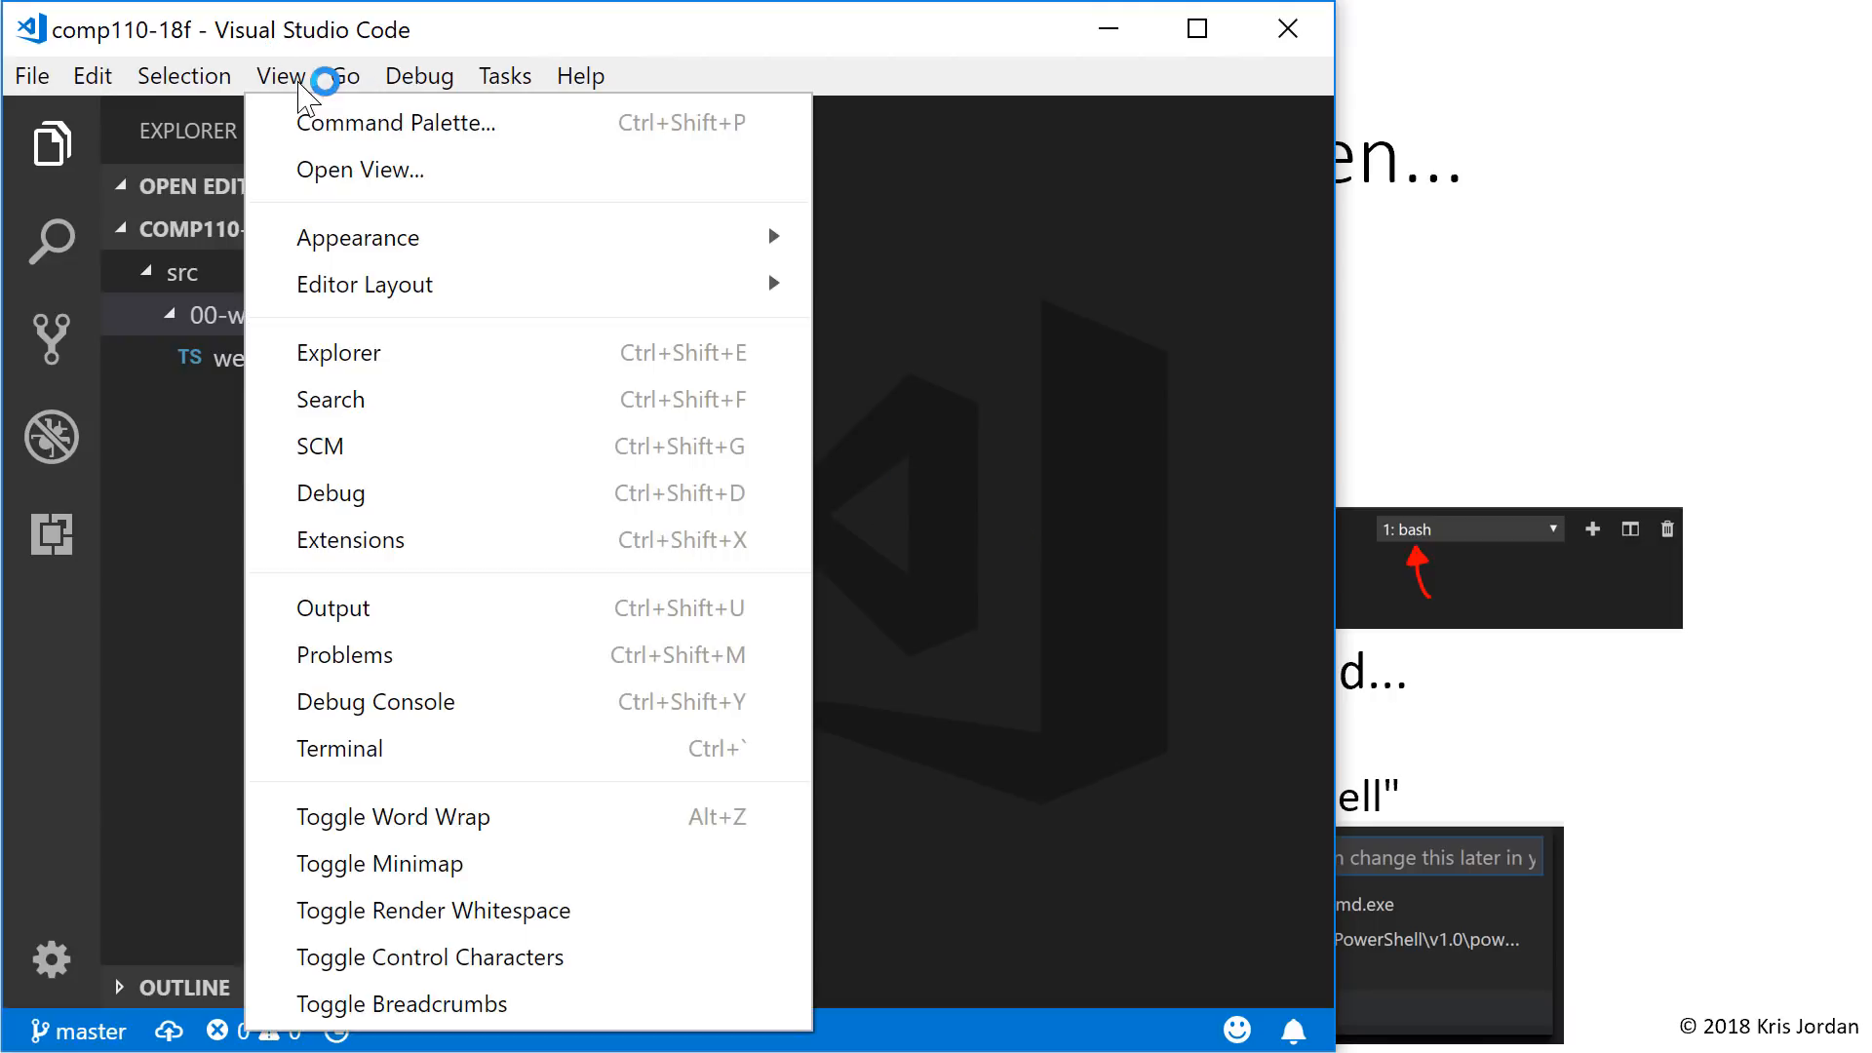
pyautogui.click(340, 749)
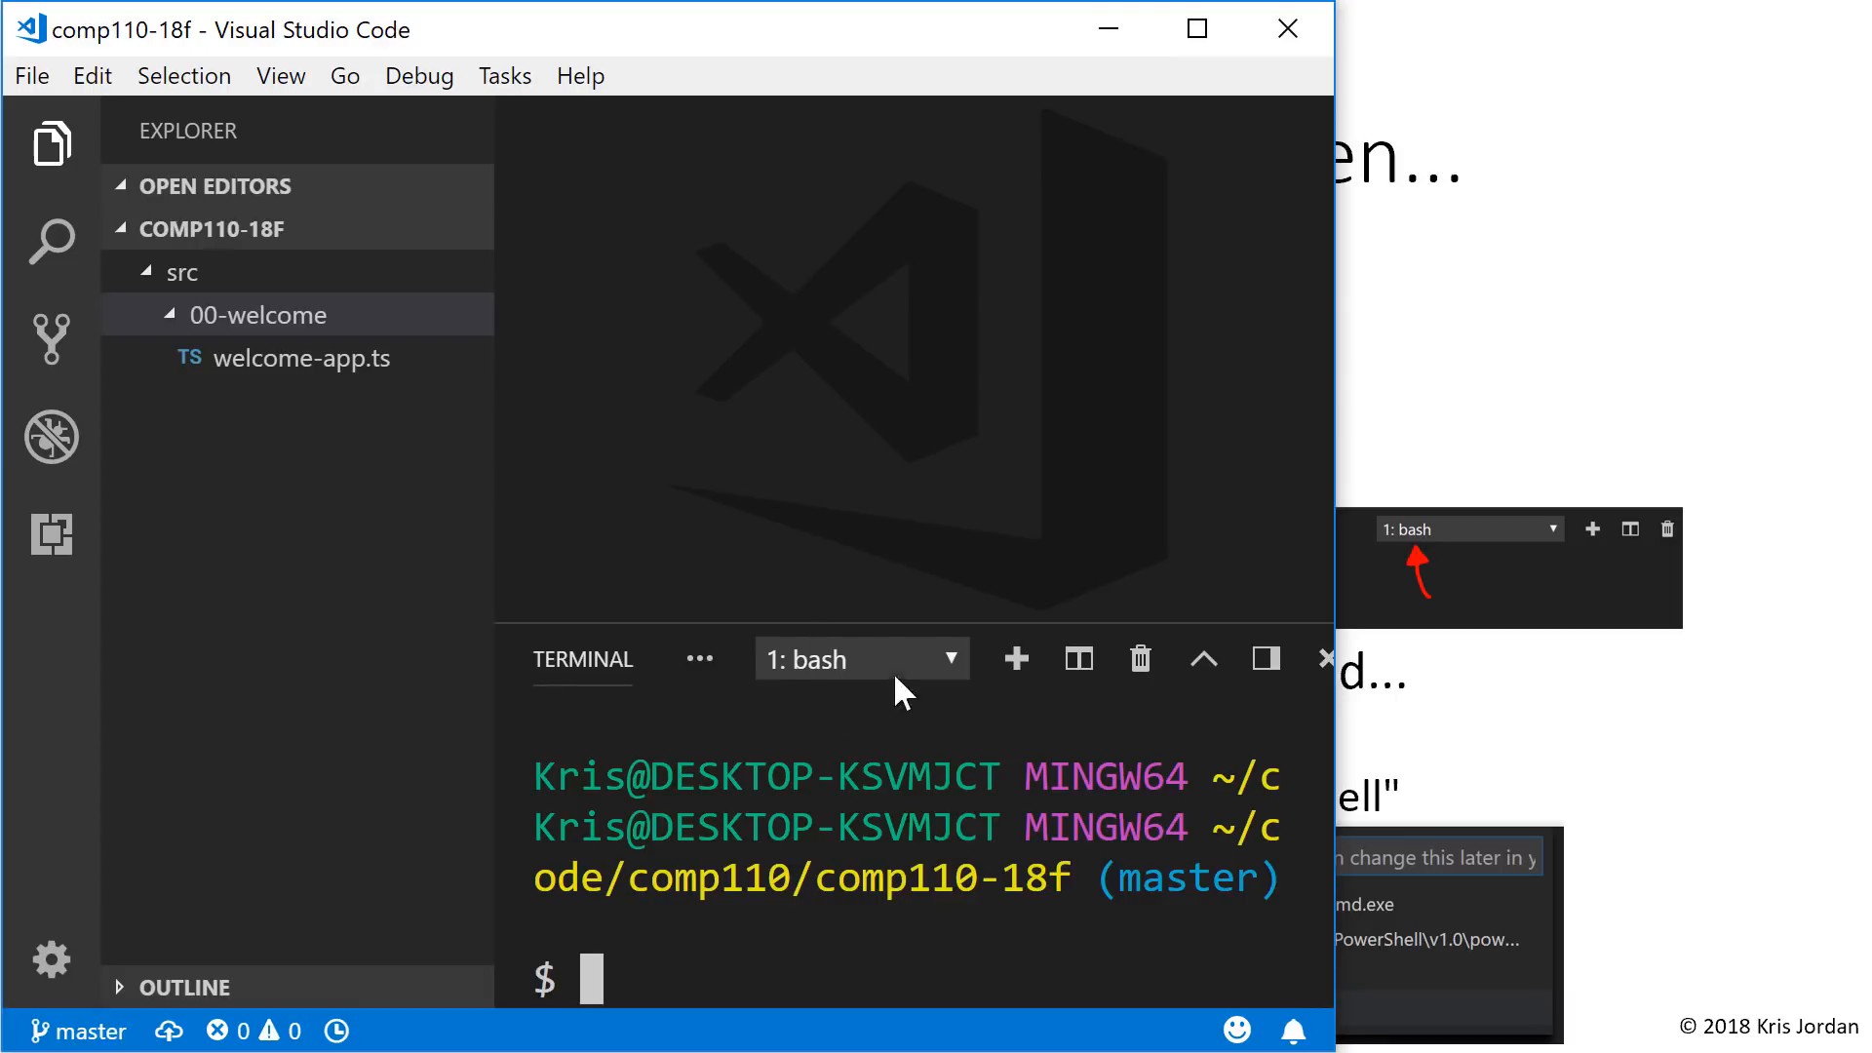
pyautogui.moveTo(1529, 10)
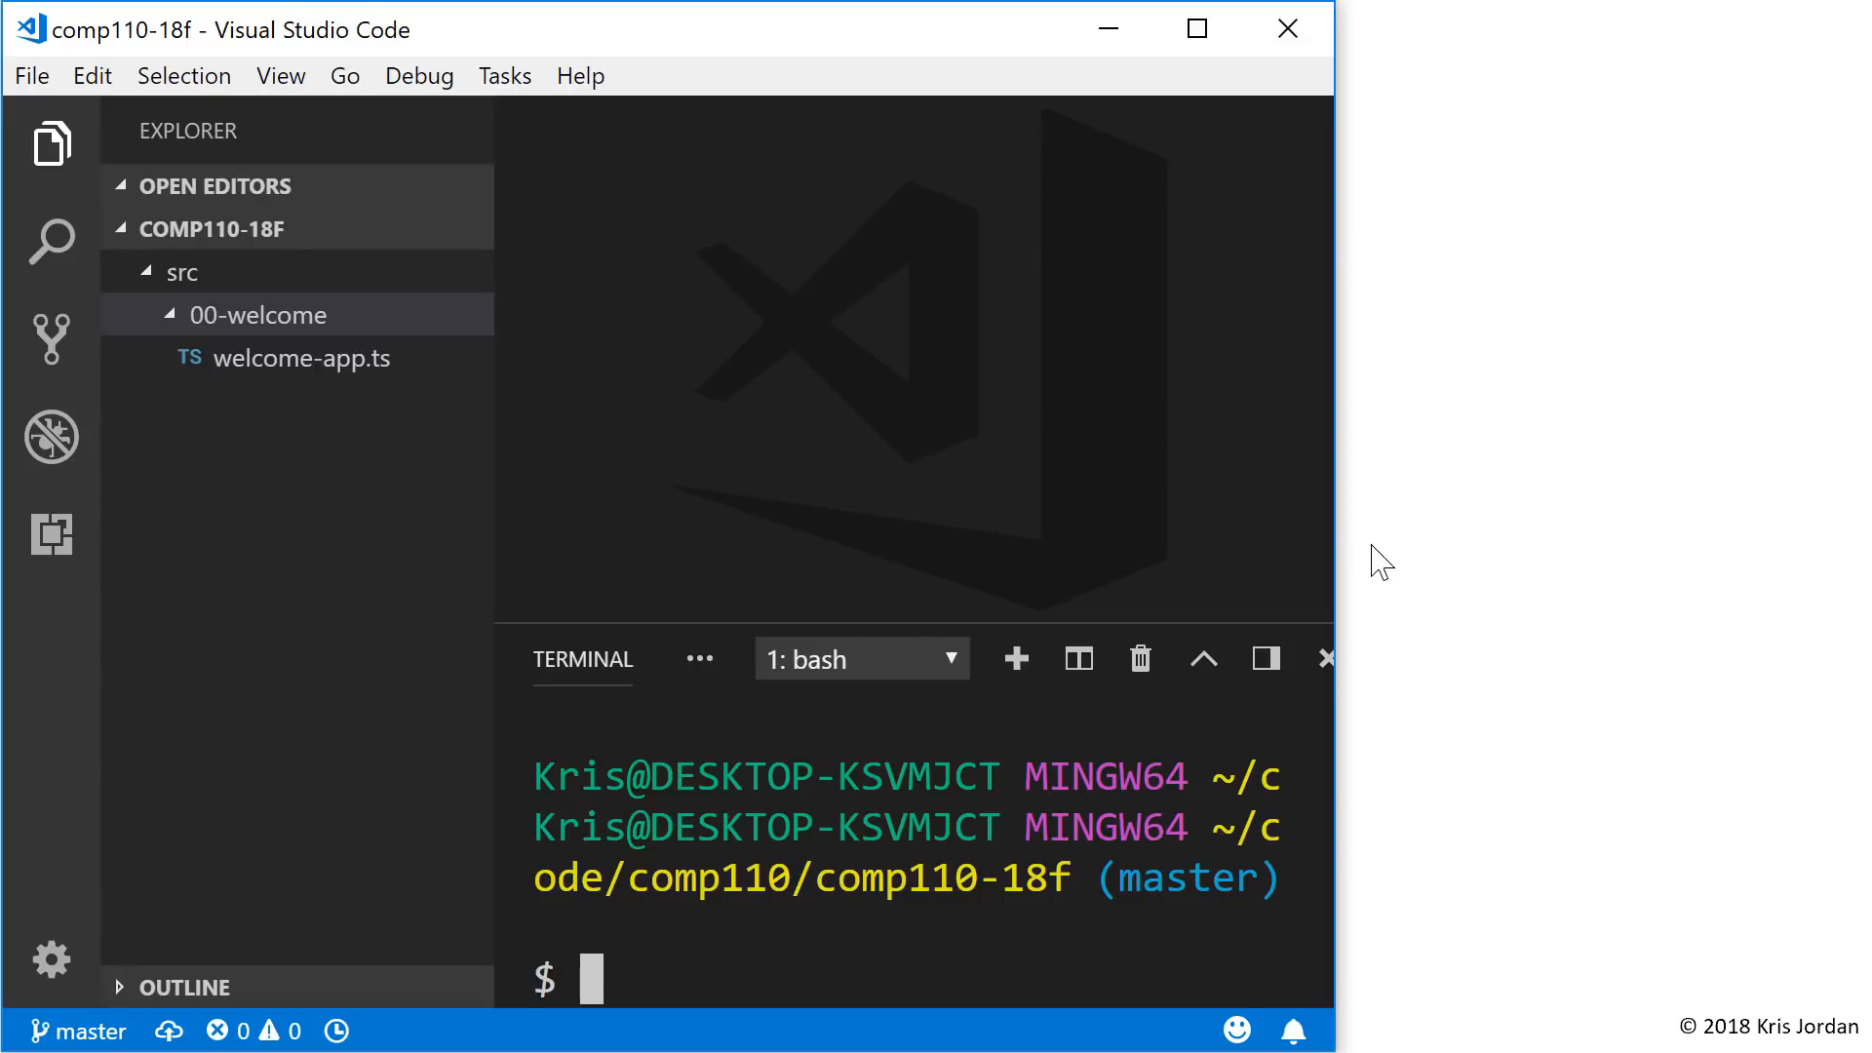
# - Run npm run pull and npm start to serve localhost:3000 in the browser, then hide the terminal panel
pyautogui.write('npm run')
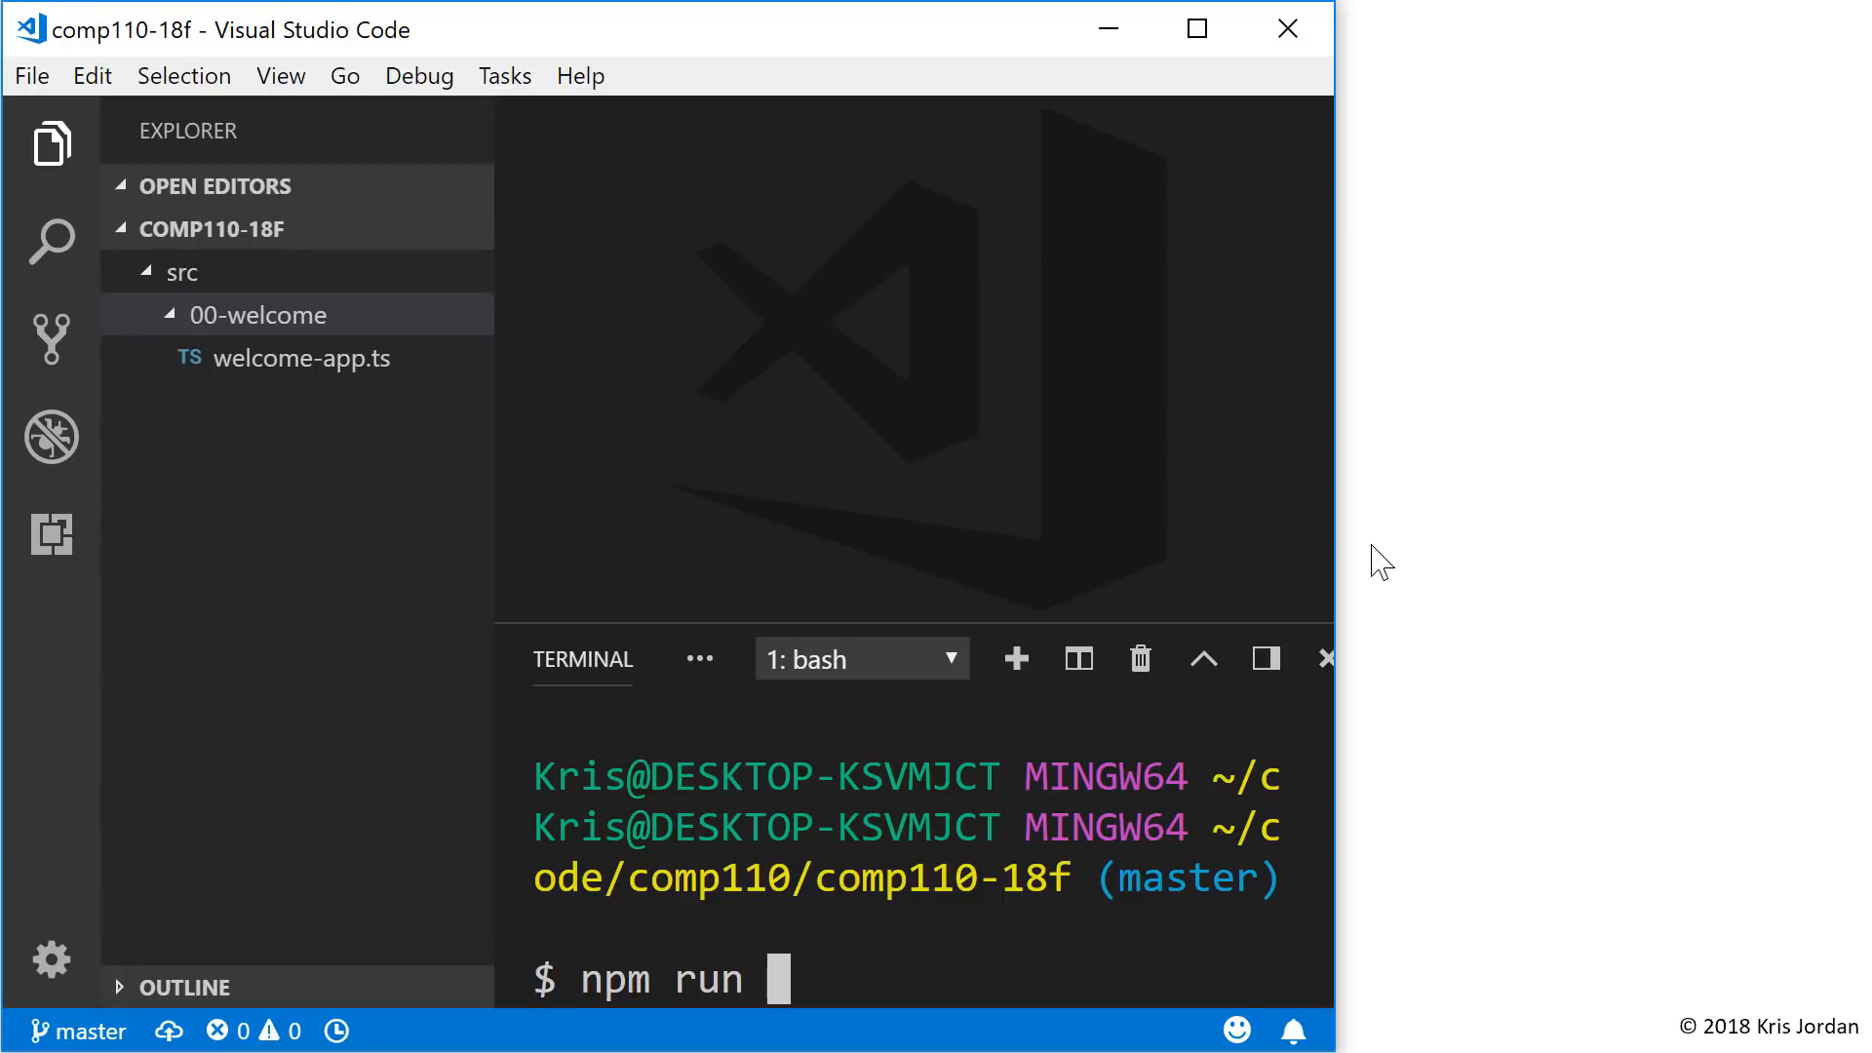
pyautogui.write('pull')
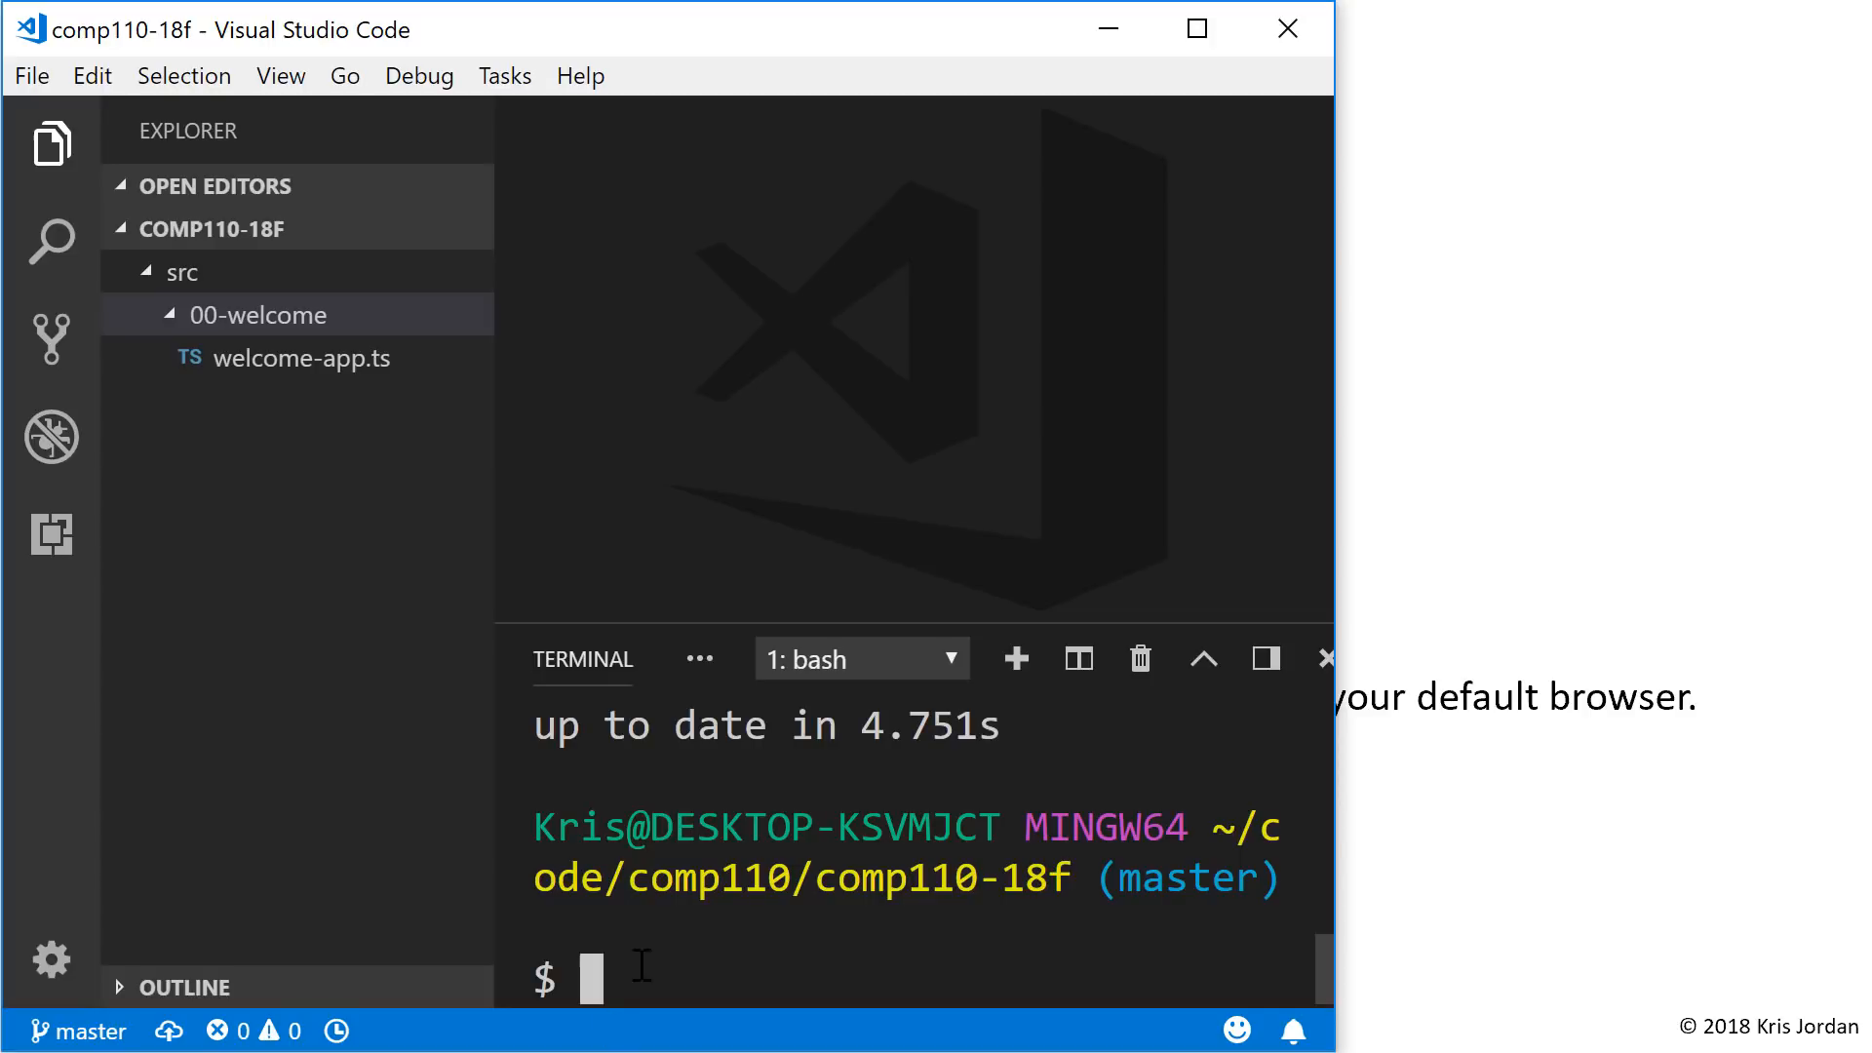
pyautogui.write('npm start')
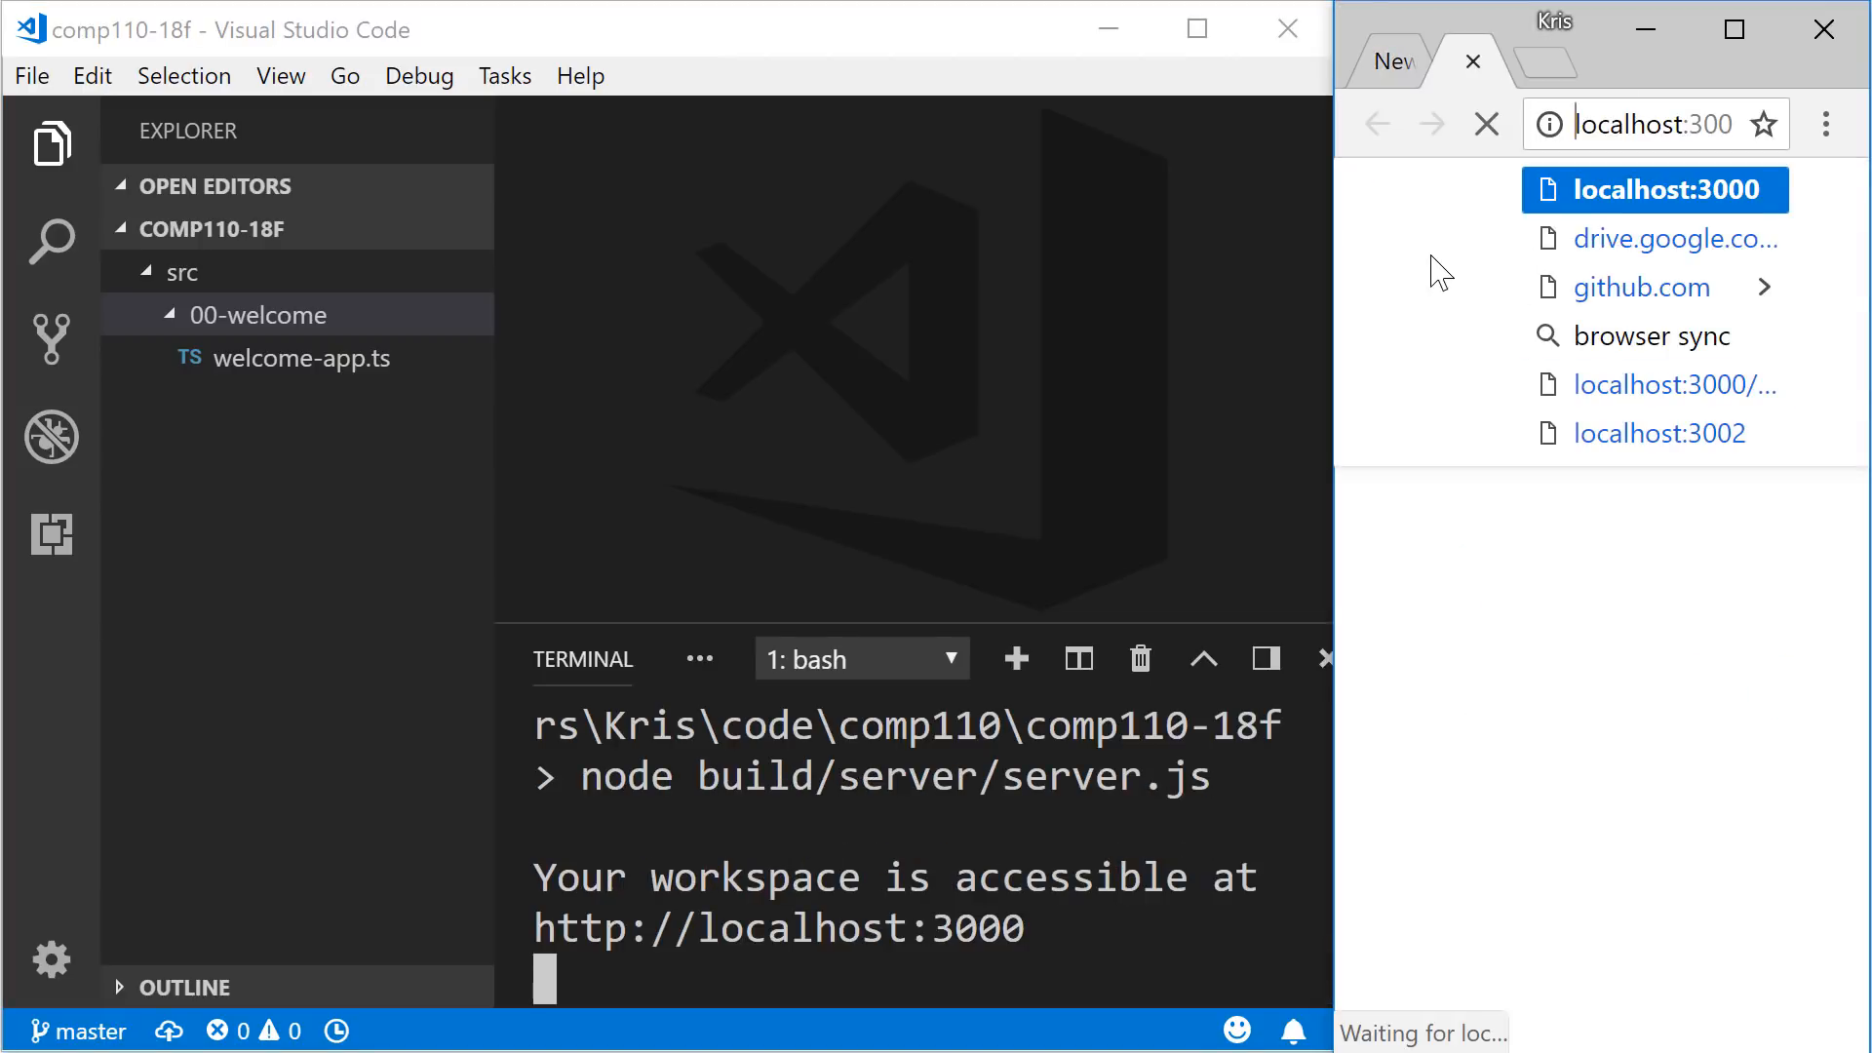
pyautogui.click(1657, 189)
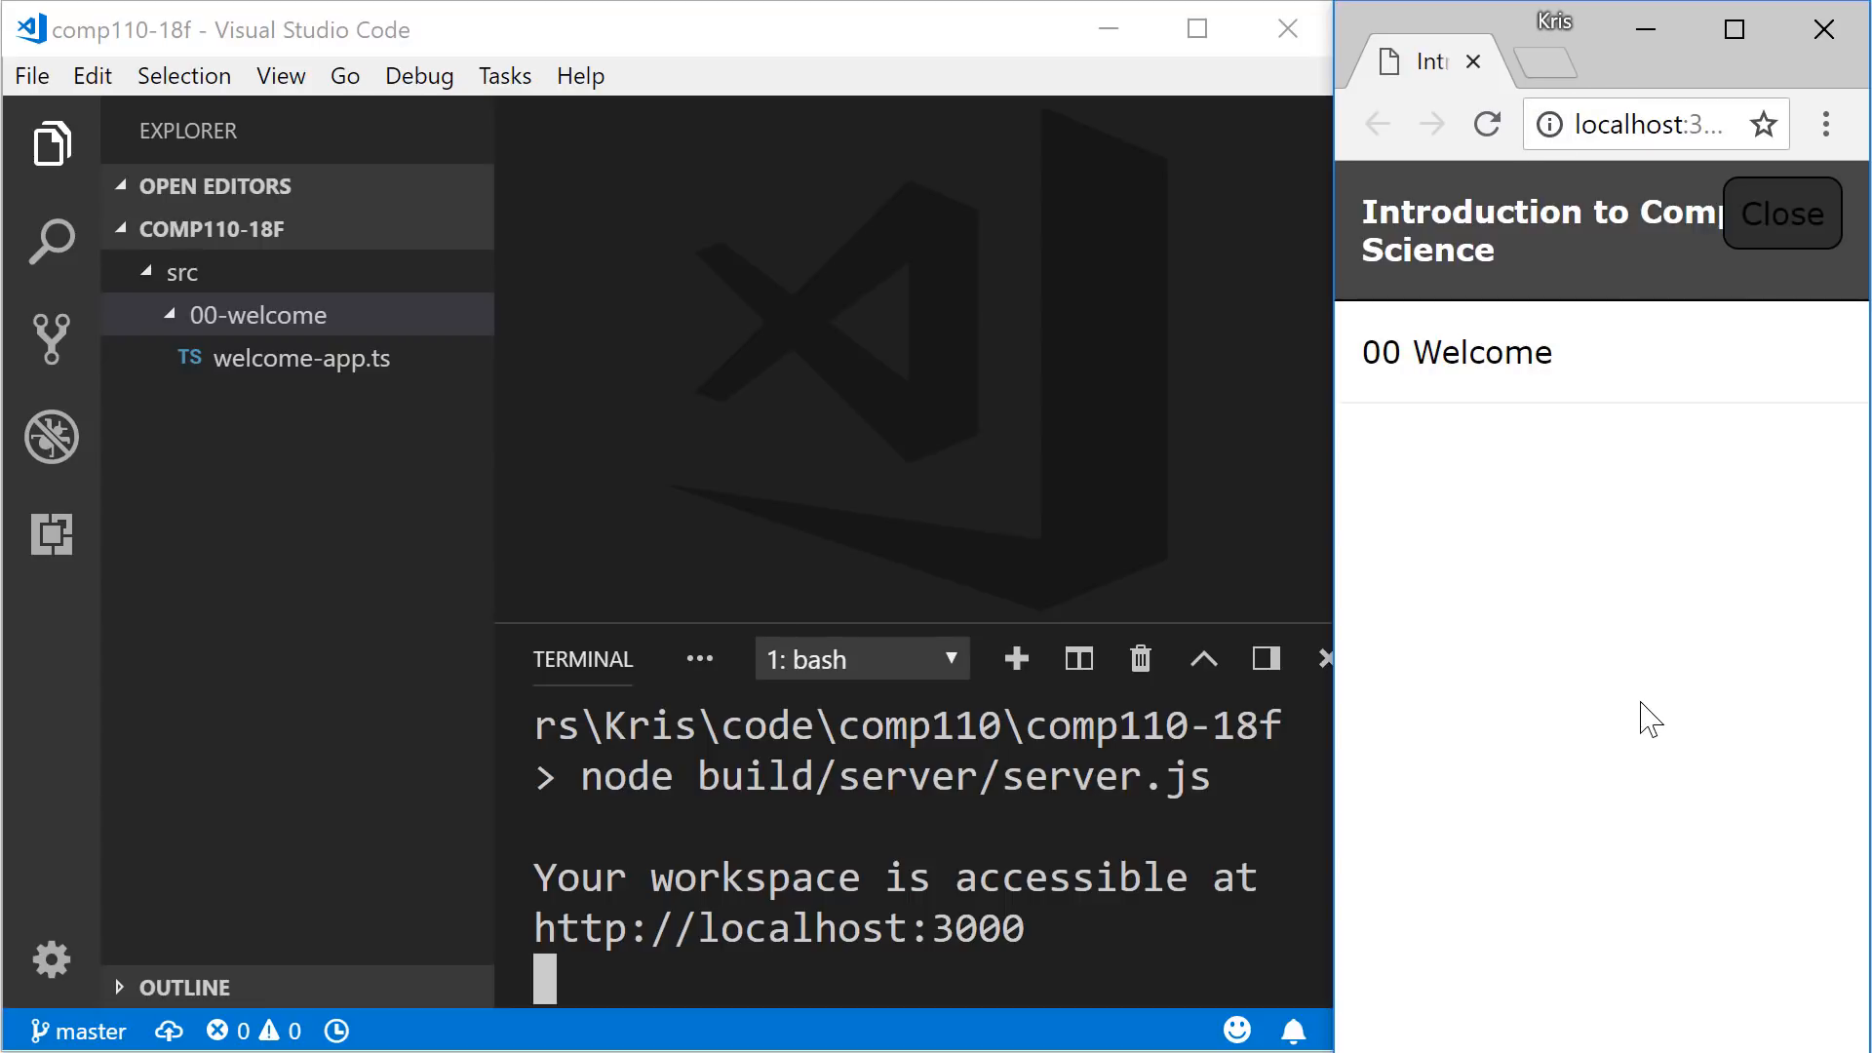
pyautogui.moveTo(1544, 639)
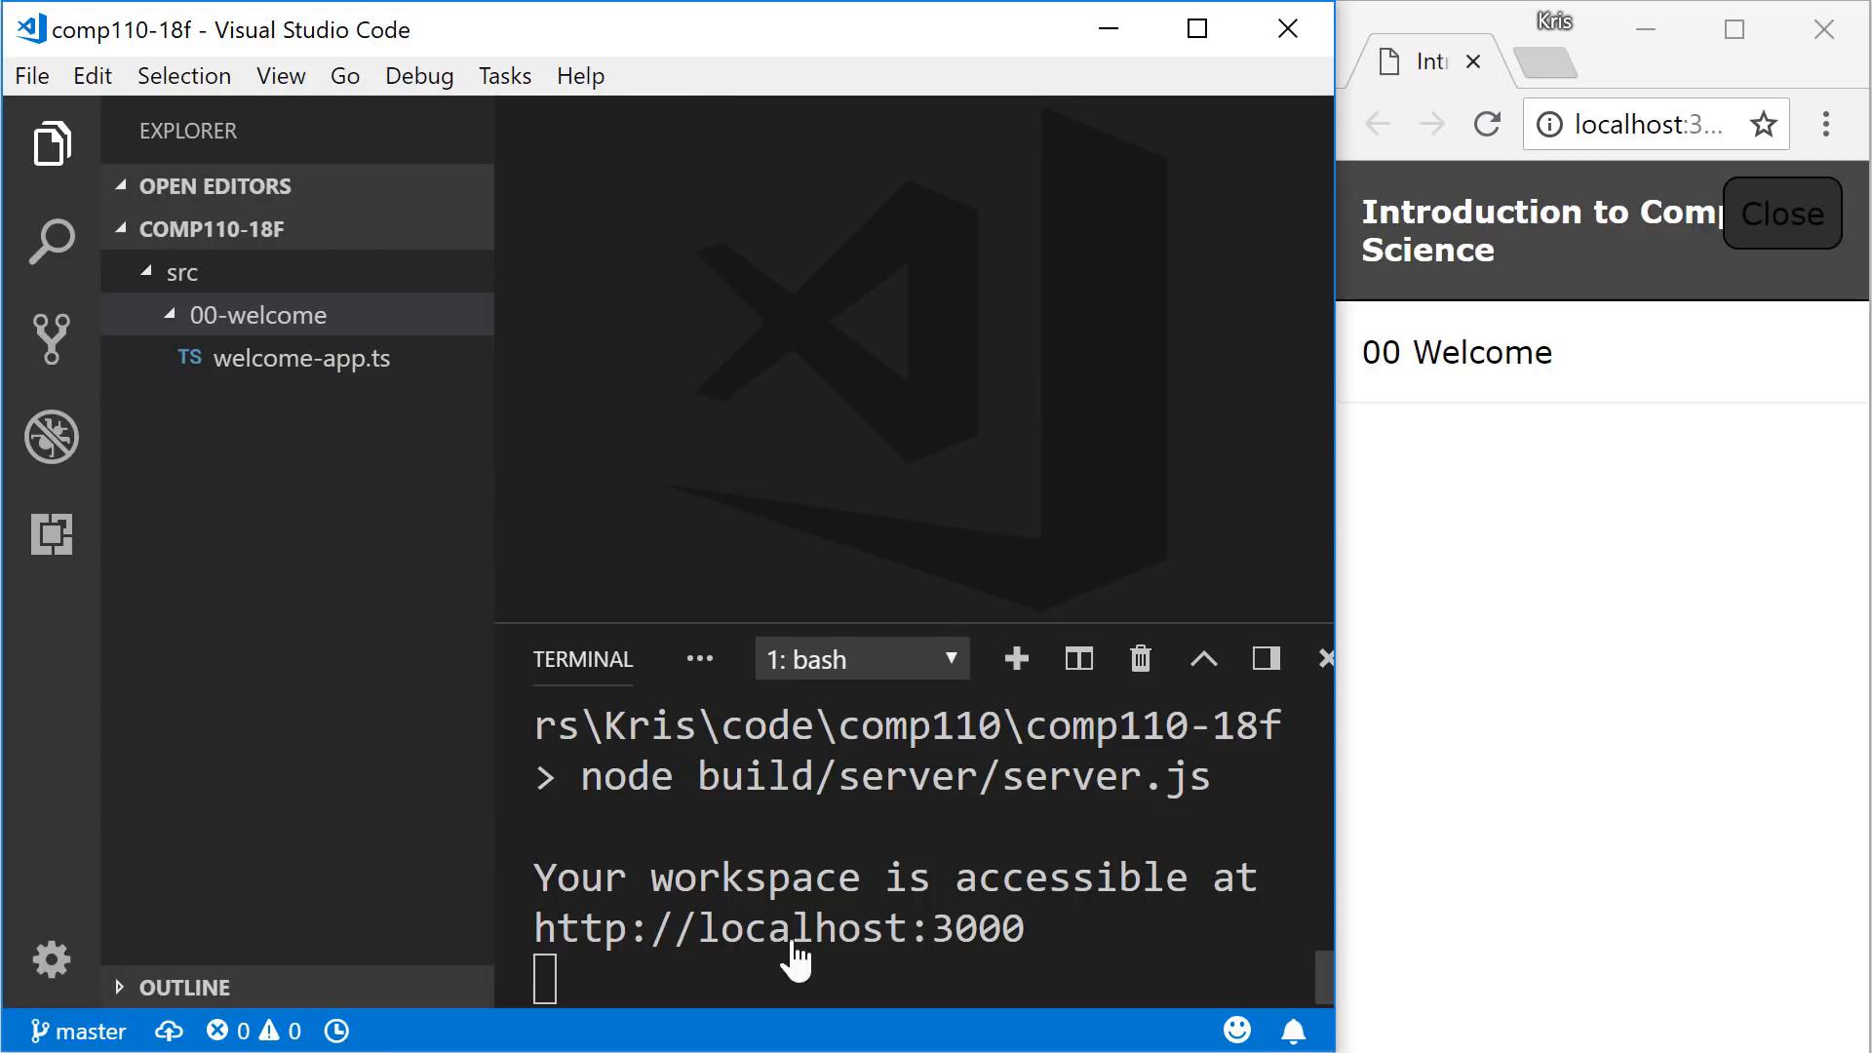
pyautogui.moveTo(1267, 657)
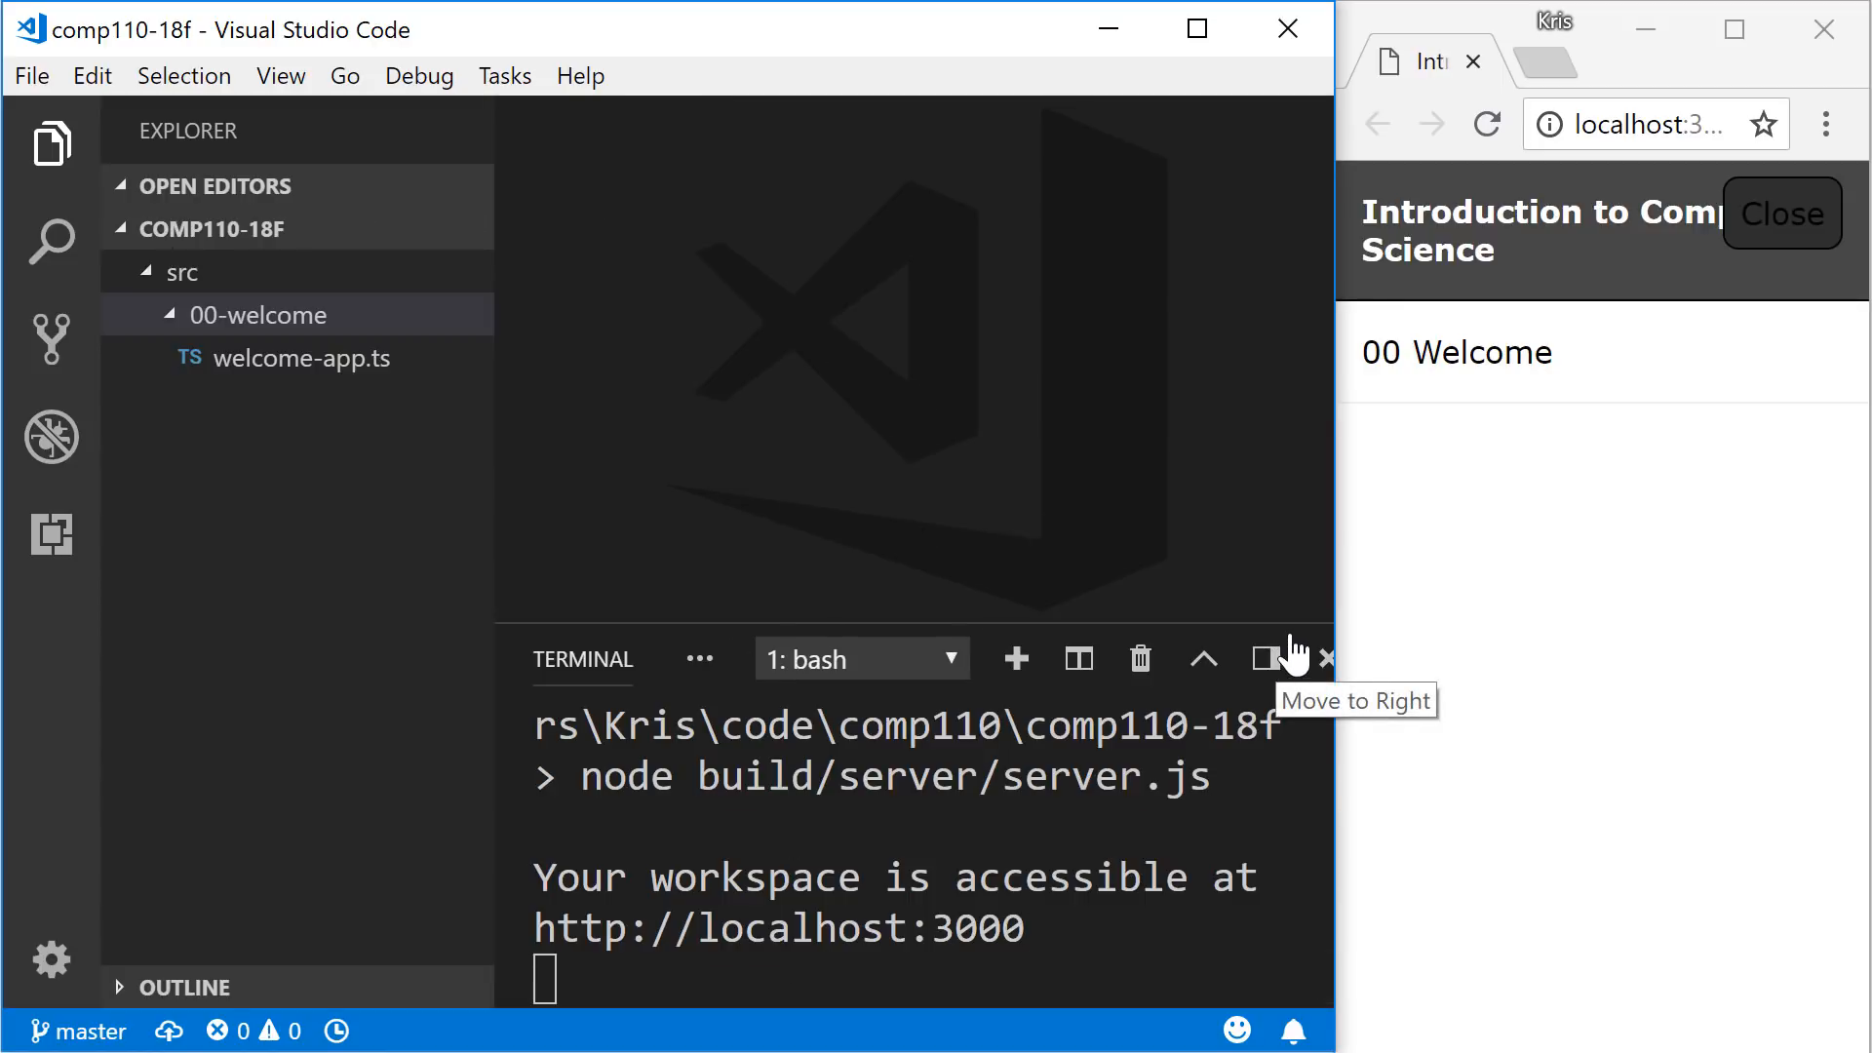
pyautogui.moveTo(1326, 657)
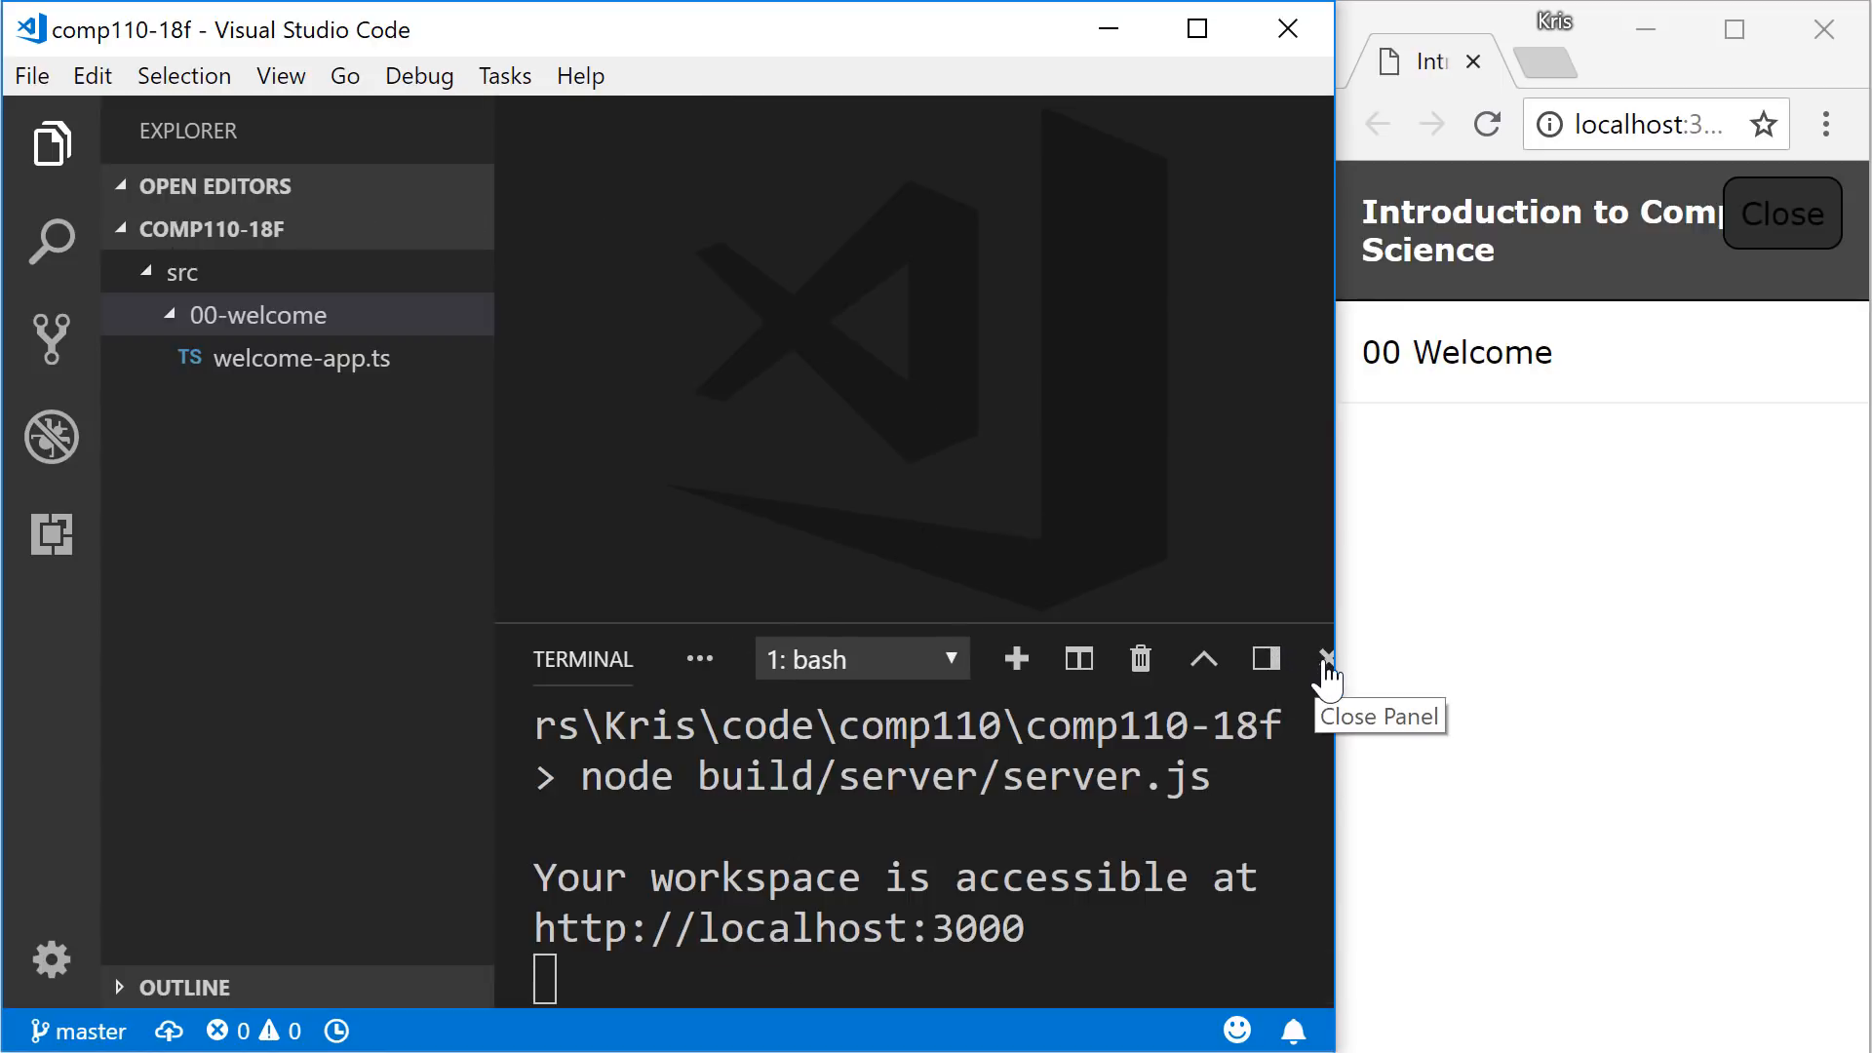
pyautogui.click(1325, 657)
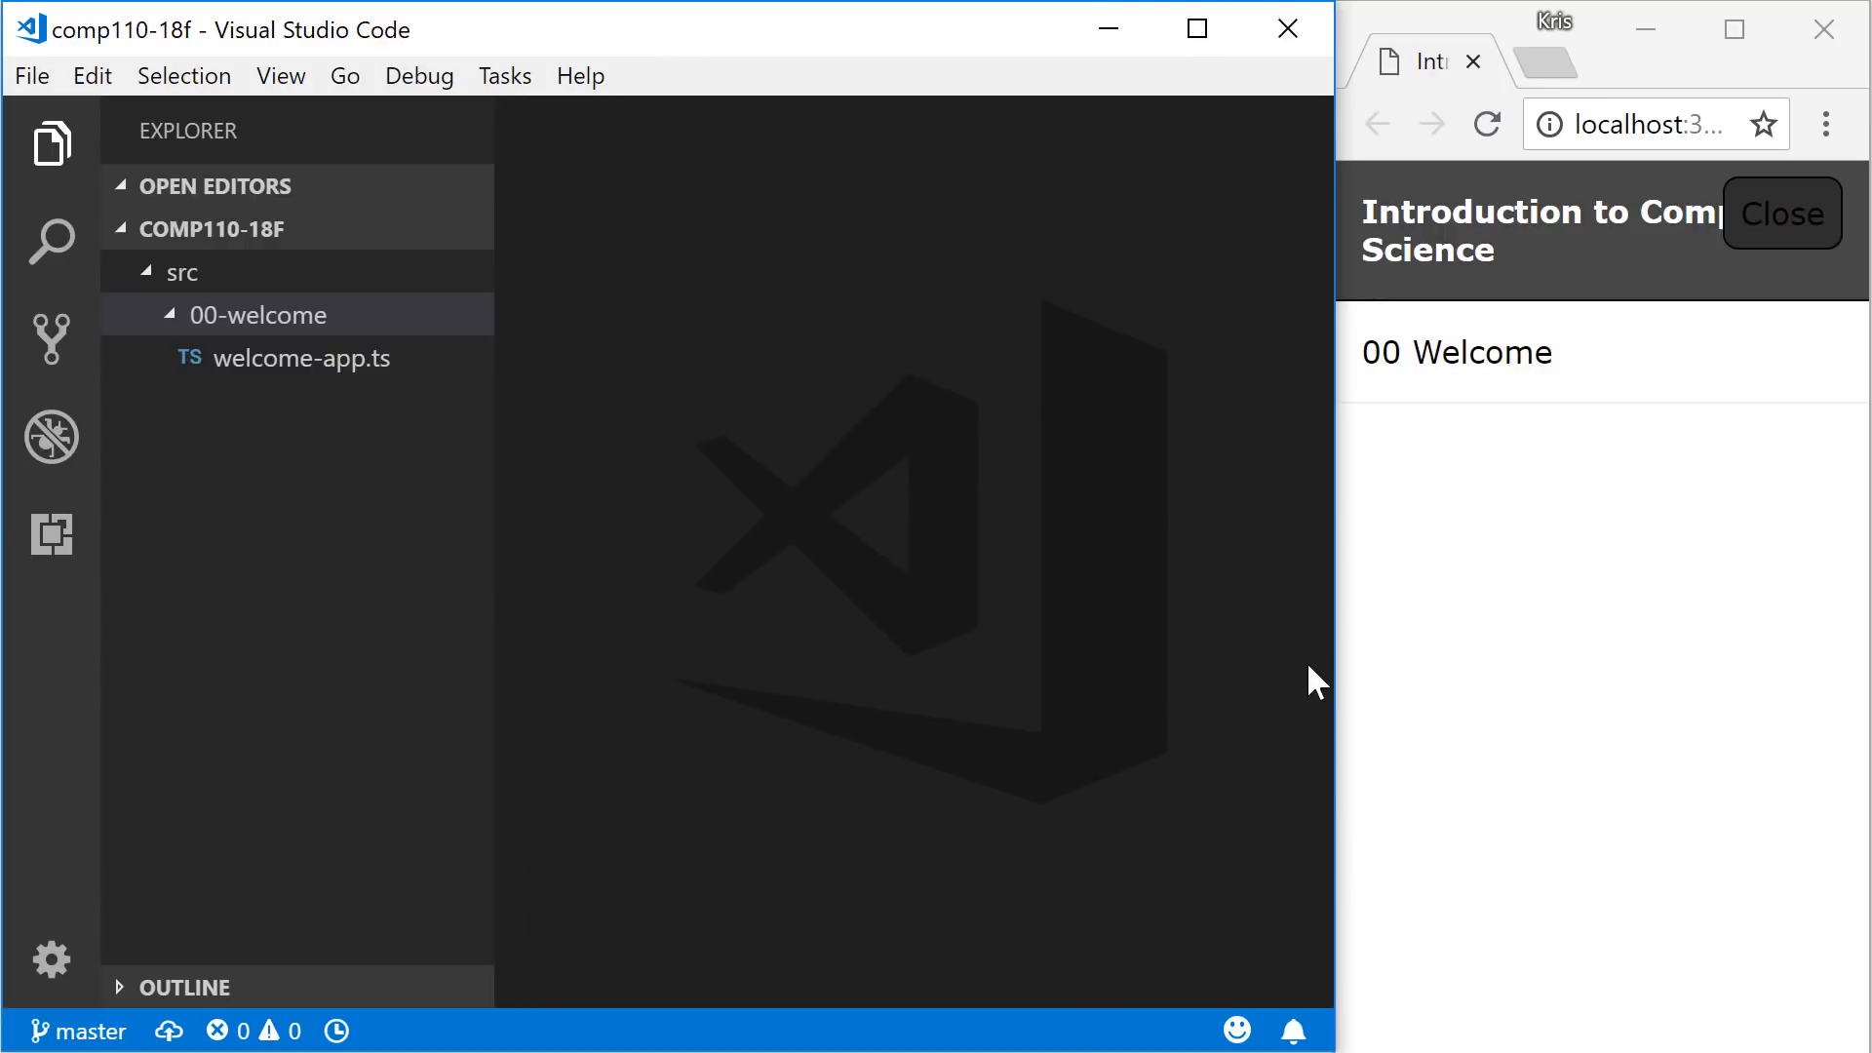
pyautogui.click(182, 273)
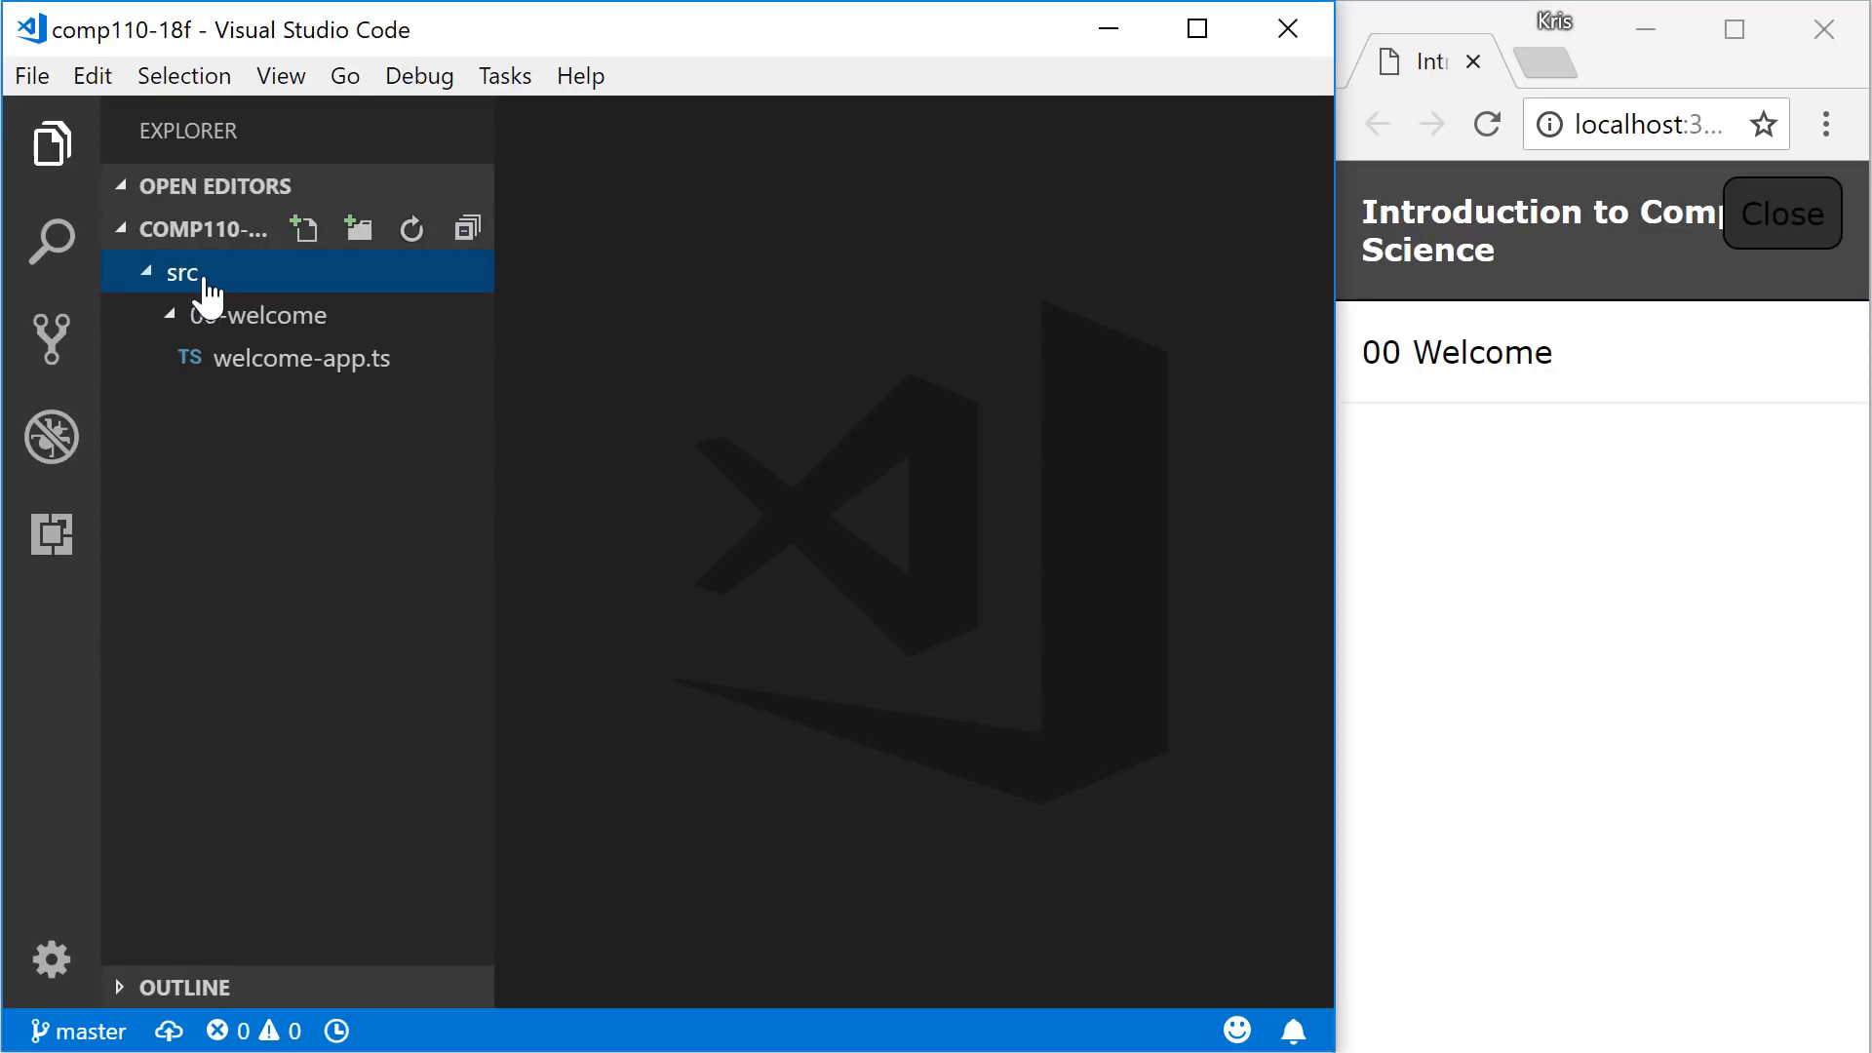
# - Open welcome-app.ts, launch the 00 Welcome app in the browser, and select the print line's text
pyautogui.click(258, 316)
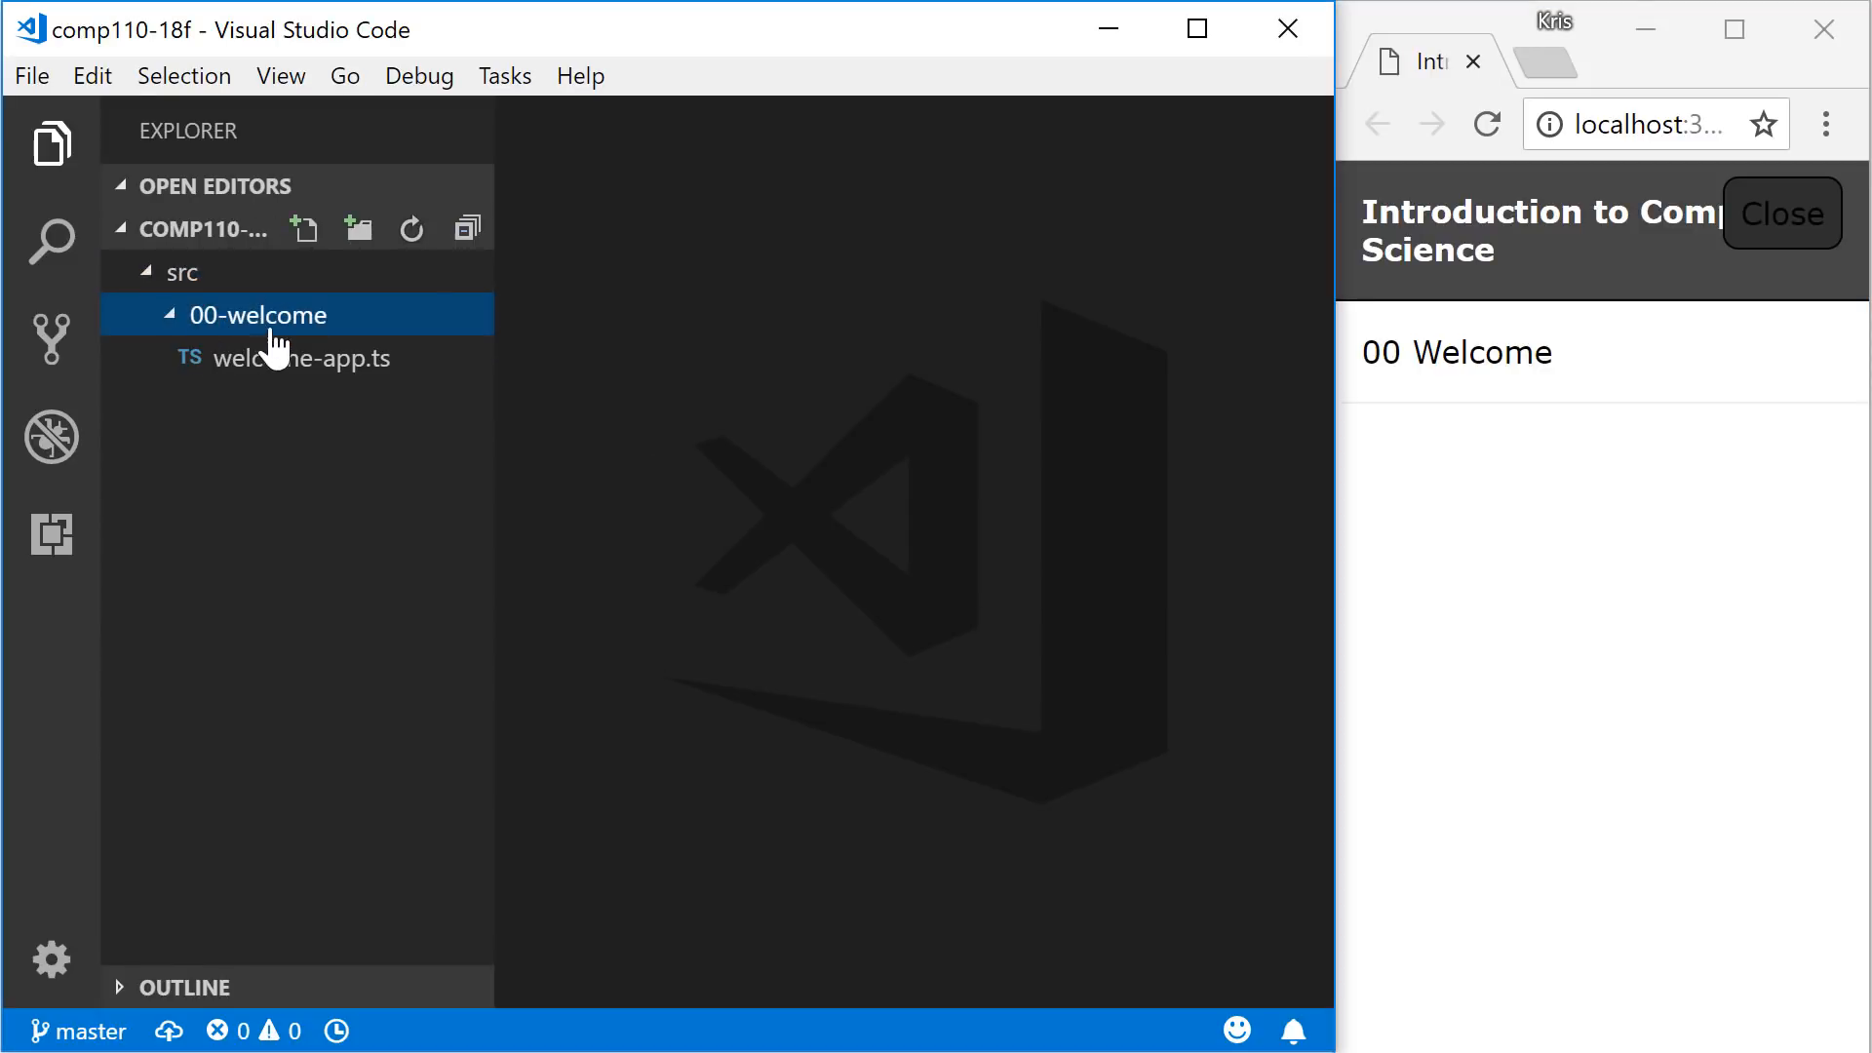
pyautogui.moveTo(287, 359)
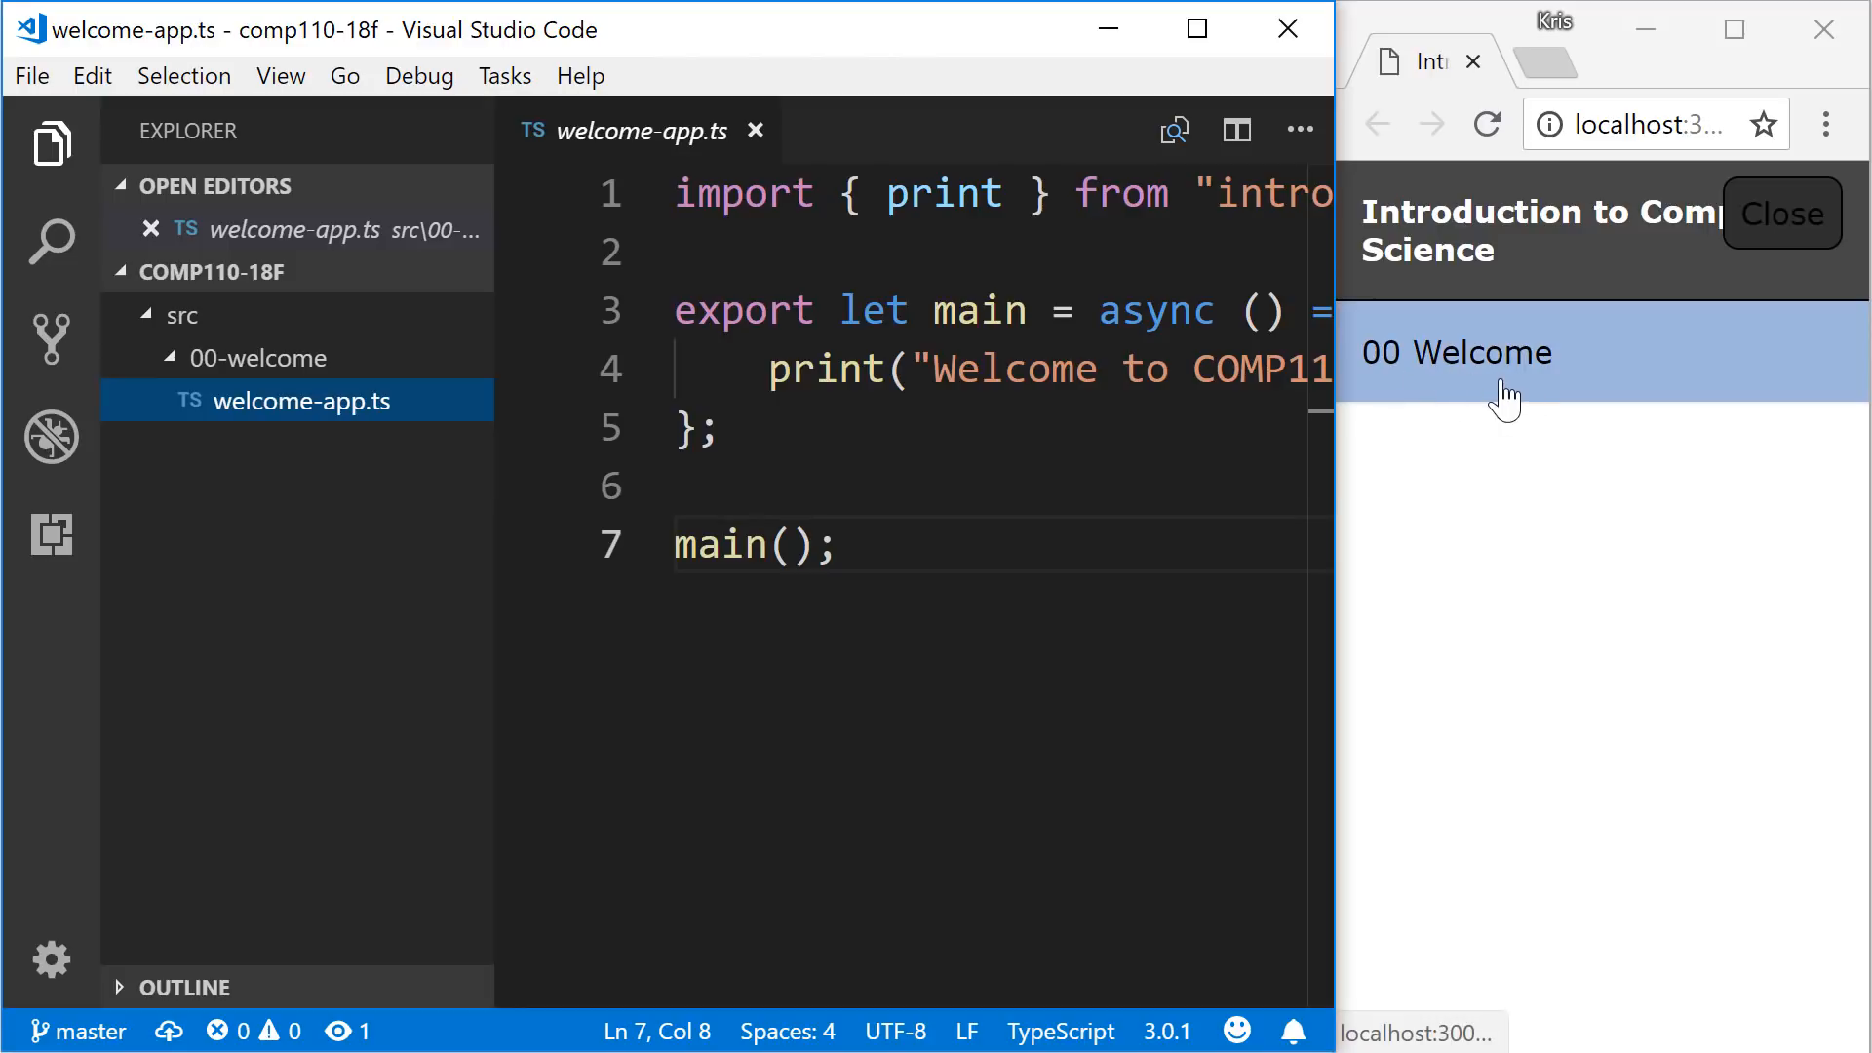
pyautogui.click(1456, 353)
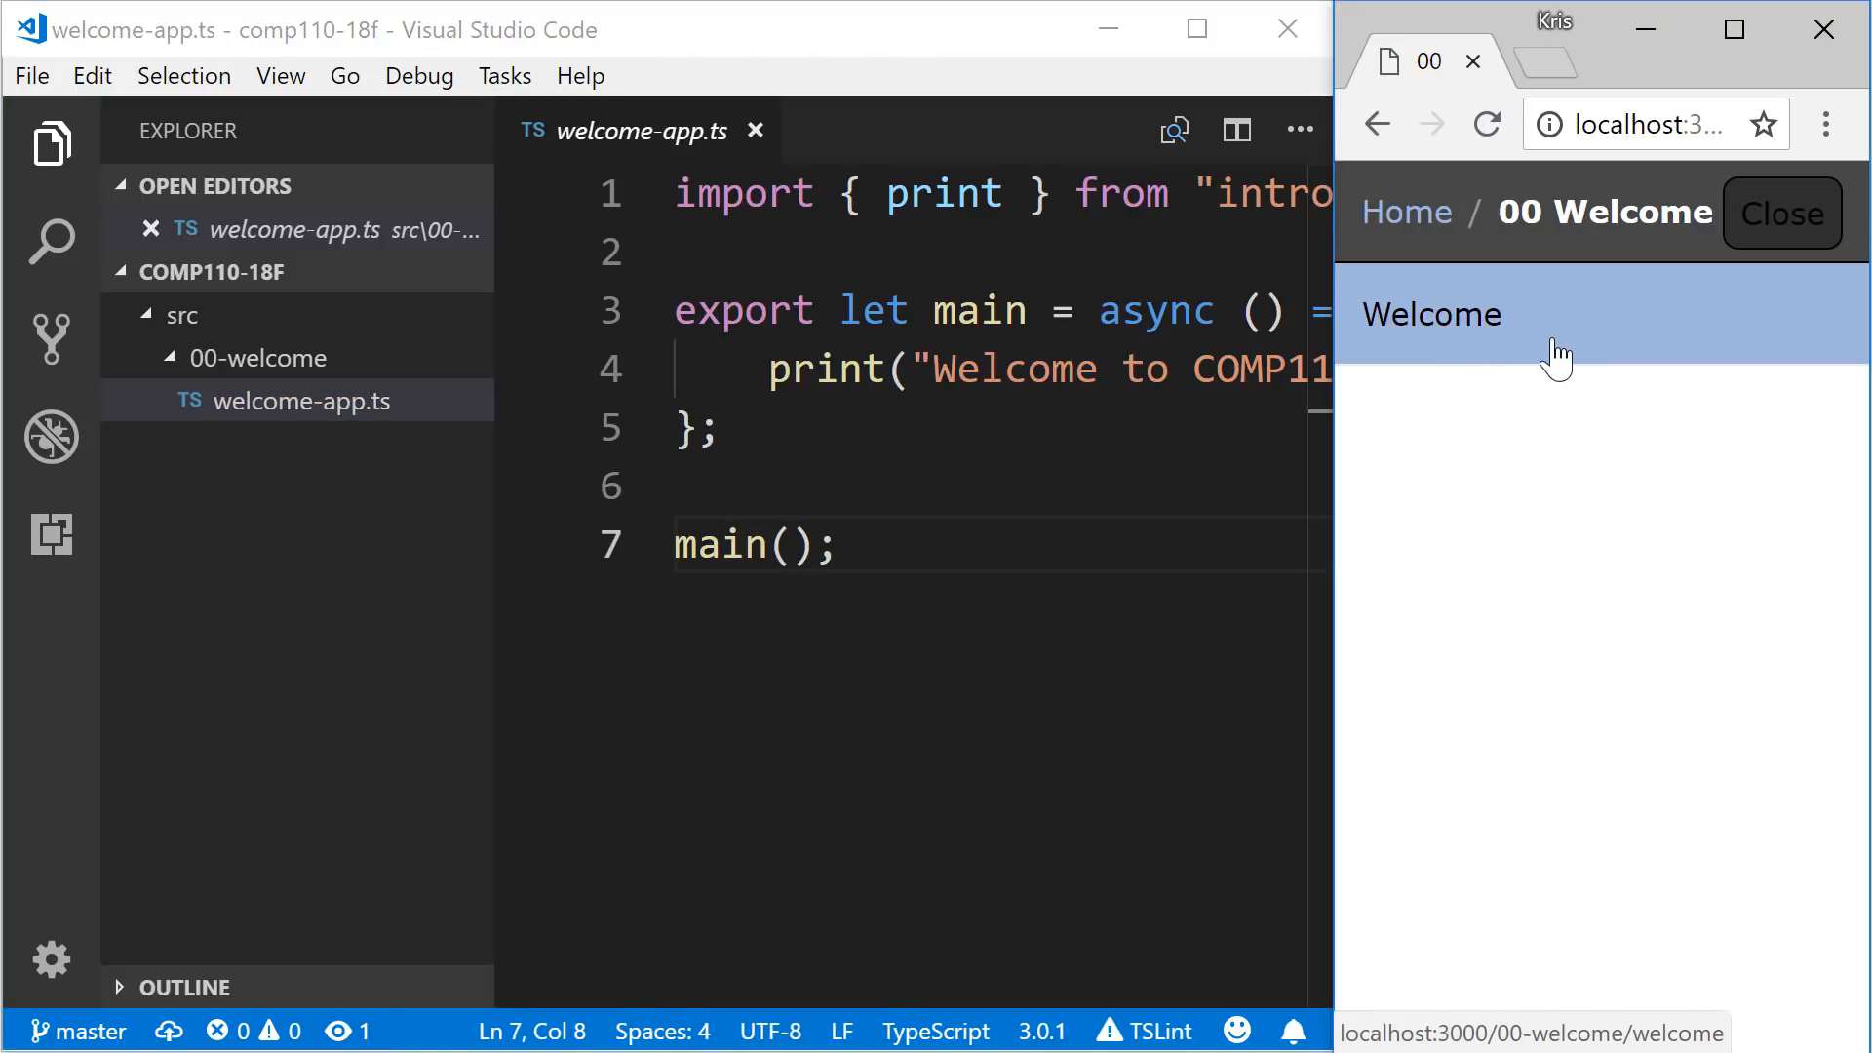
pyautogui.click(51, 142)
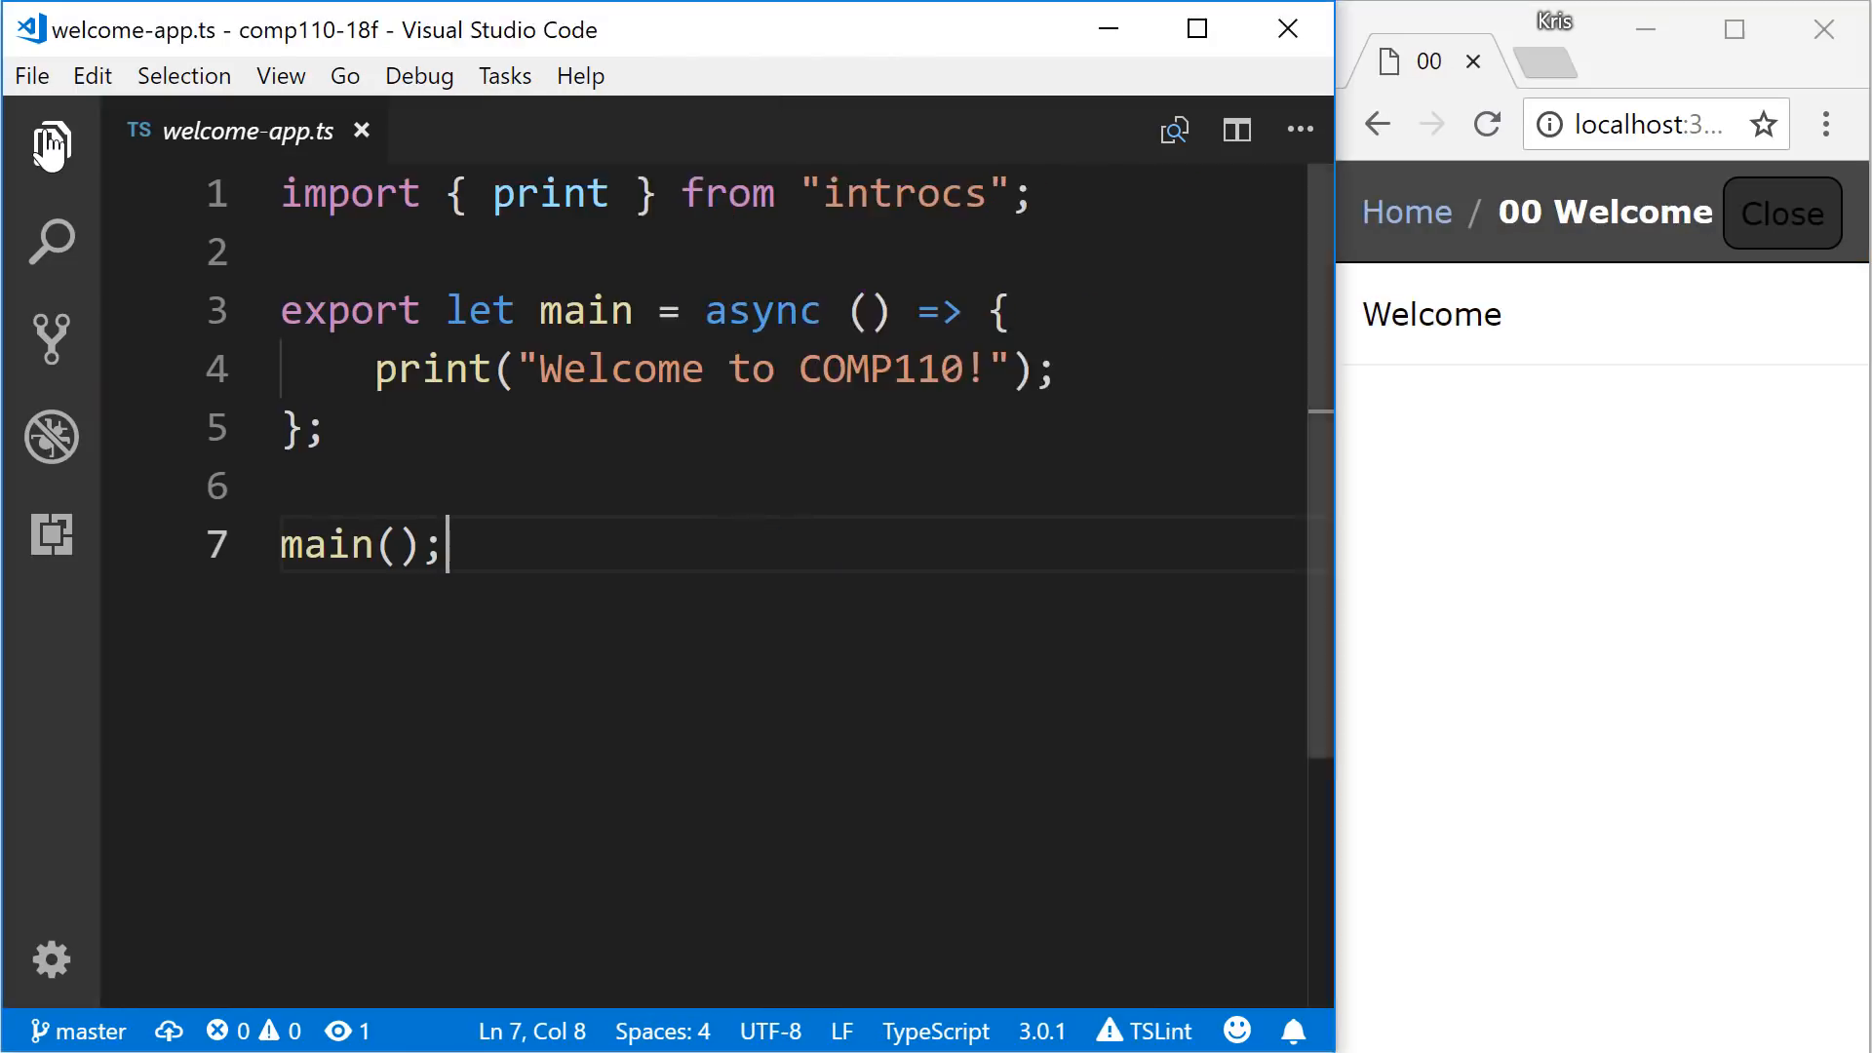
pyautogui.moveTo(1043, 399)
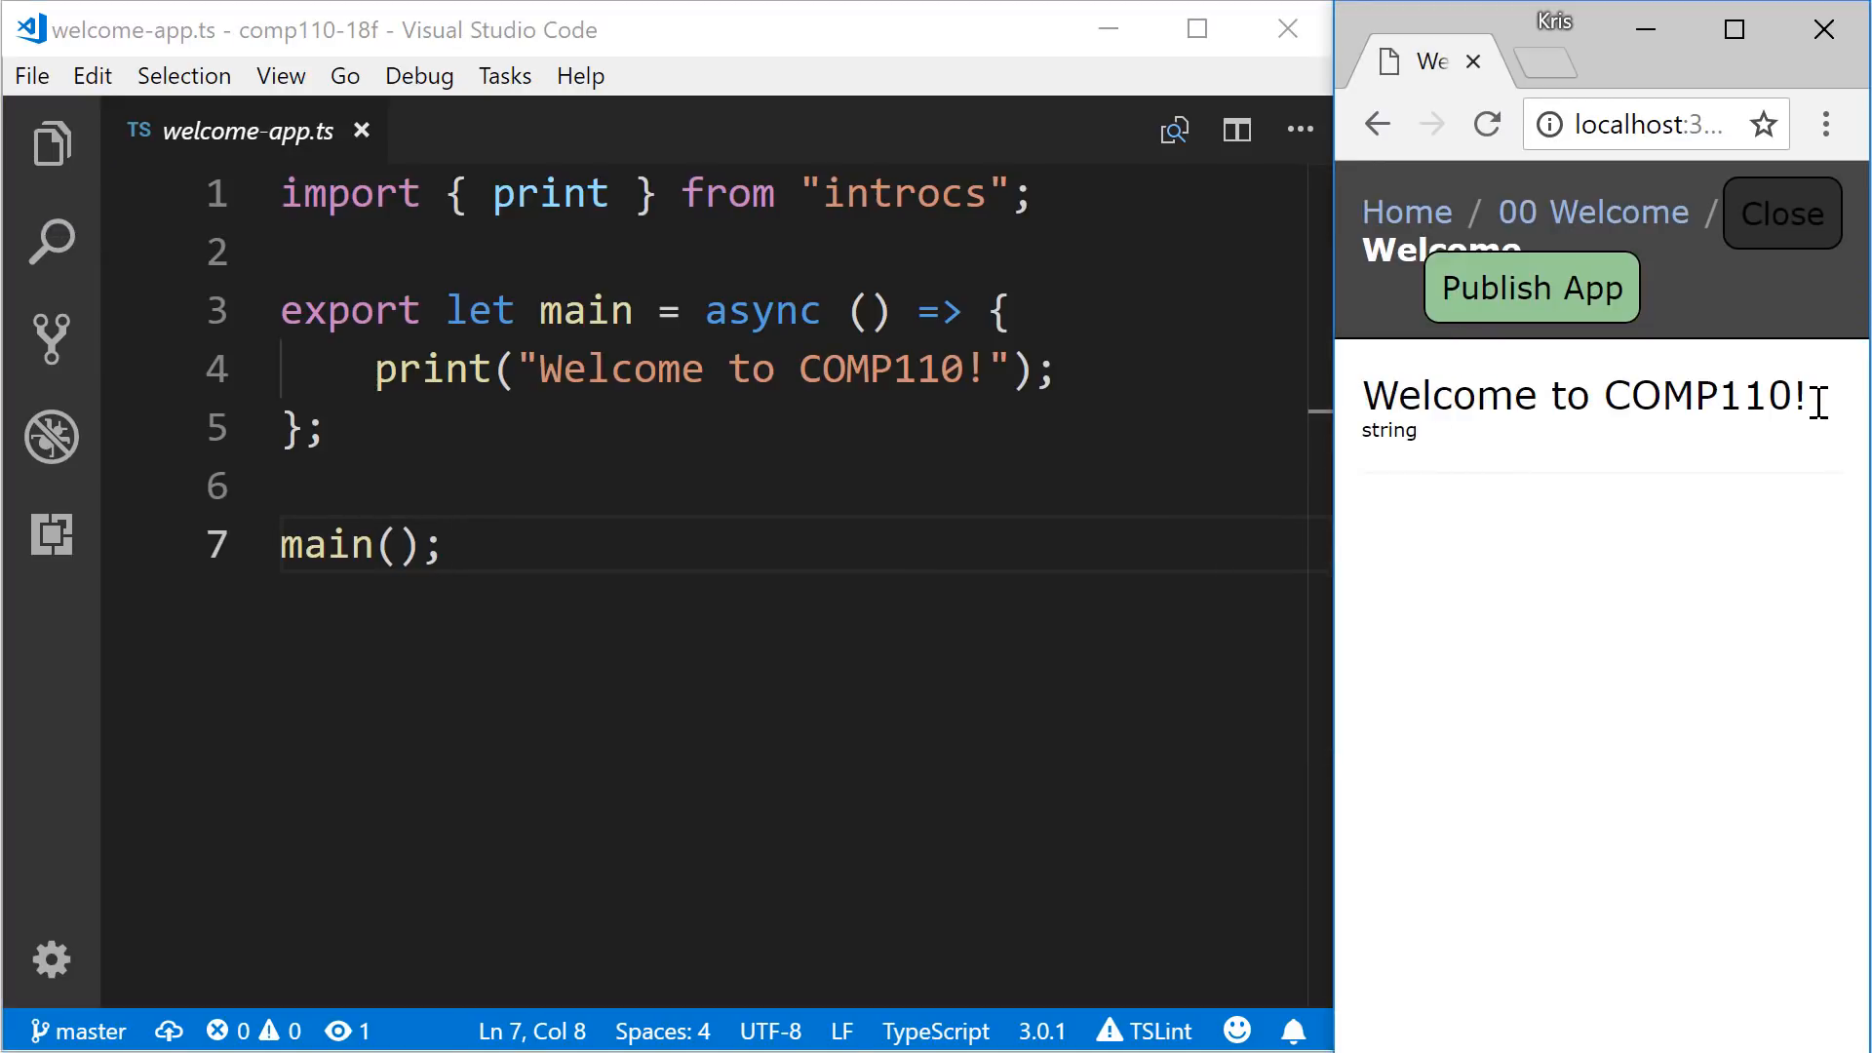
pyautogui.moveTo(1761, 550)
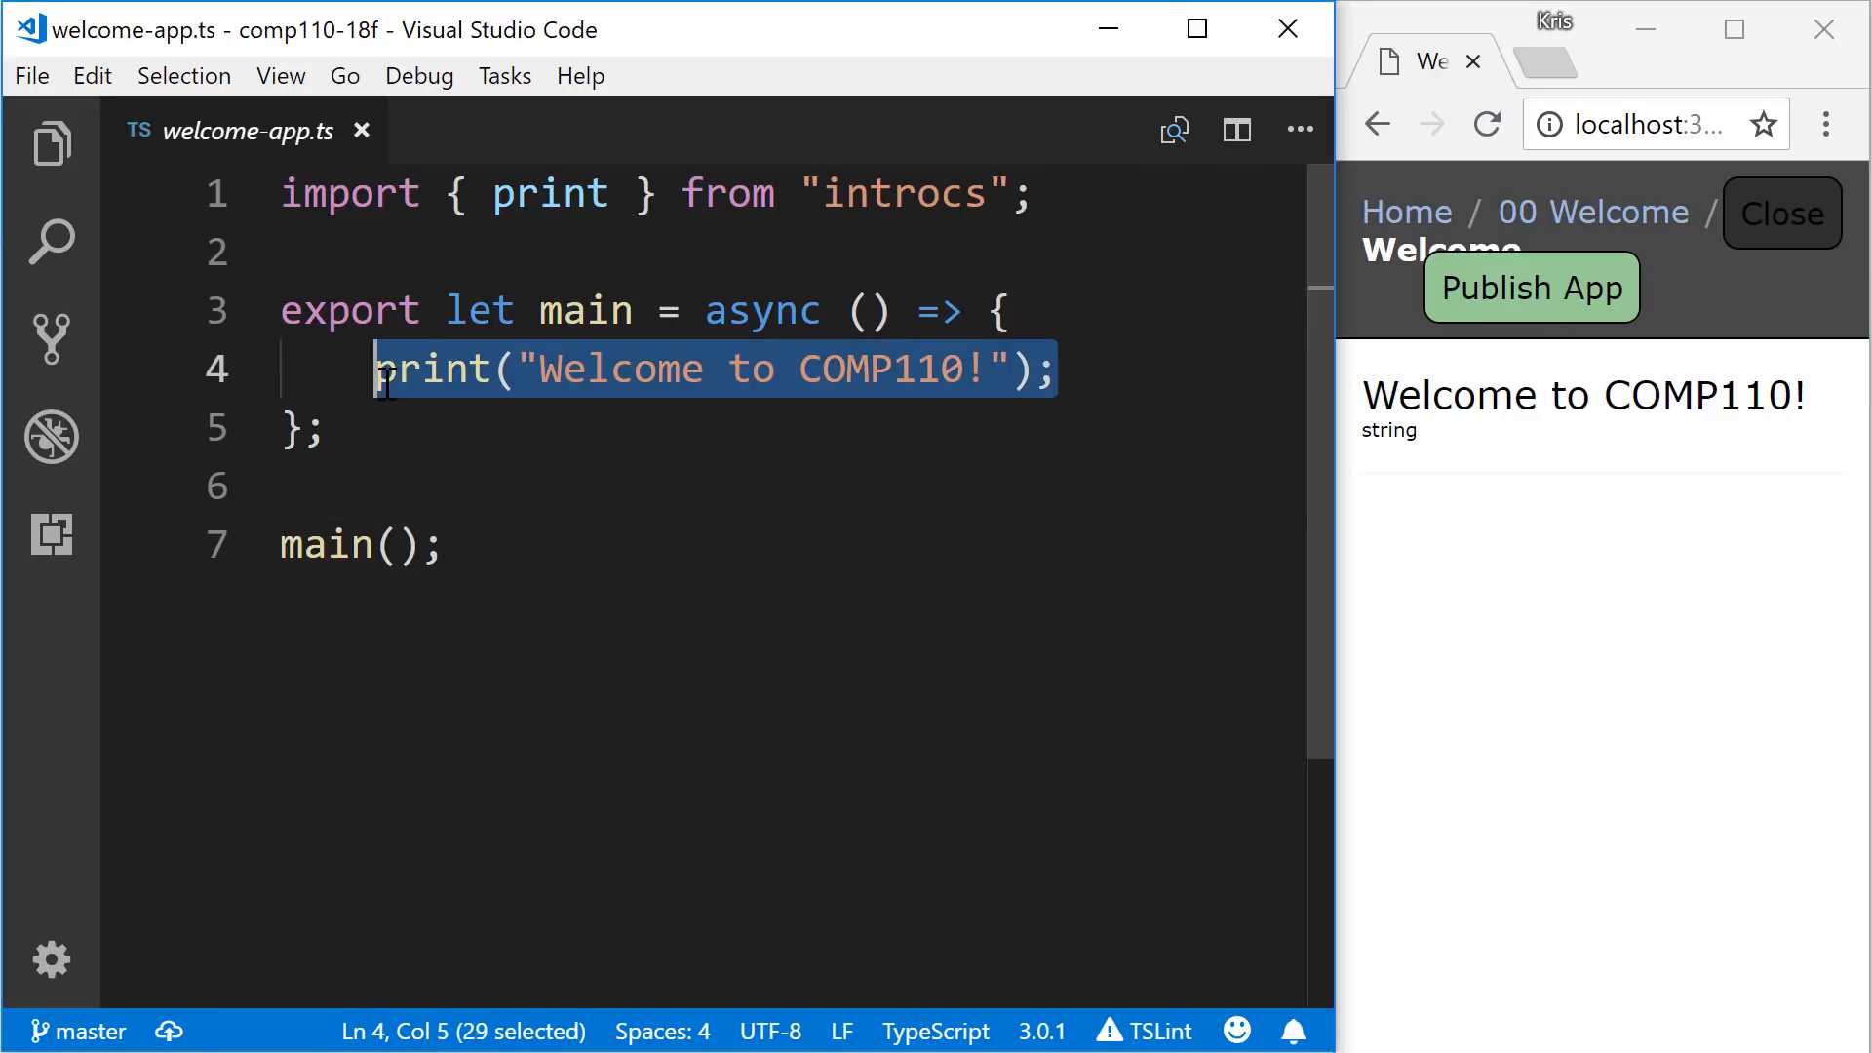
pyautogui.click(448, 544)
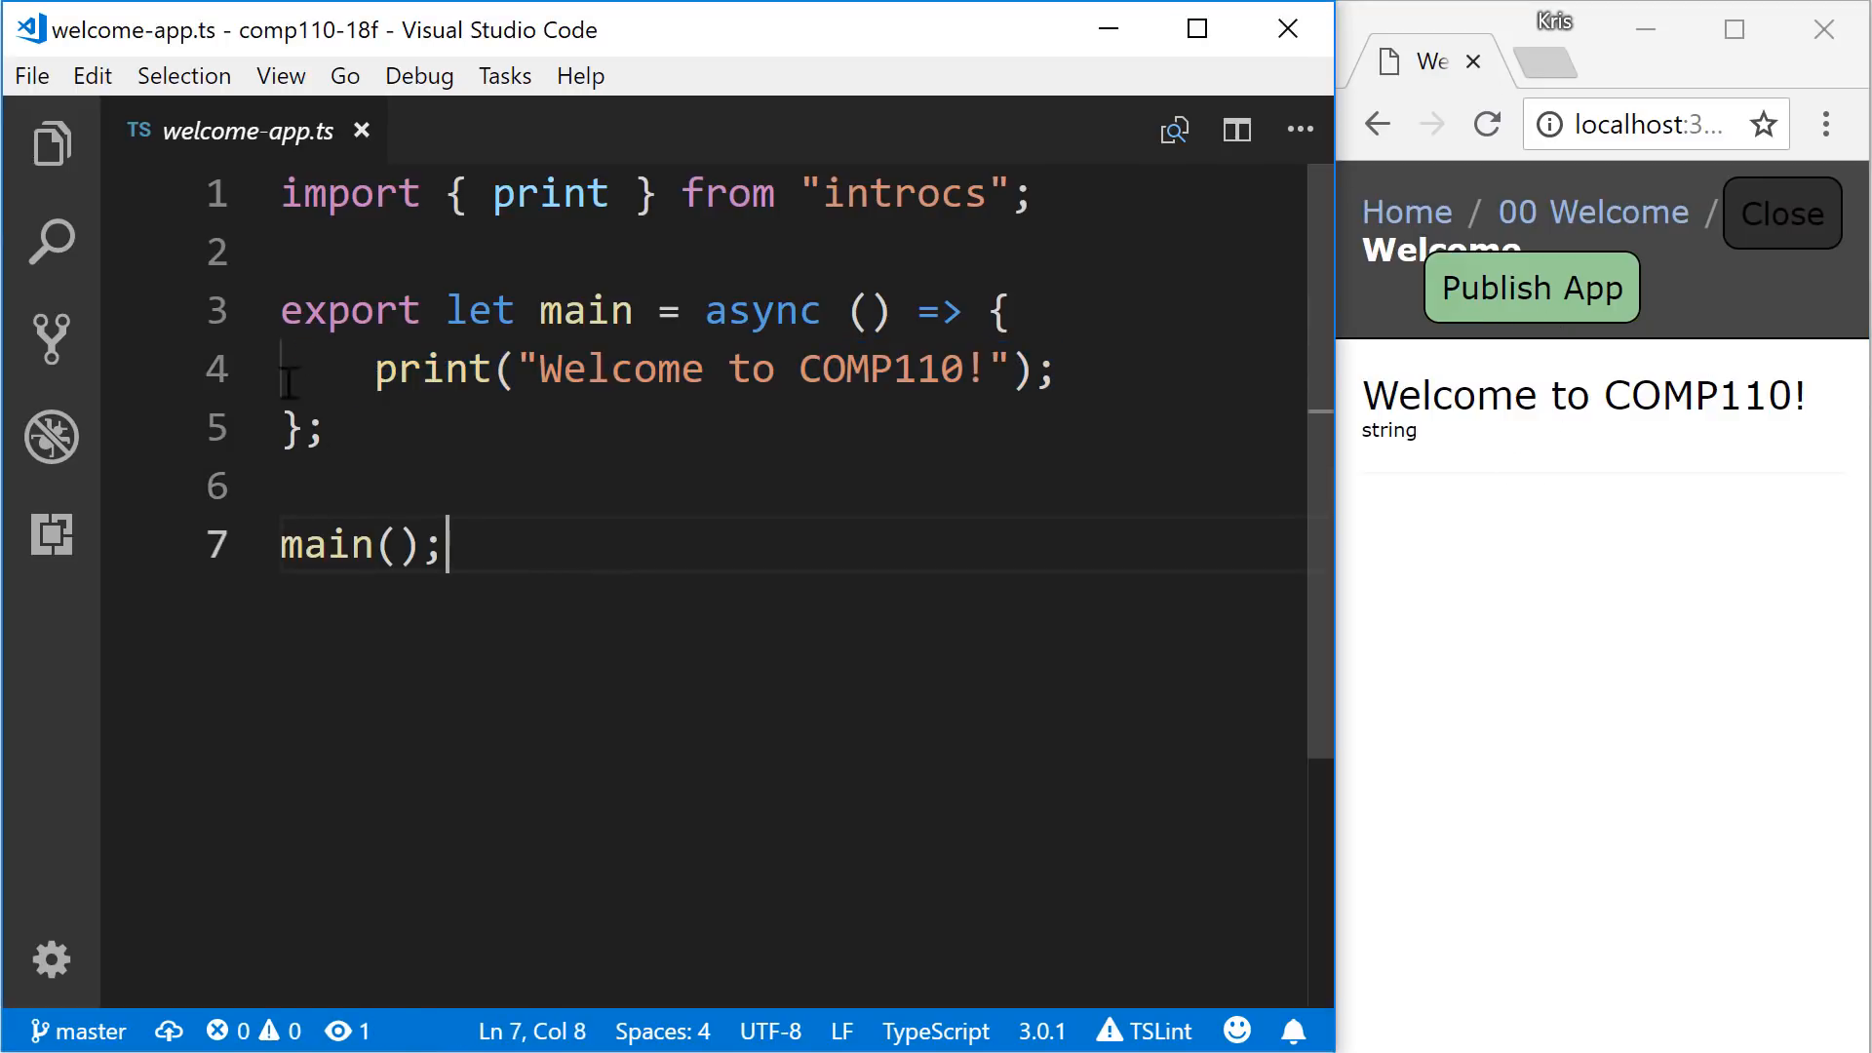
pyautogui.press('ctrl+a')
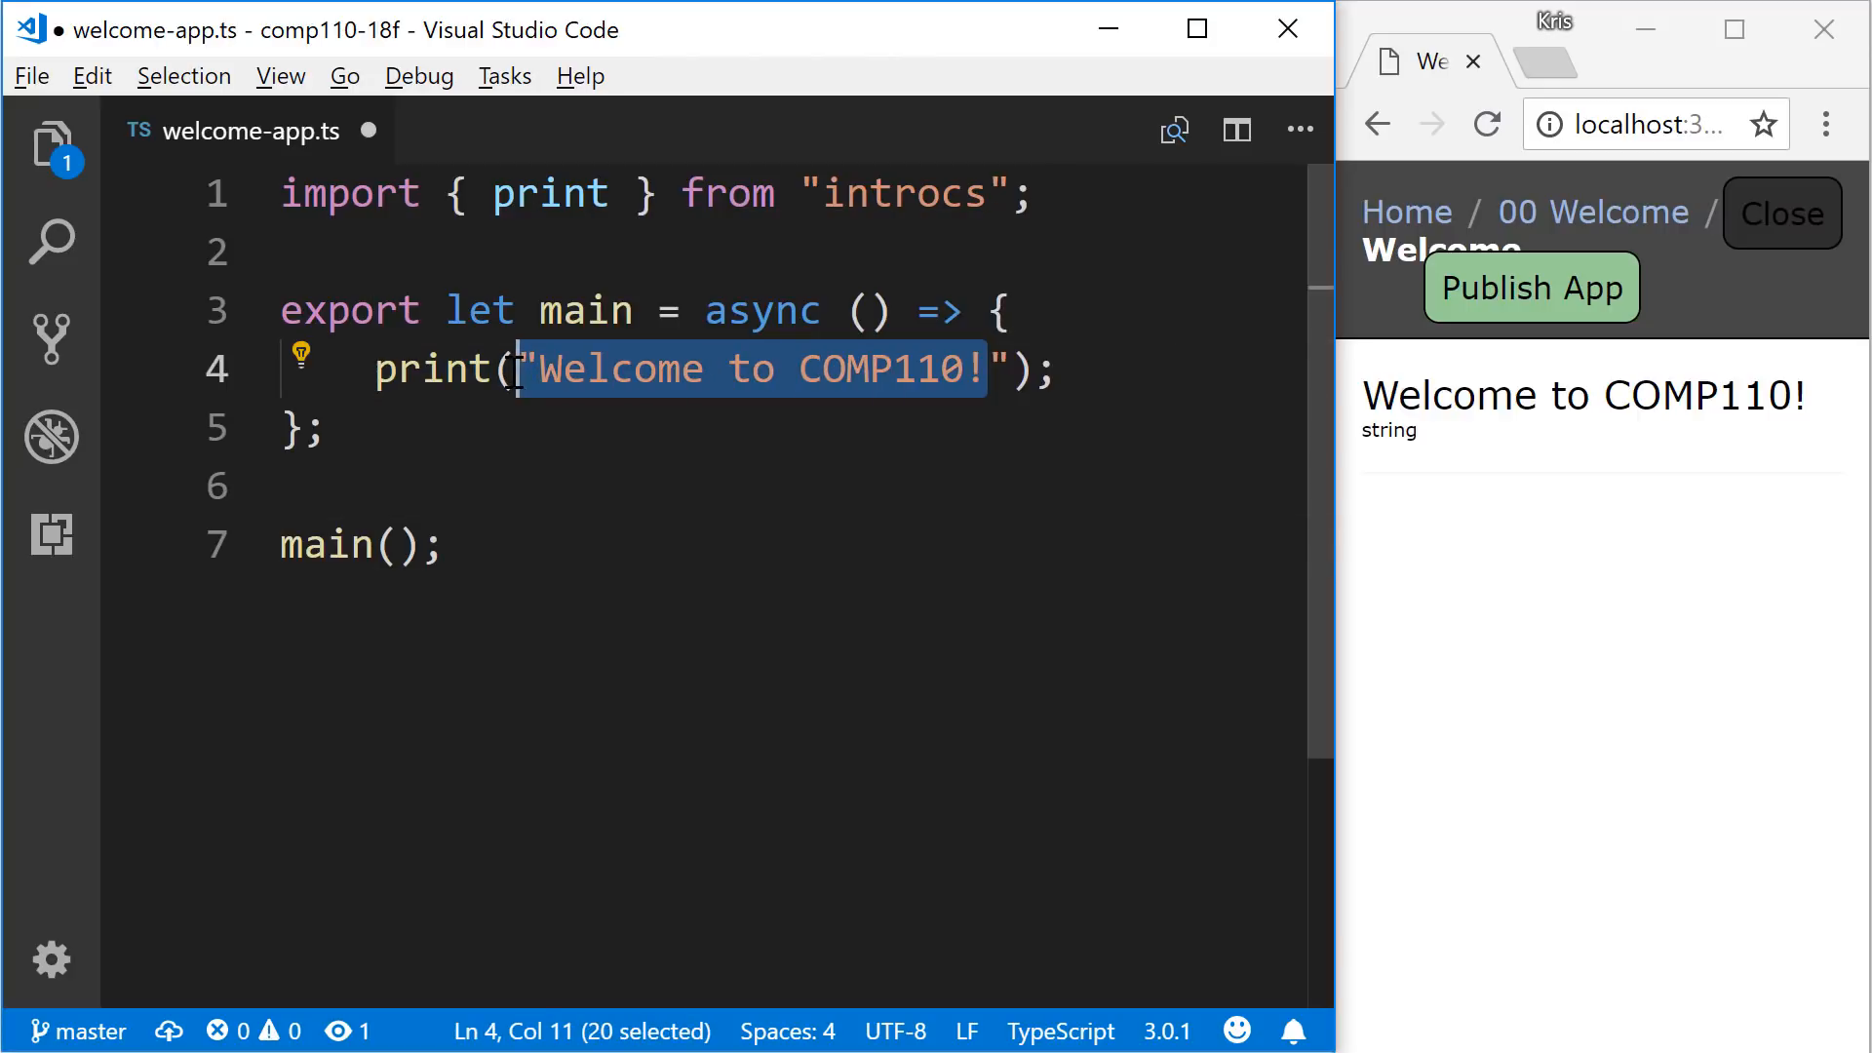
# - Replace the print string in welcome-app.ts with "Hello, World"
pyautogui.write('Hello, World')
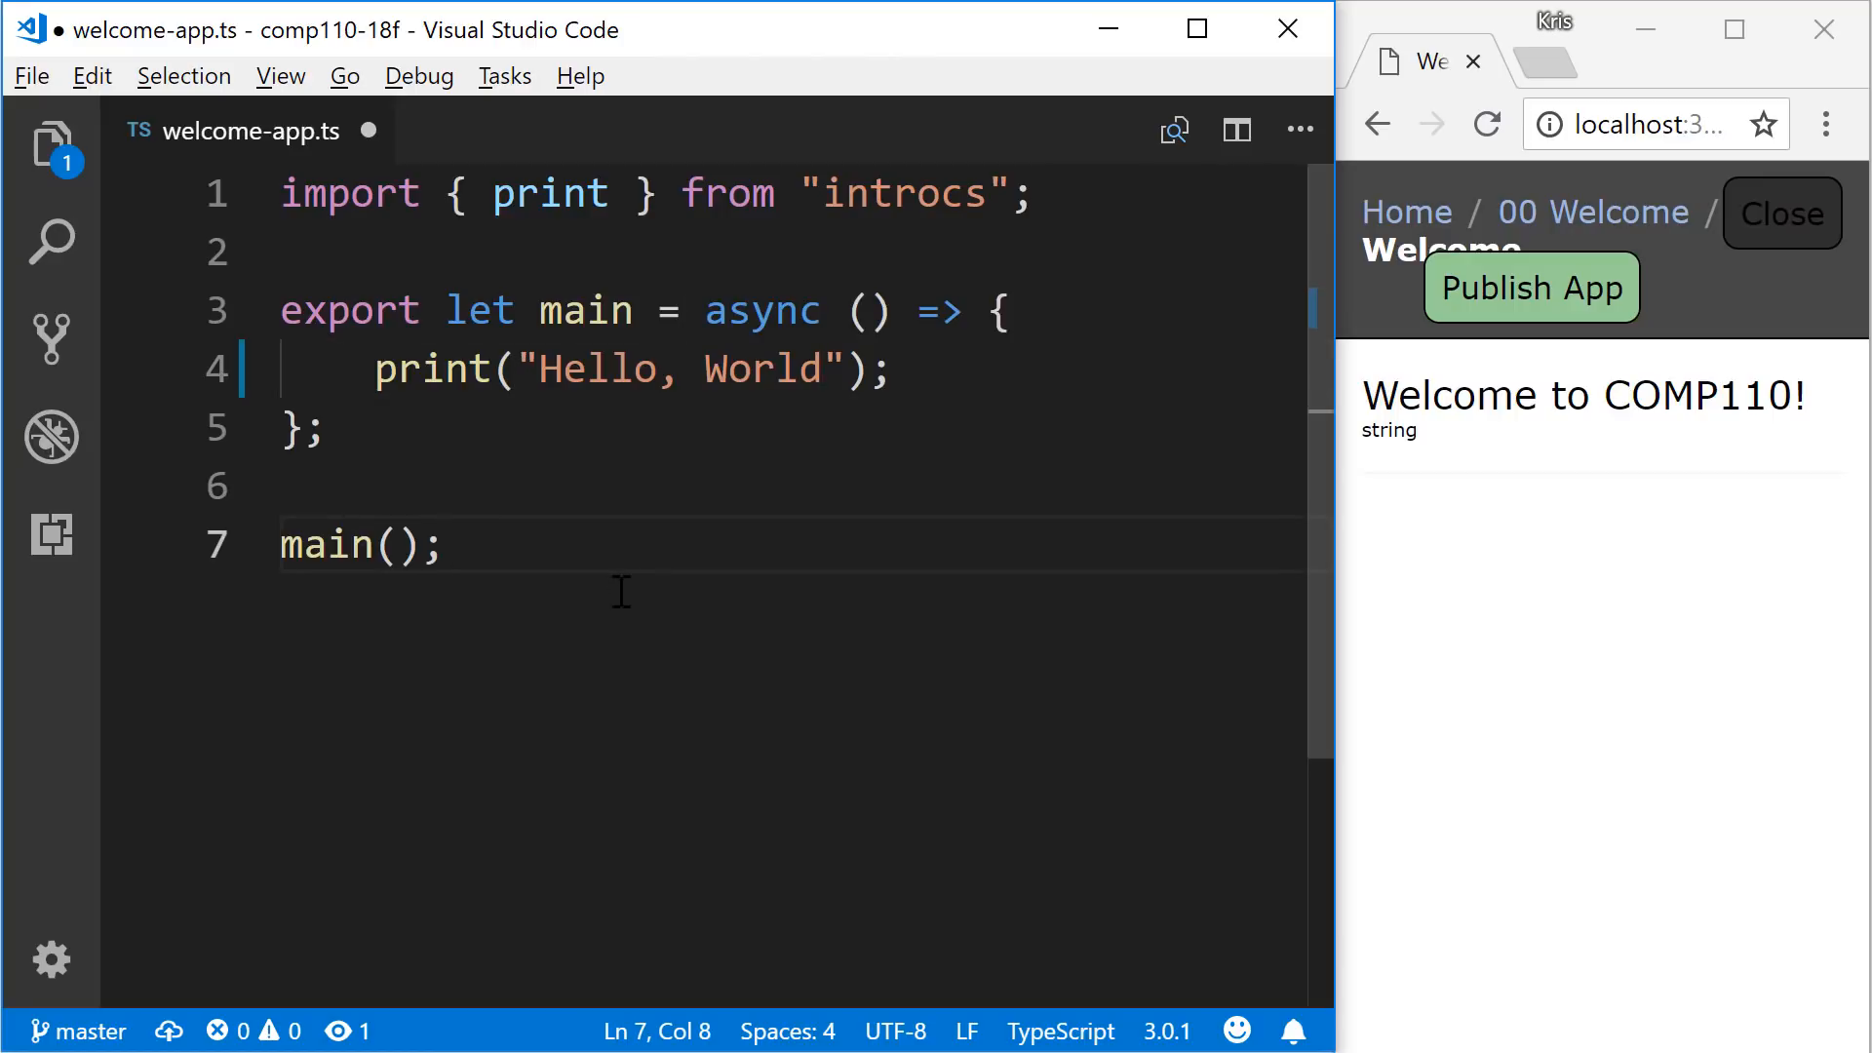
pyautogui.moveTo(1764, 308)
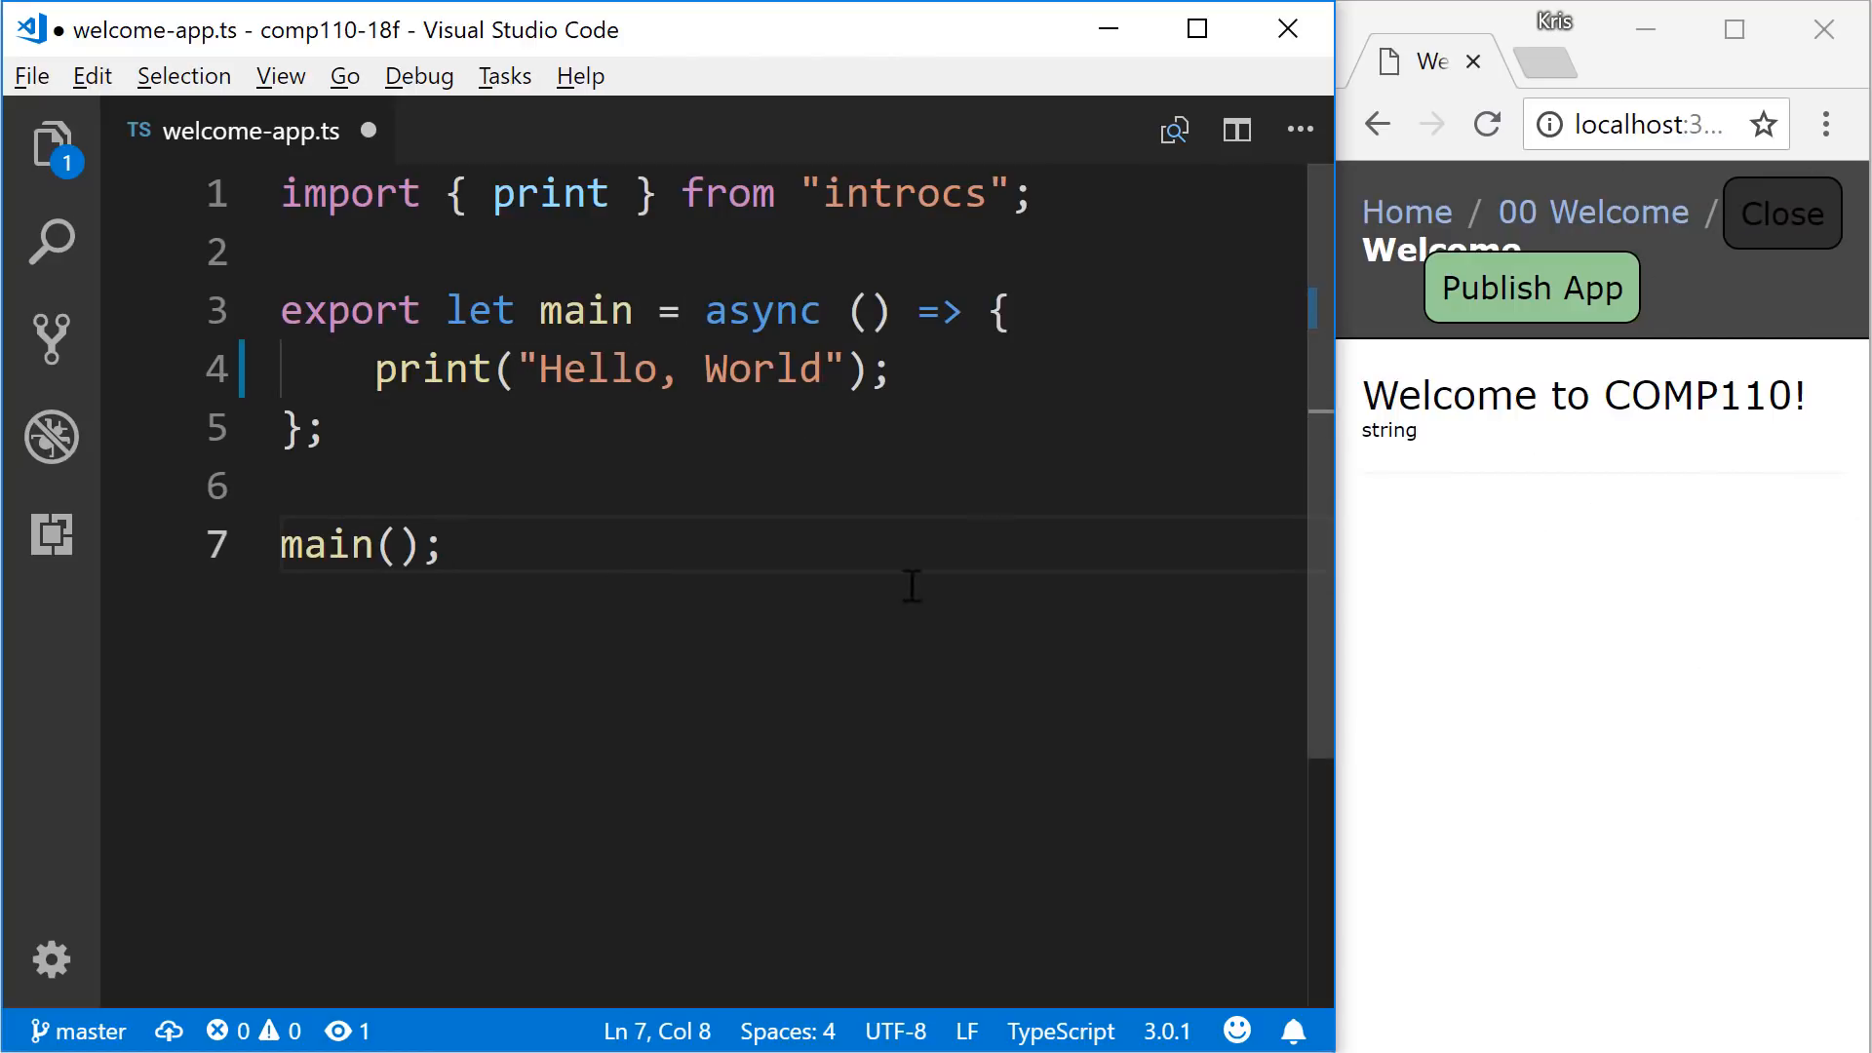
pyautogui.moveTo(827, 611)
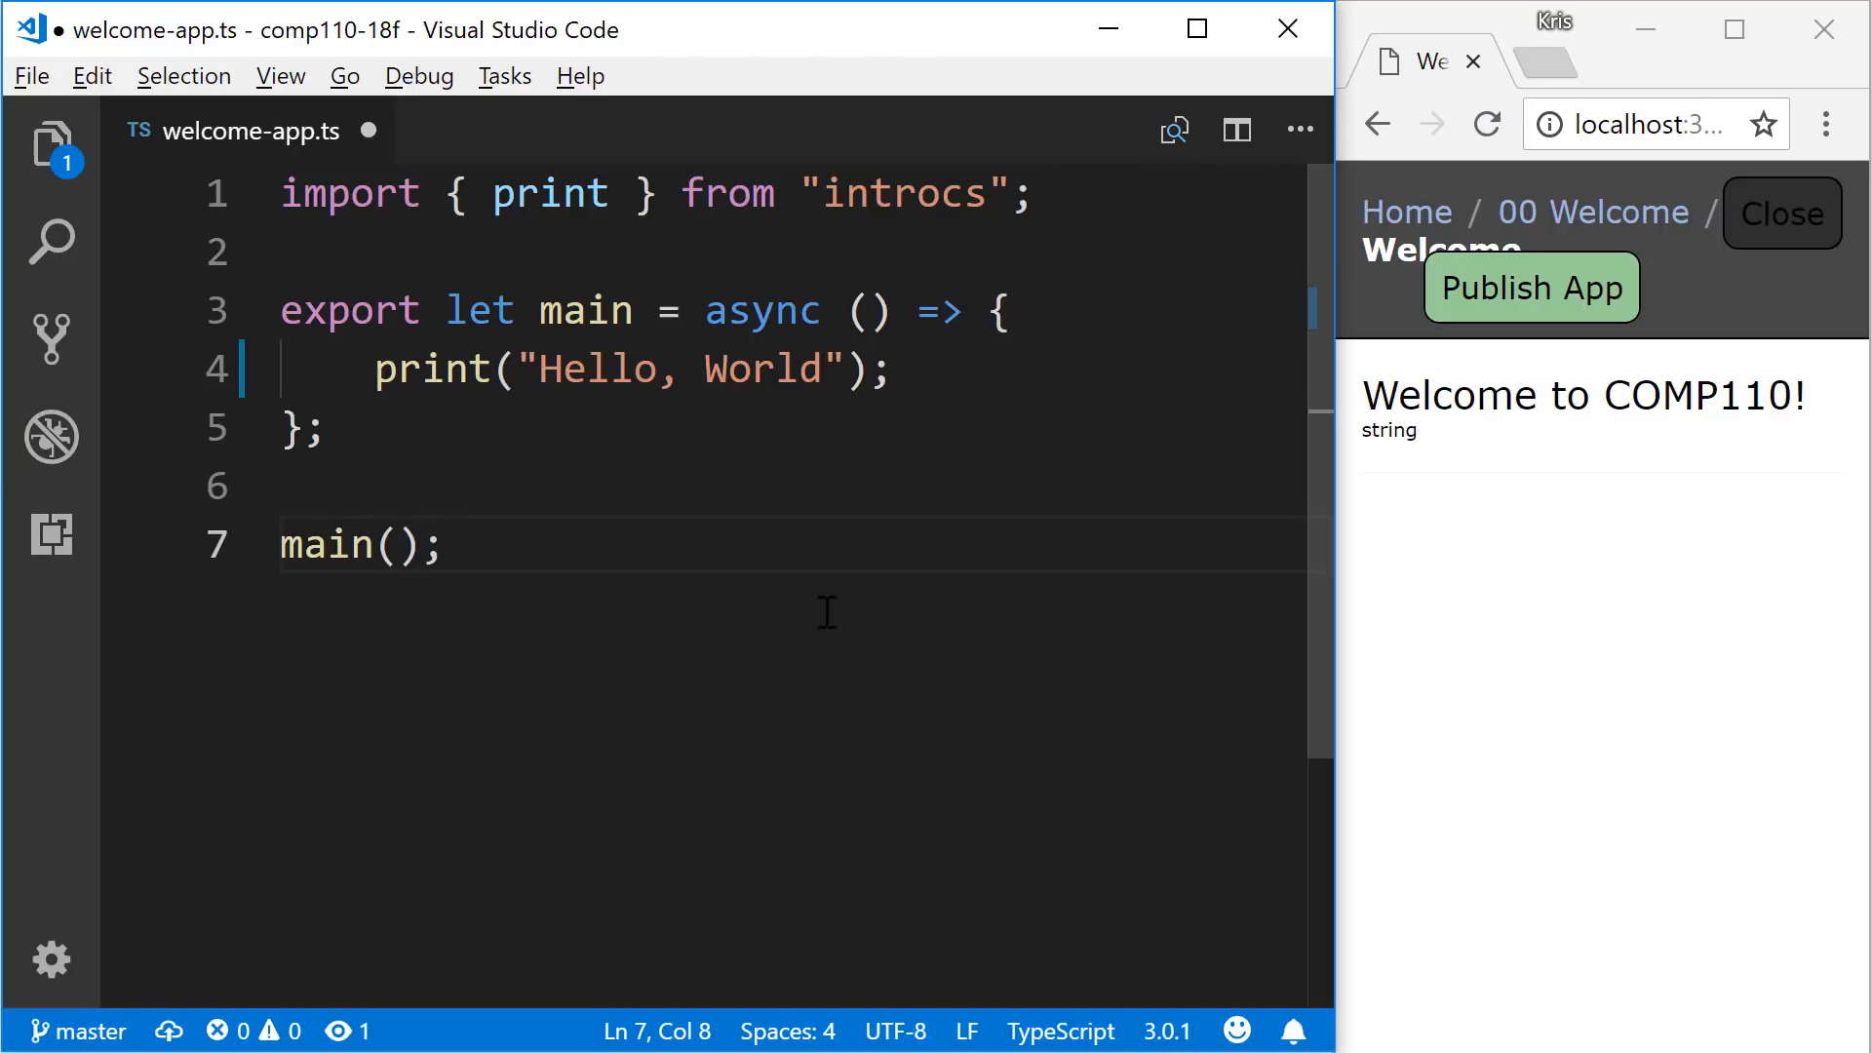
pyautogui.moveTo(377, 202)
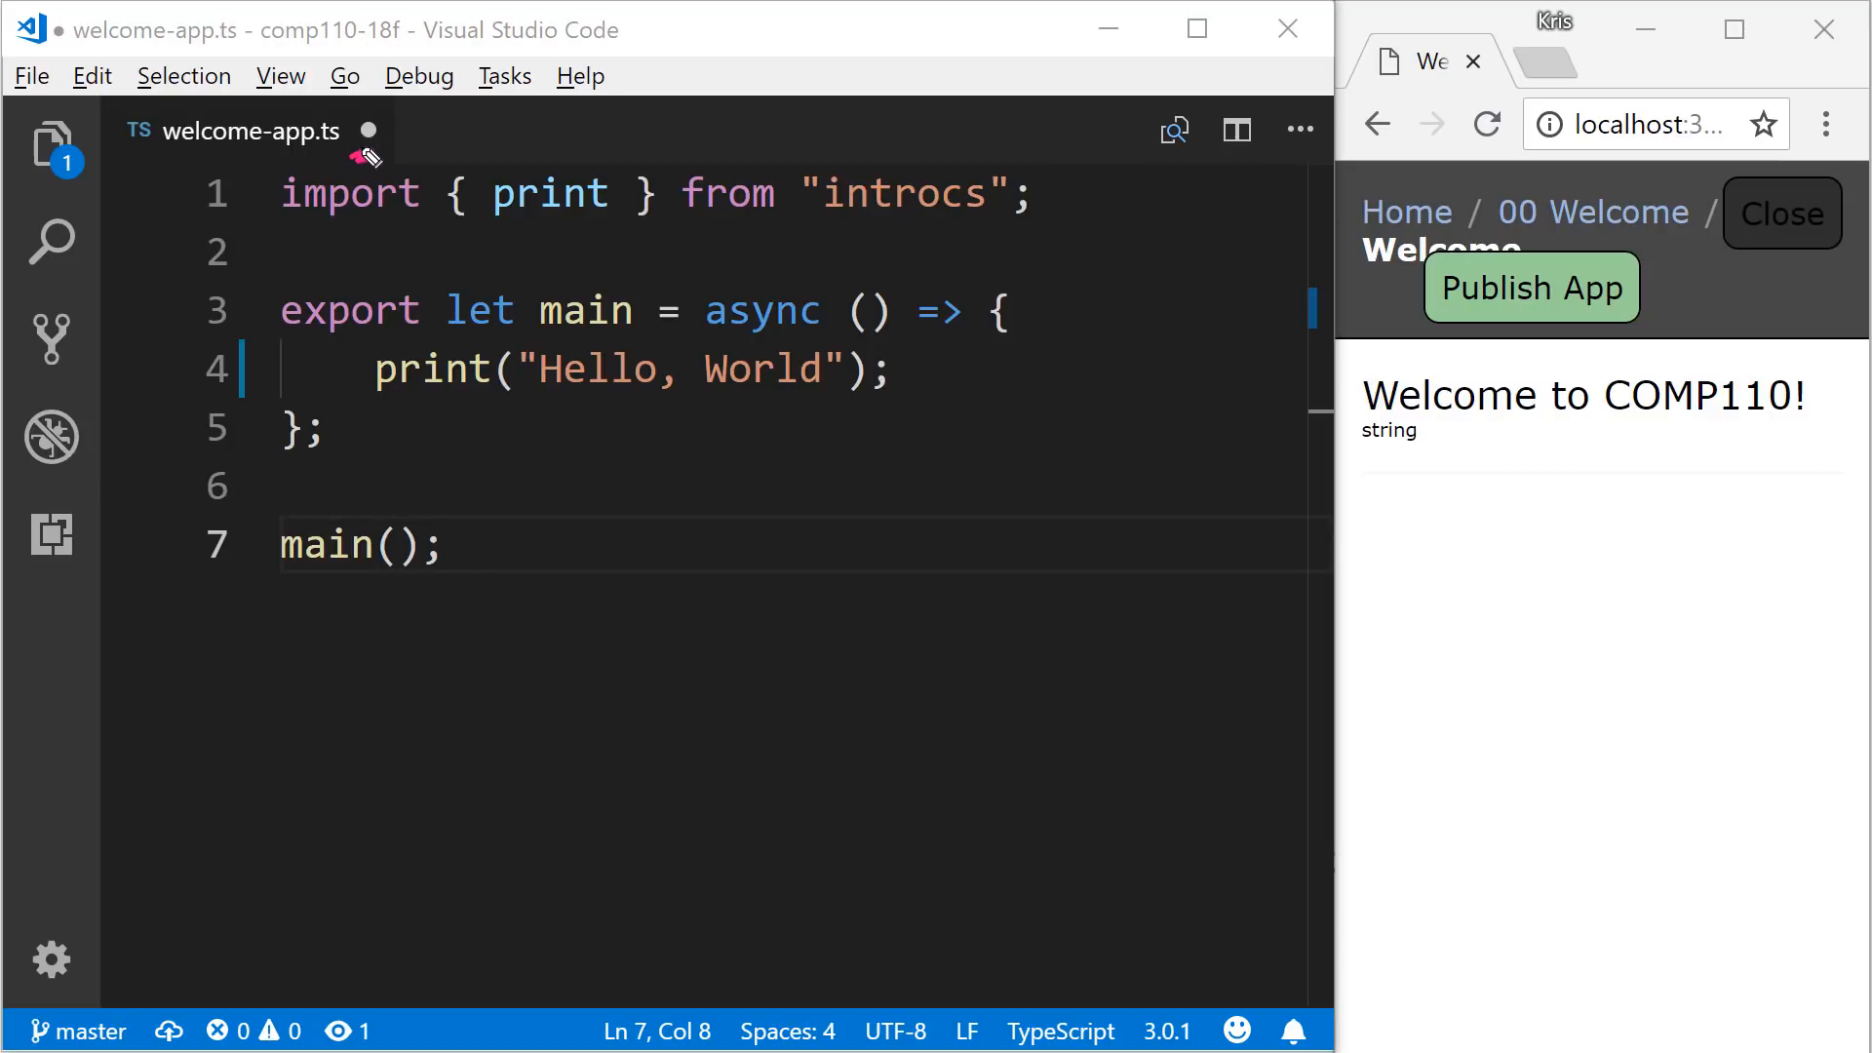
pyautogui.moveTo(380, 135)
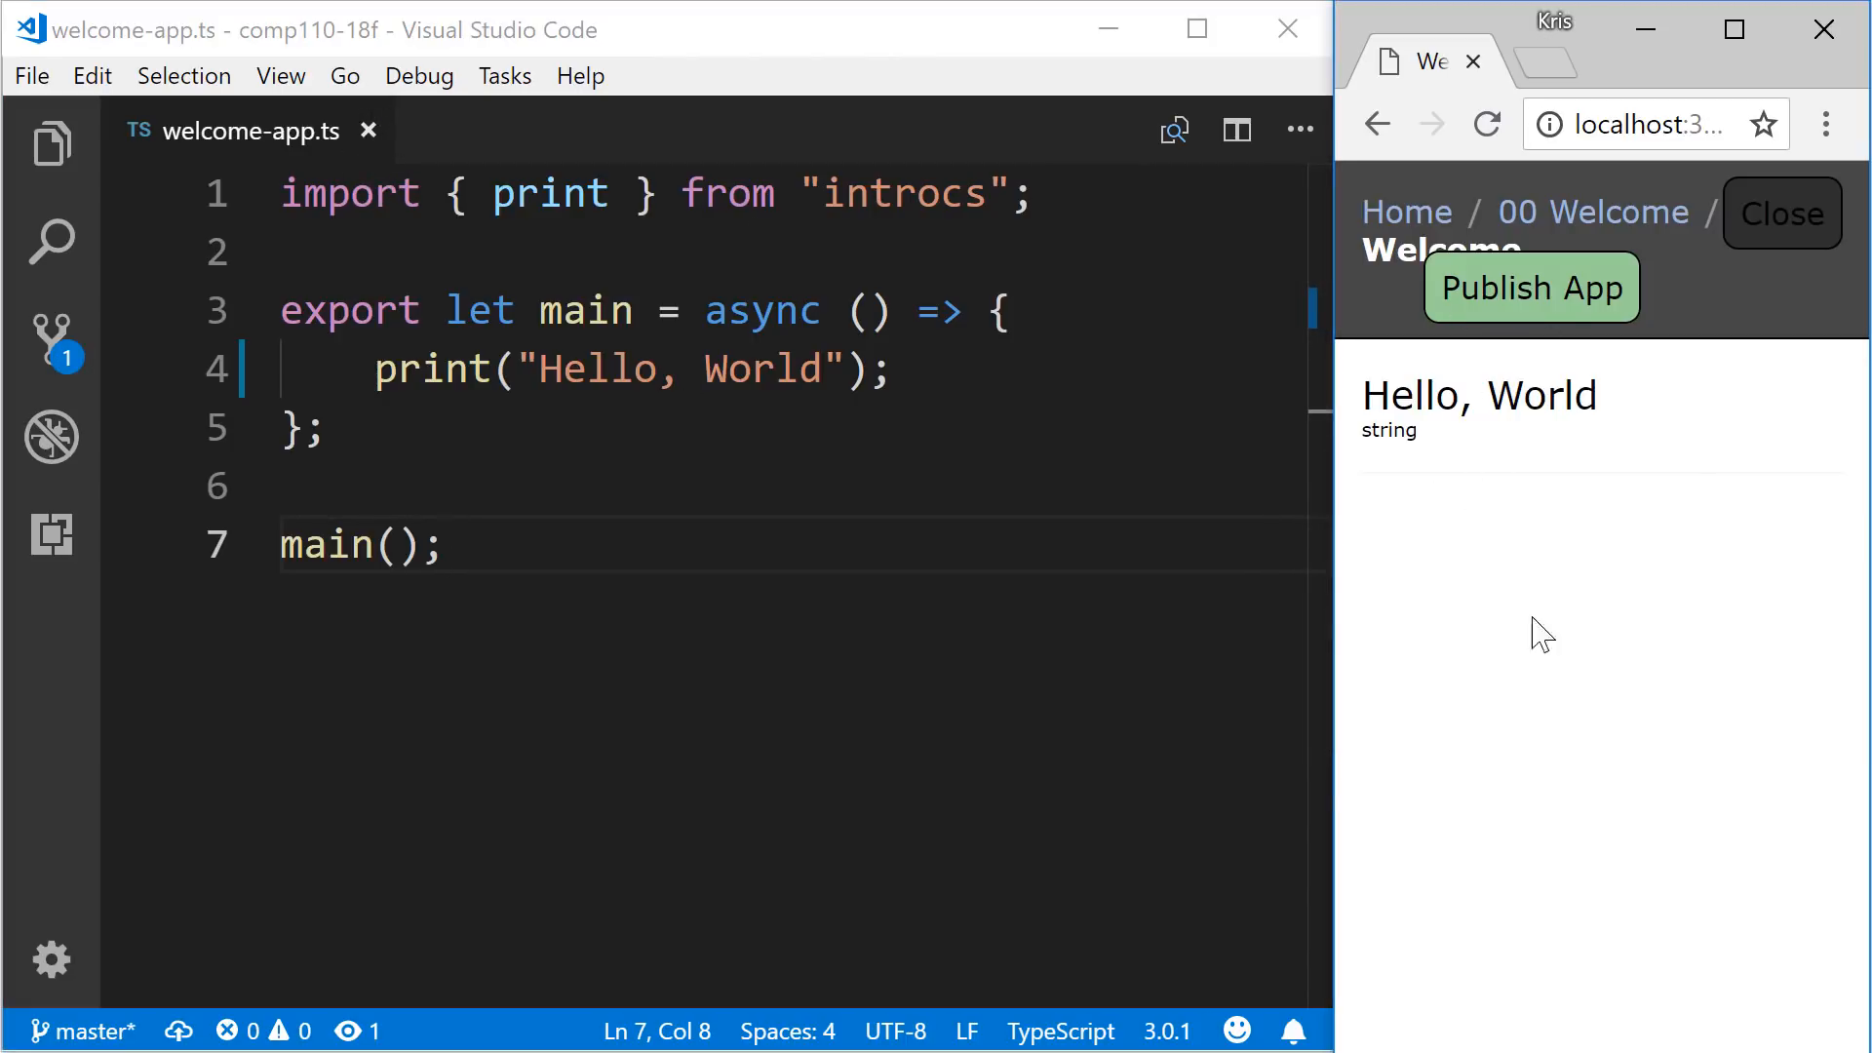
pyautogui.moveTo(1519, 600)
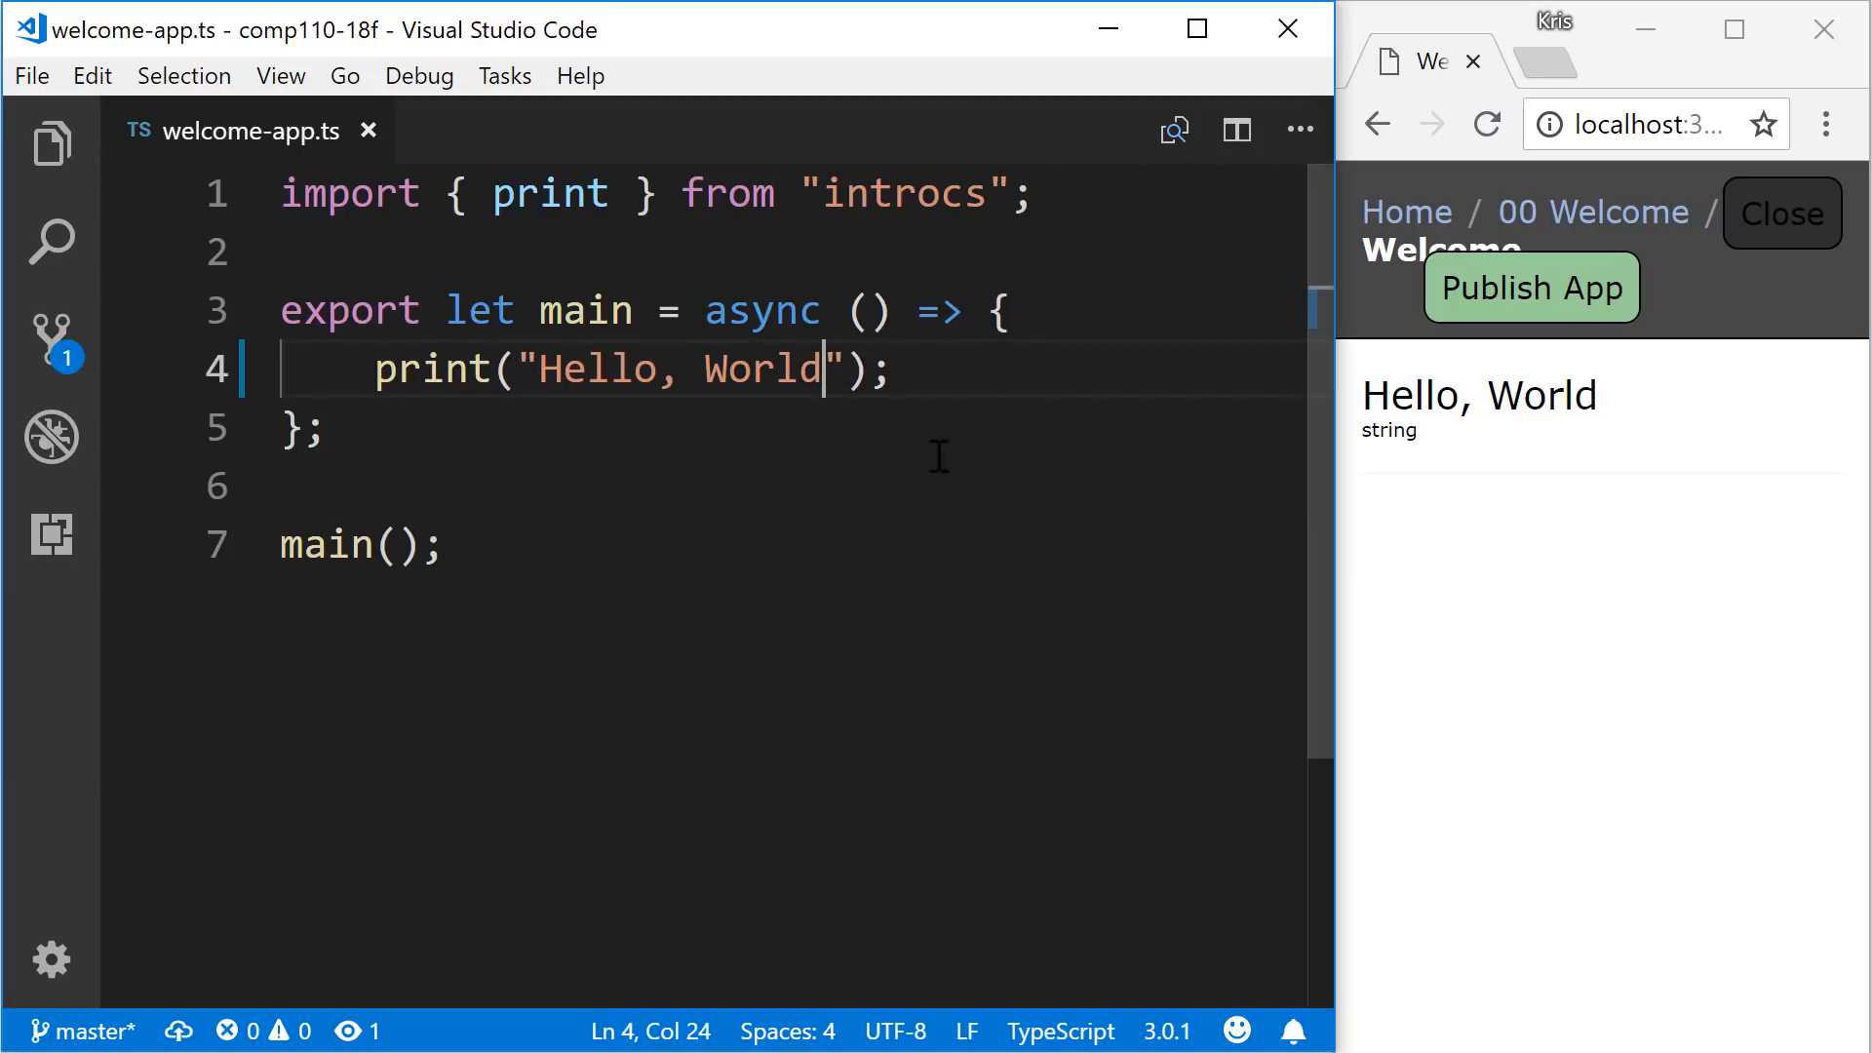
# - Append three exclamation marks so the print text reads "Hello, World!!!"
pyautogui.write('!!!')
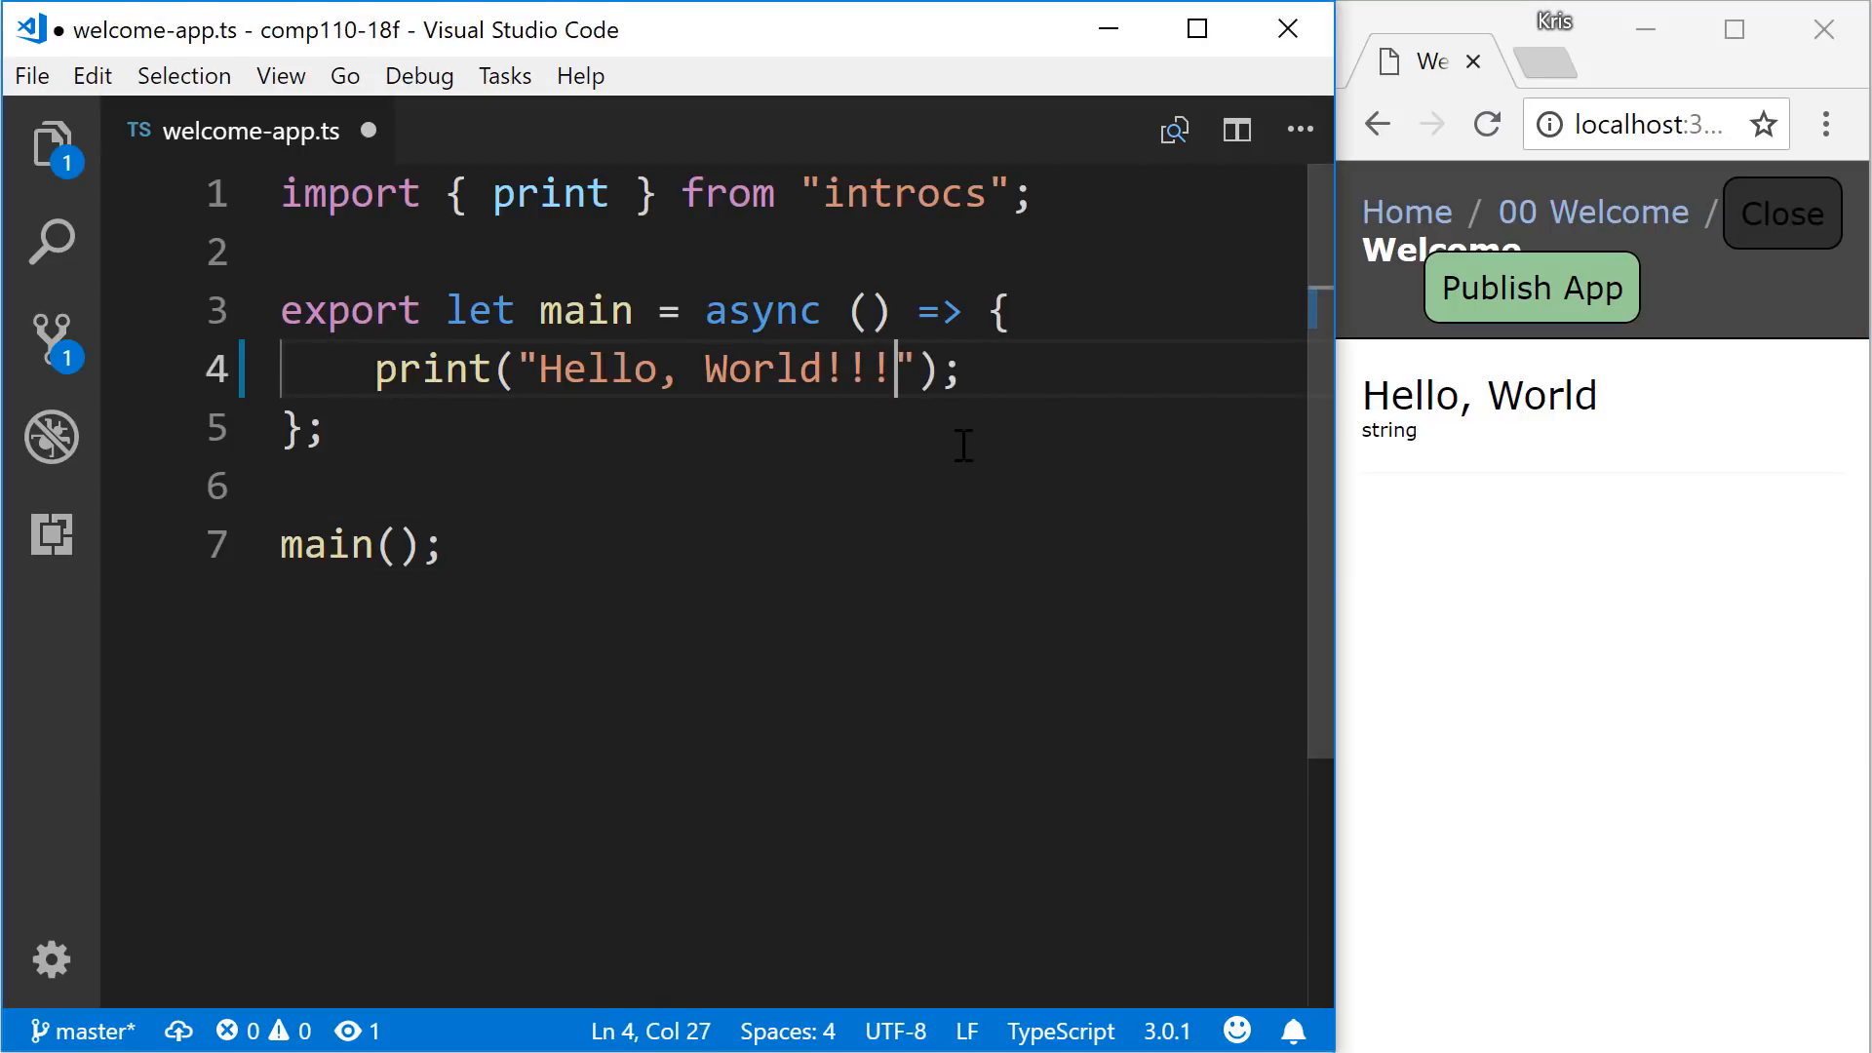
pyautogui.moveTo(925, 405)
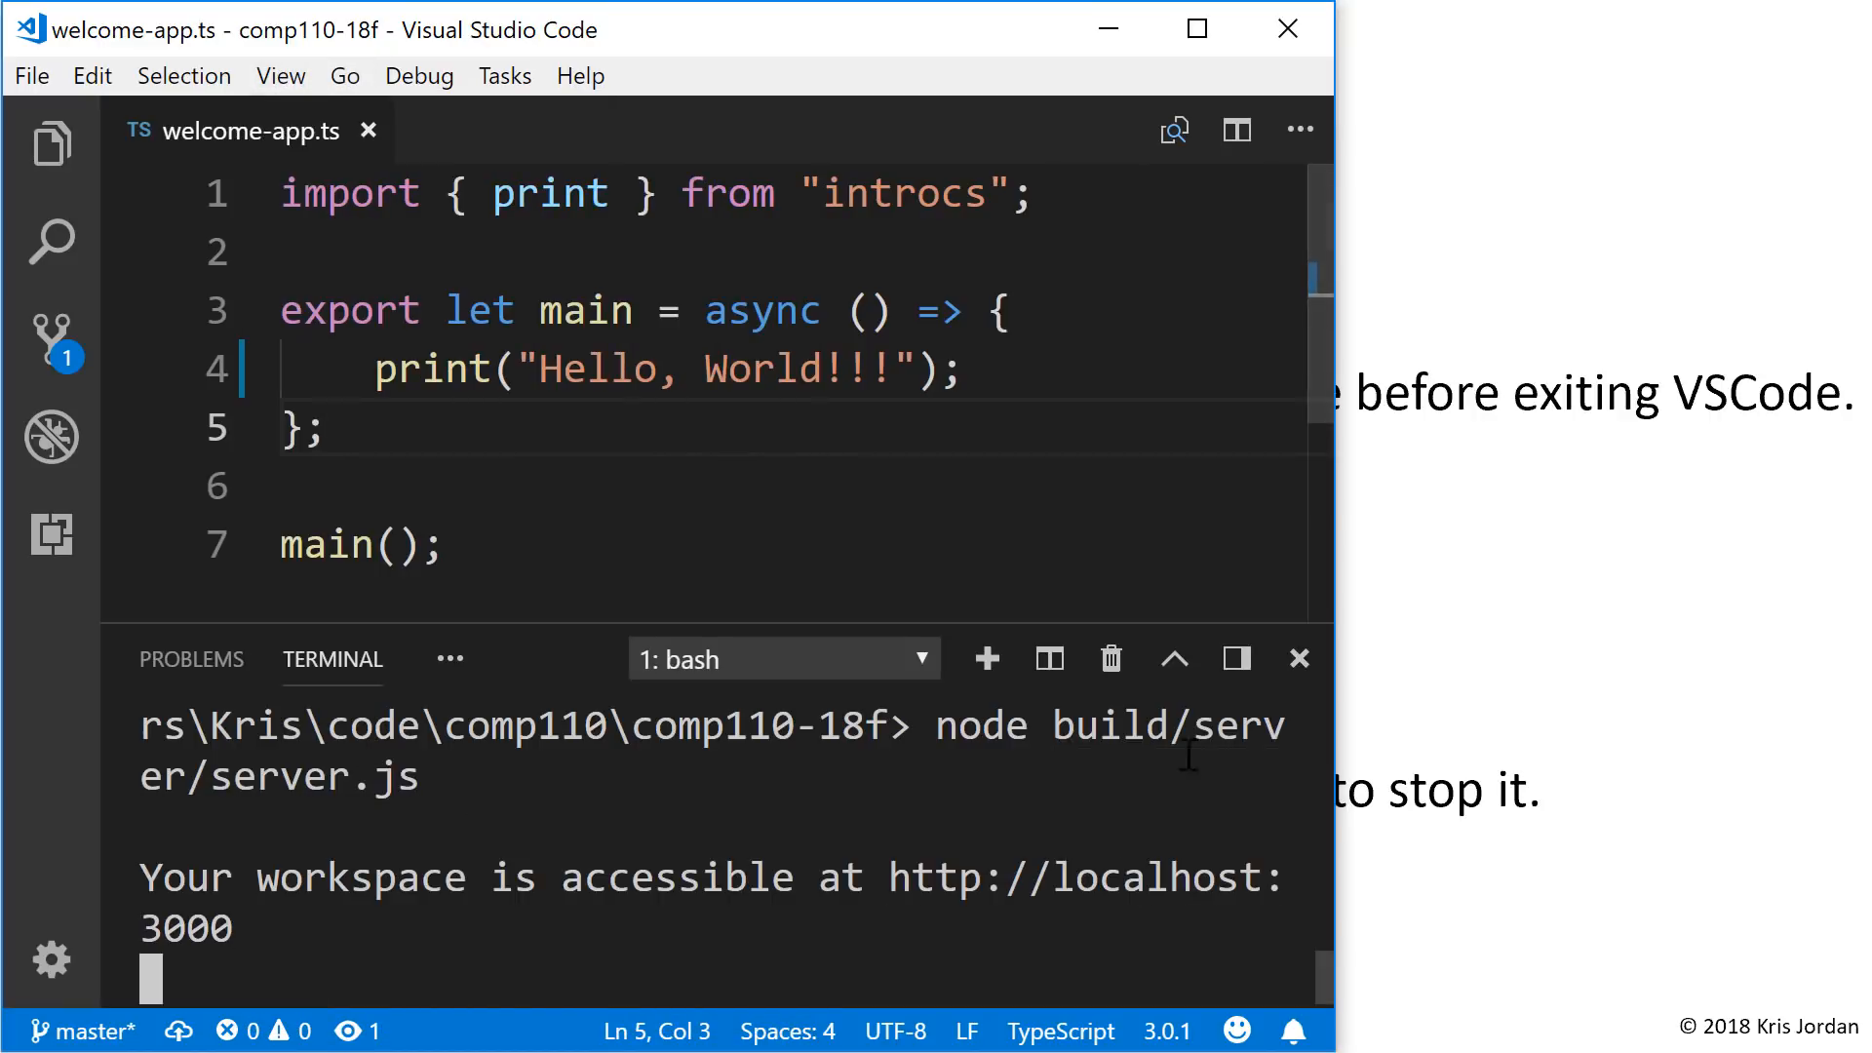
pyautogui.moveTo(1109, 657)
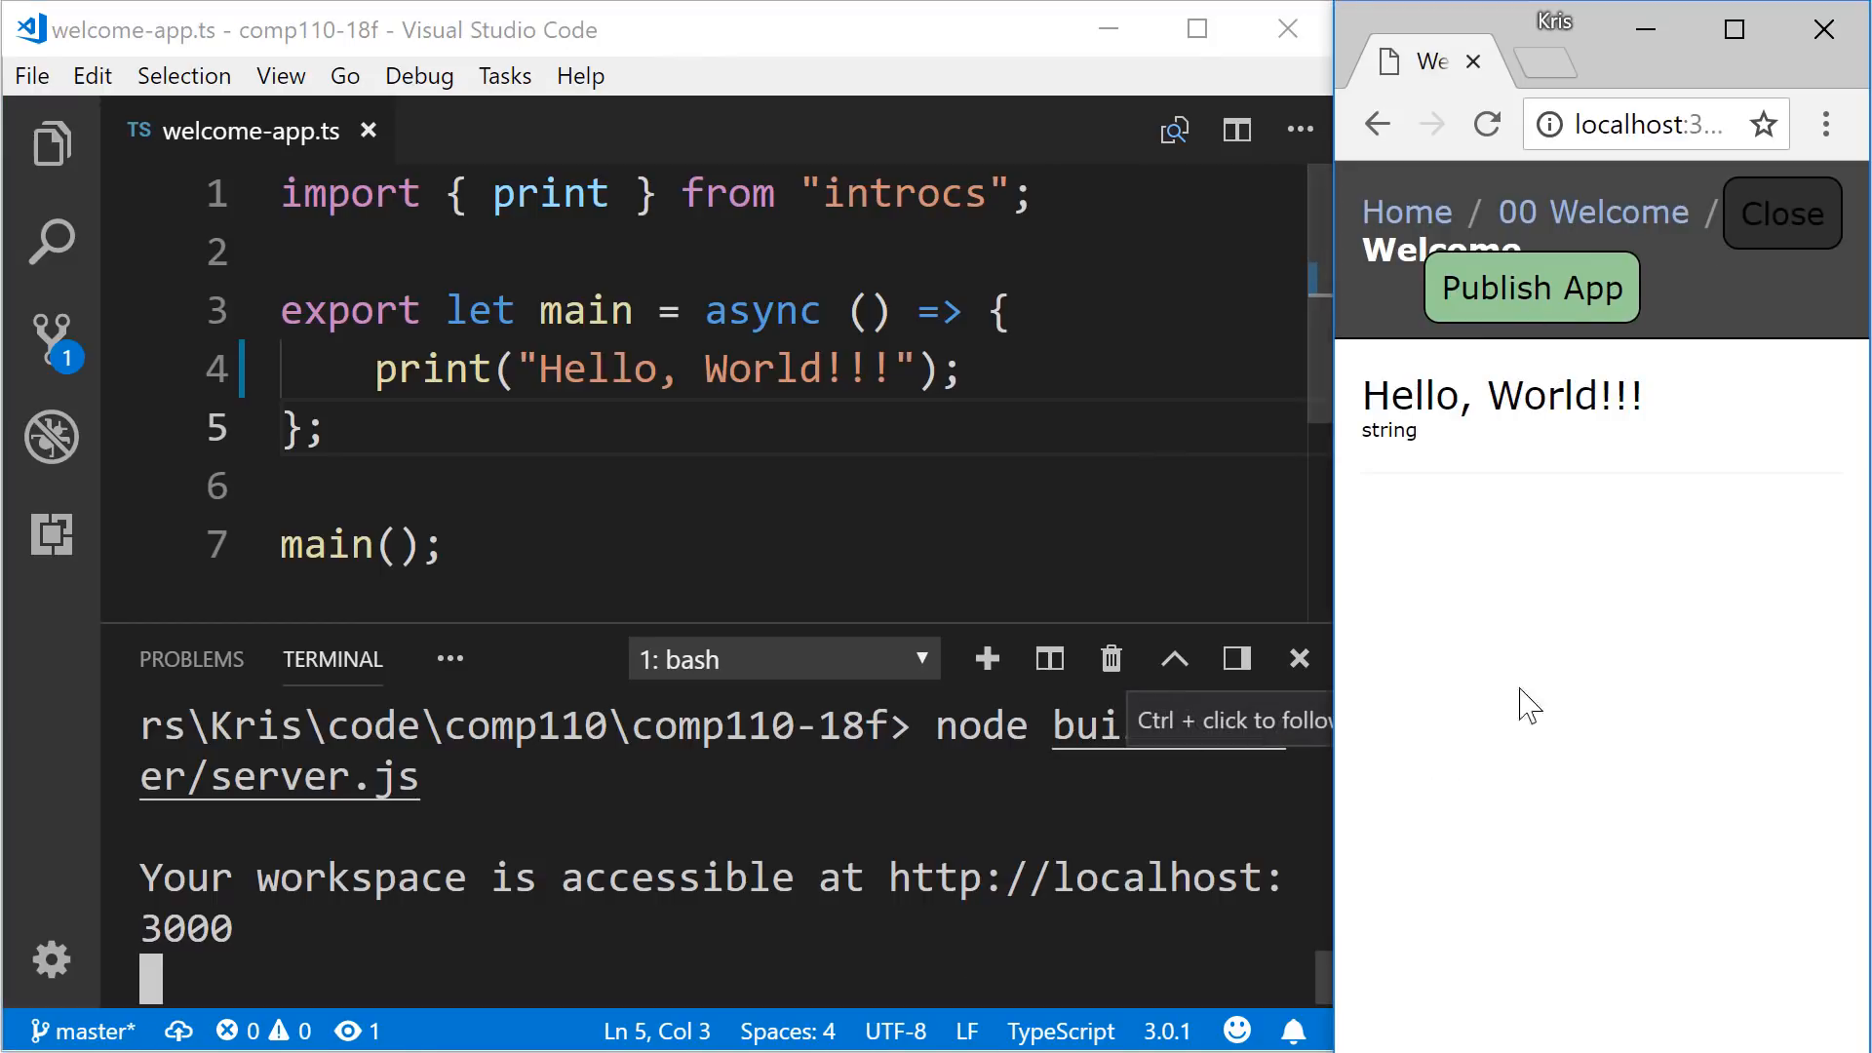
pyautogui.moveTo(1720, 281)
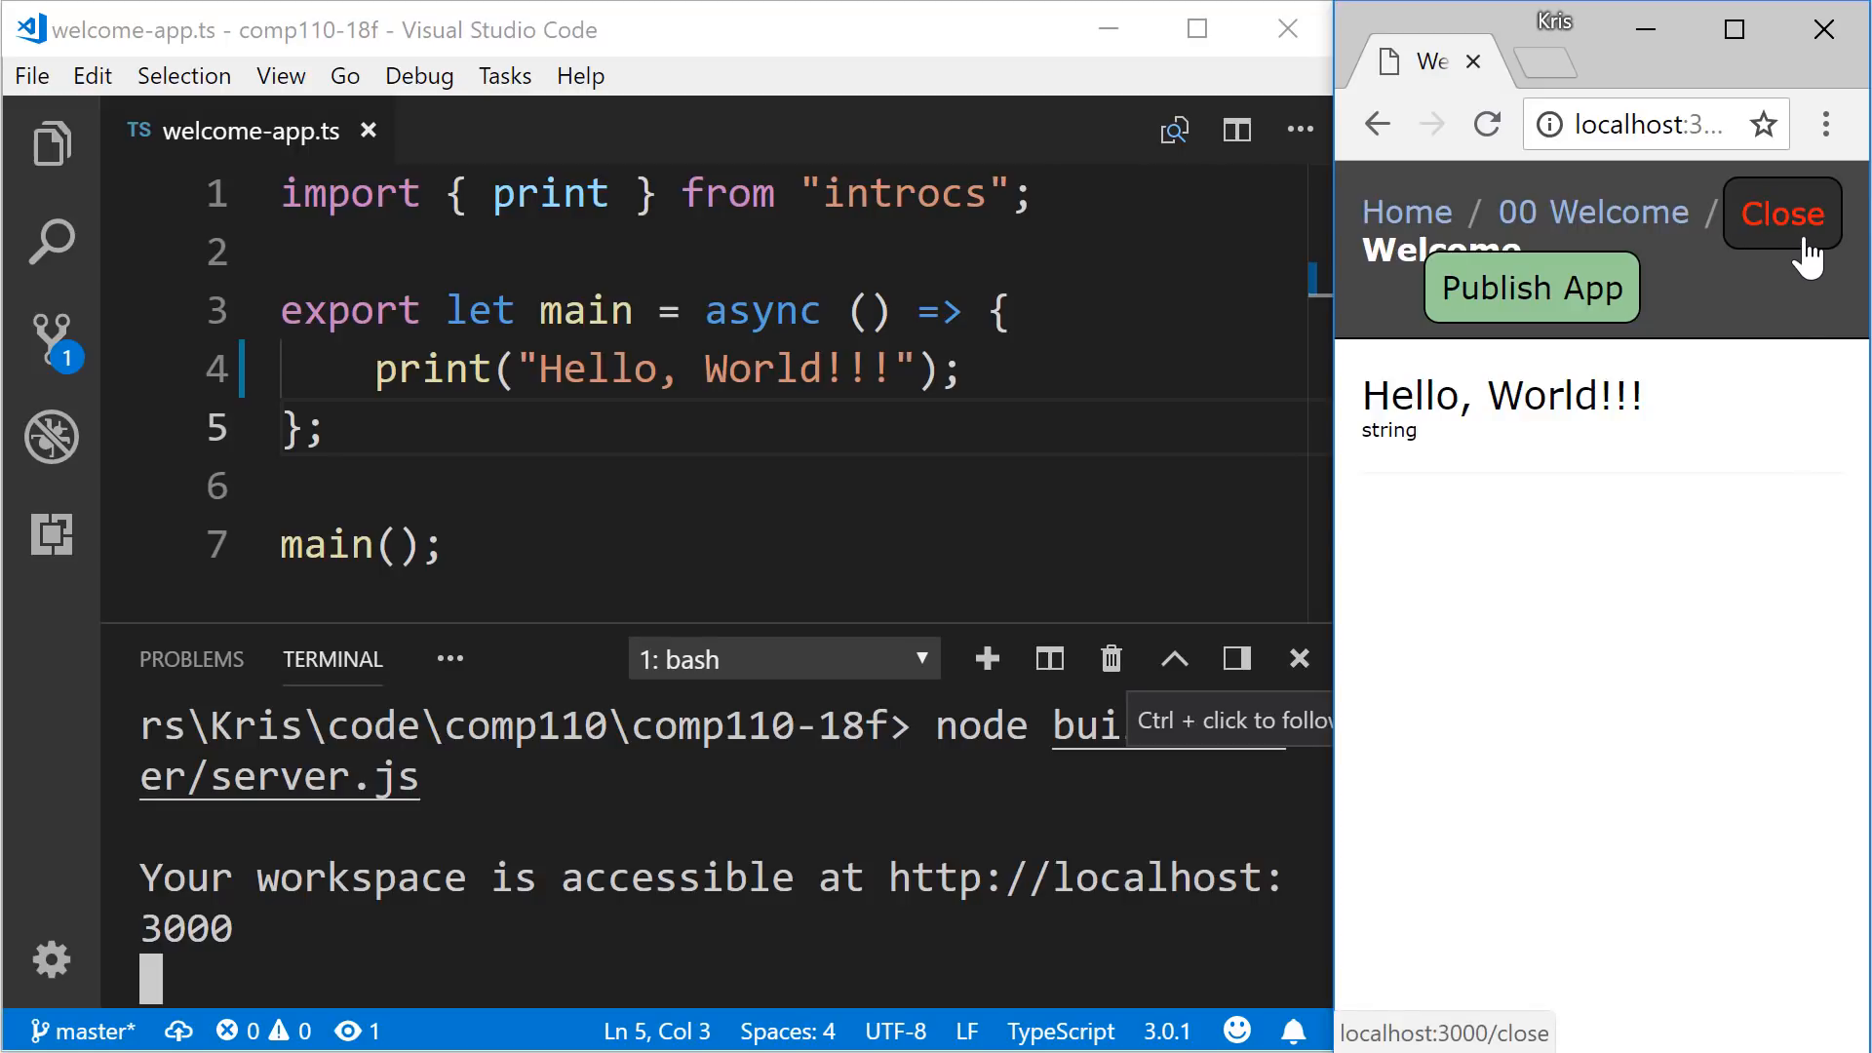
# - Close the workspace page to shut down the dev server, leaving the terminal at a prompt
pyautogui.click(1780, 213)
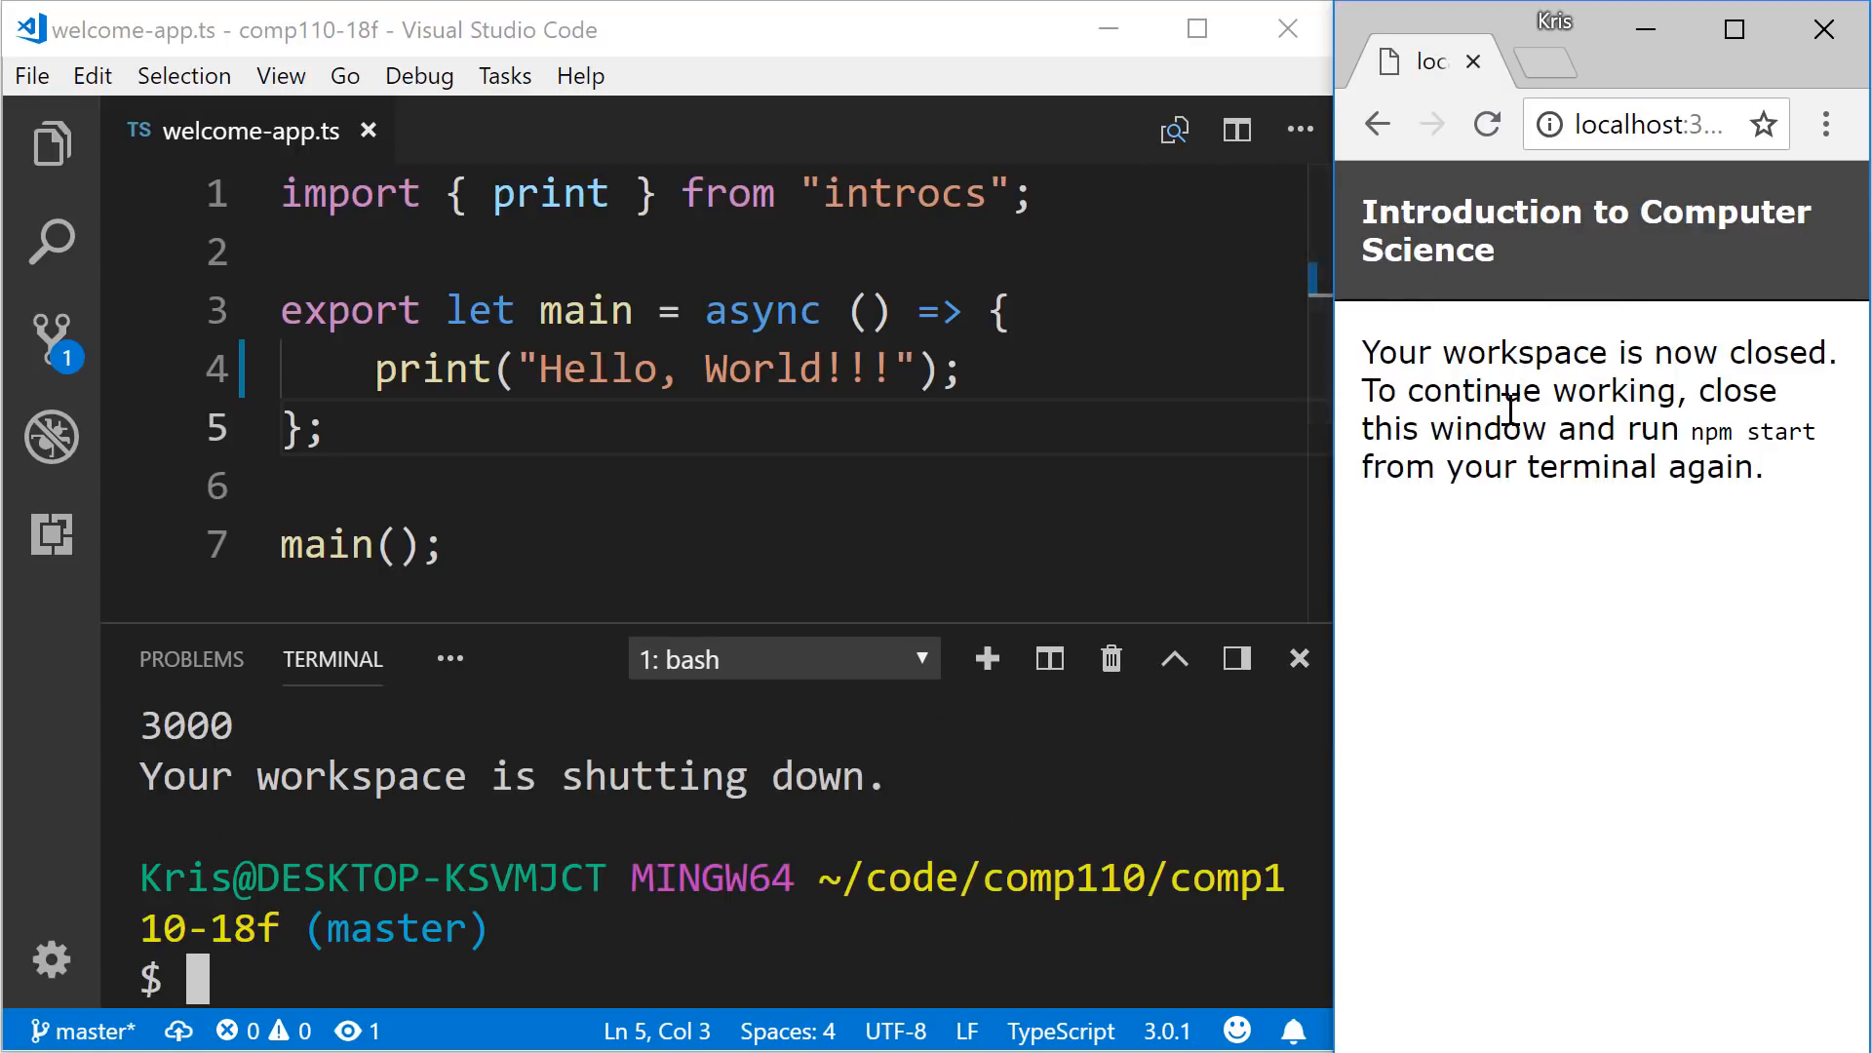